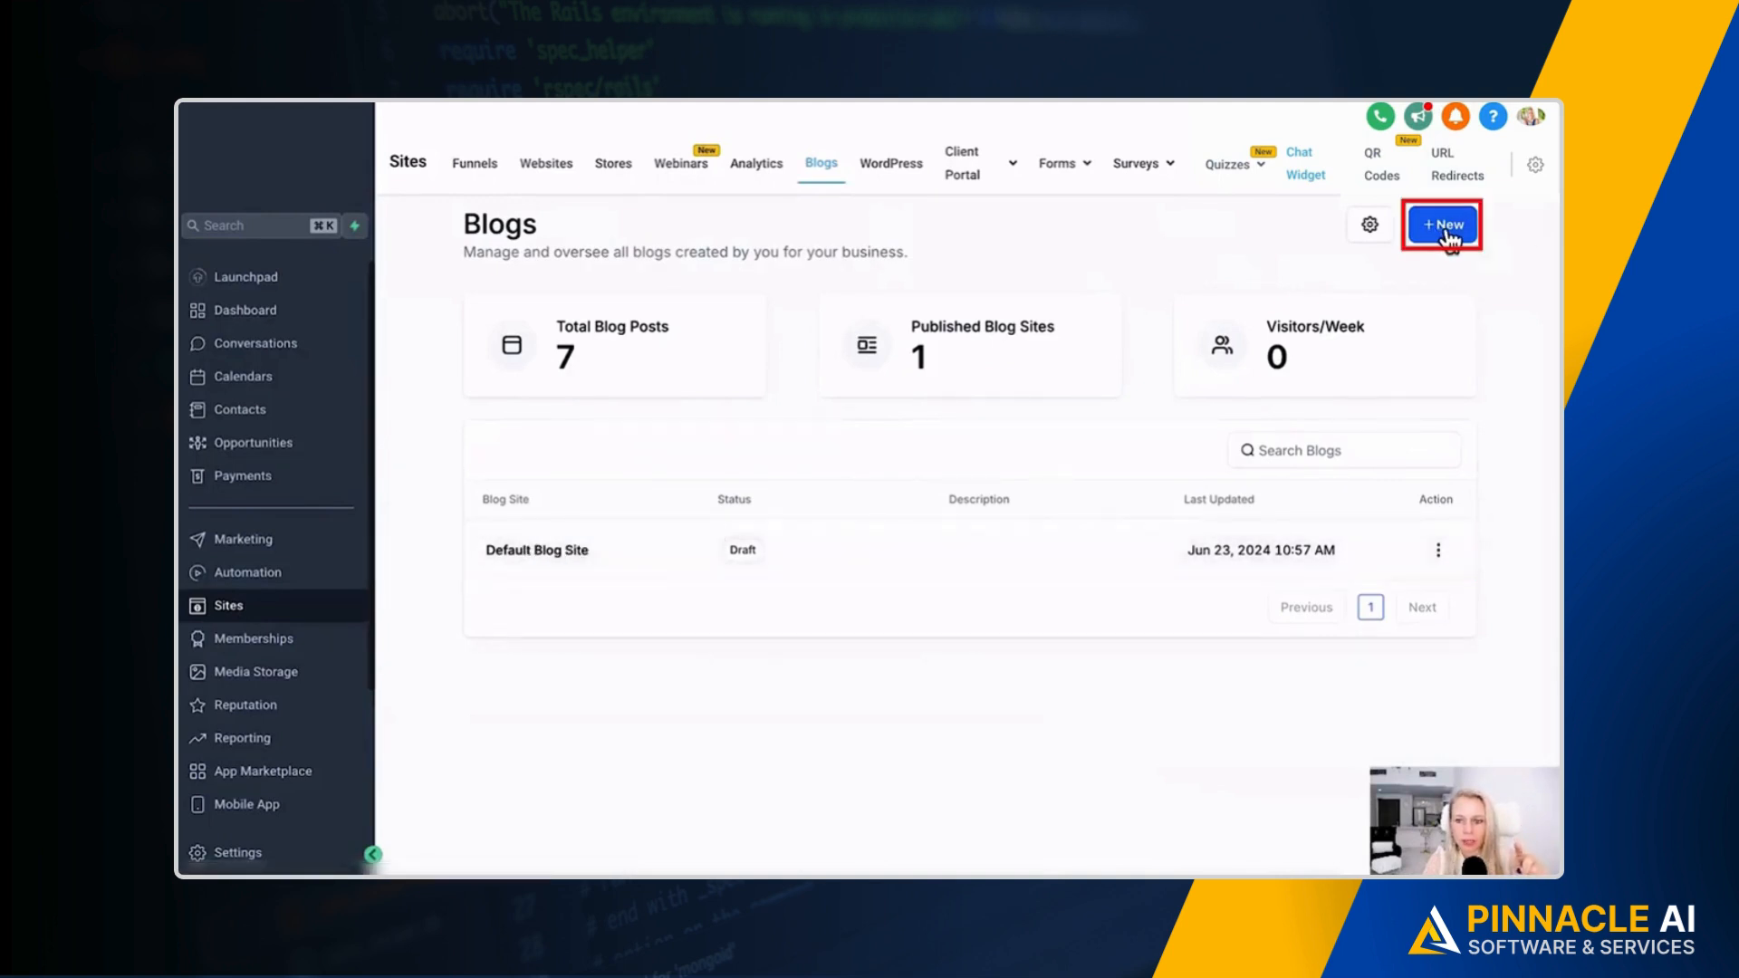
# - Cancel the new blog site, open Default Blog Site, and show the New Post options
pyautogui.click(1441, 224)
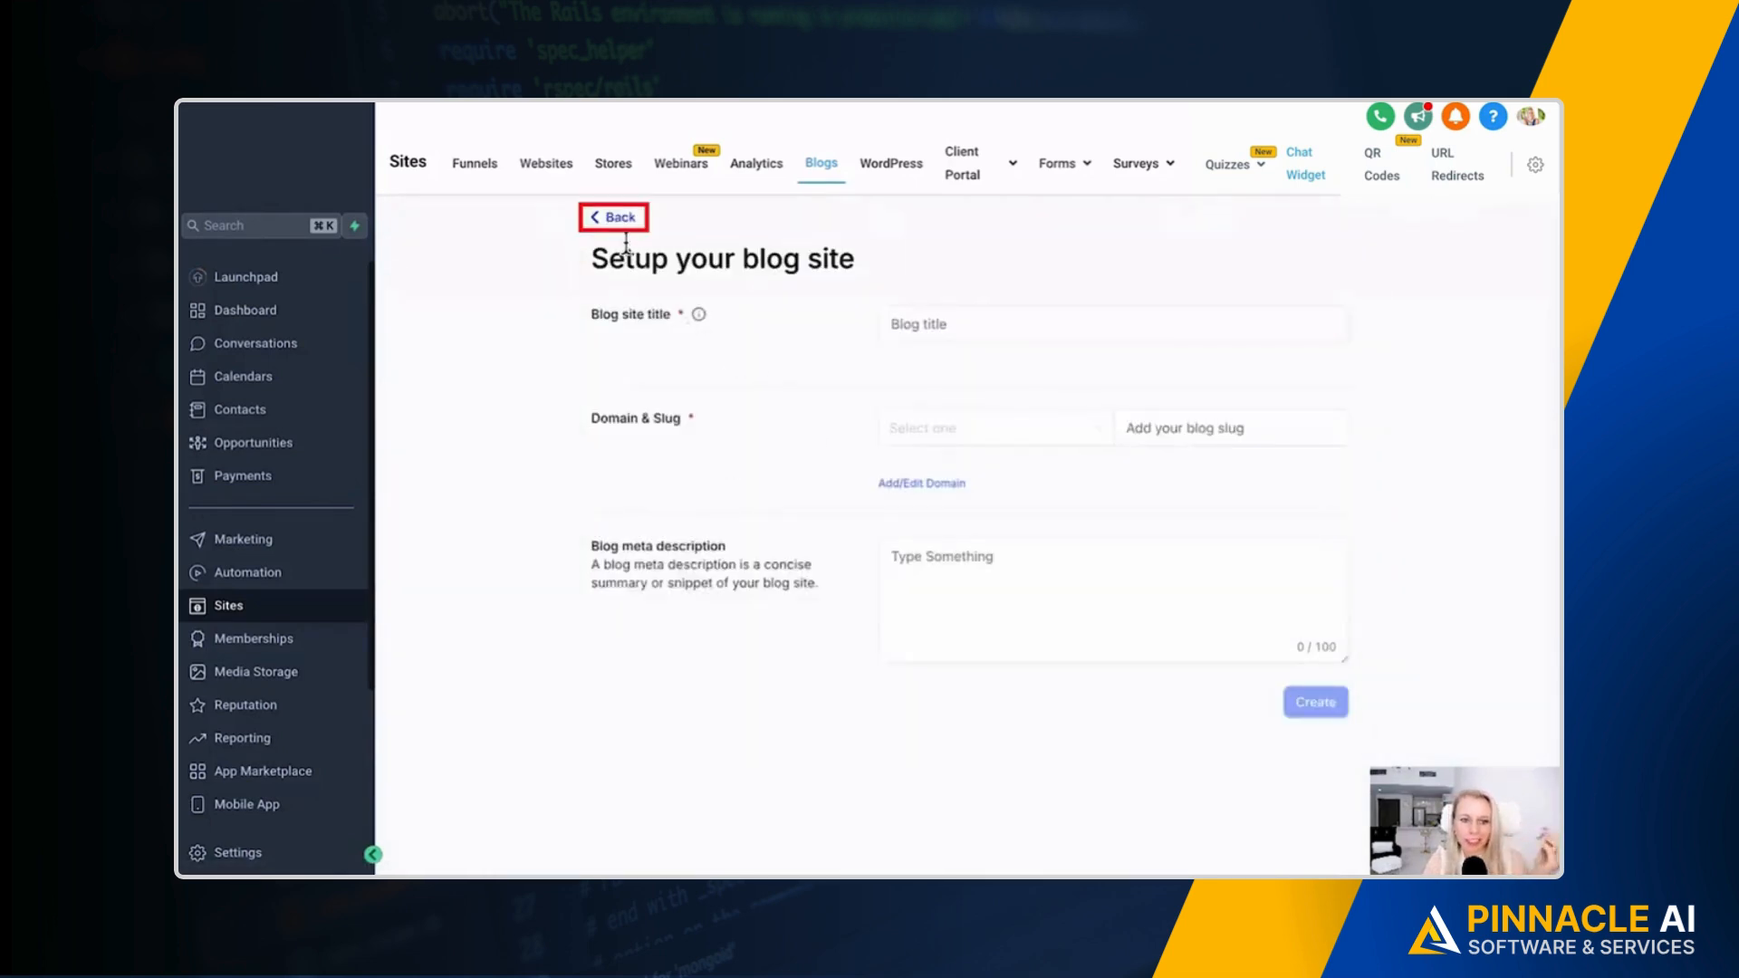
pyautogui.click(613, 217)
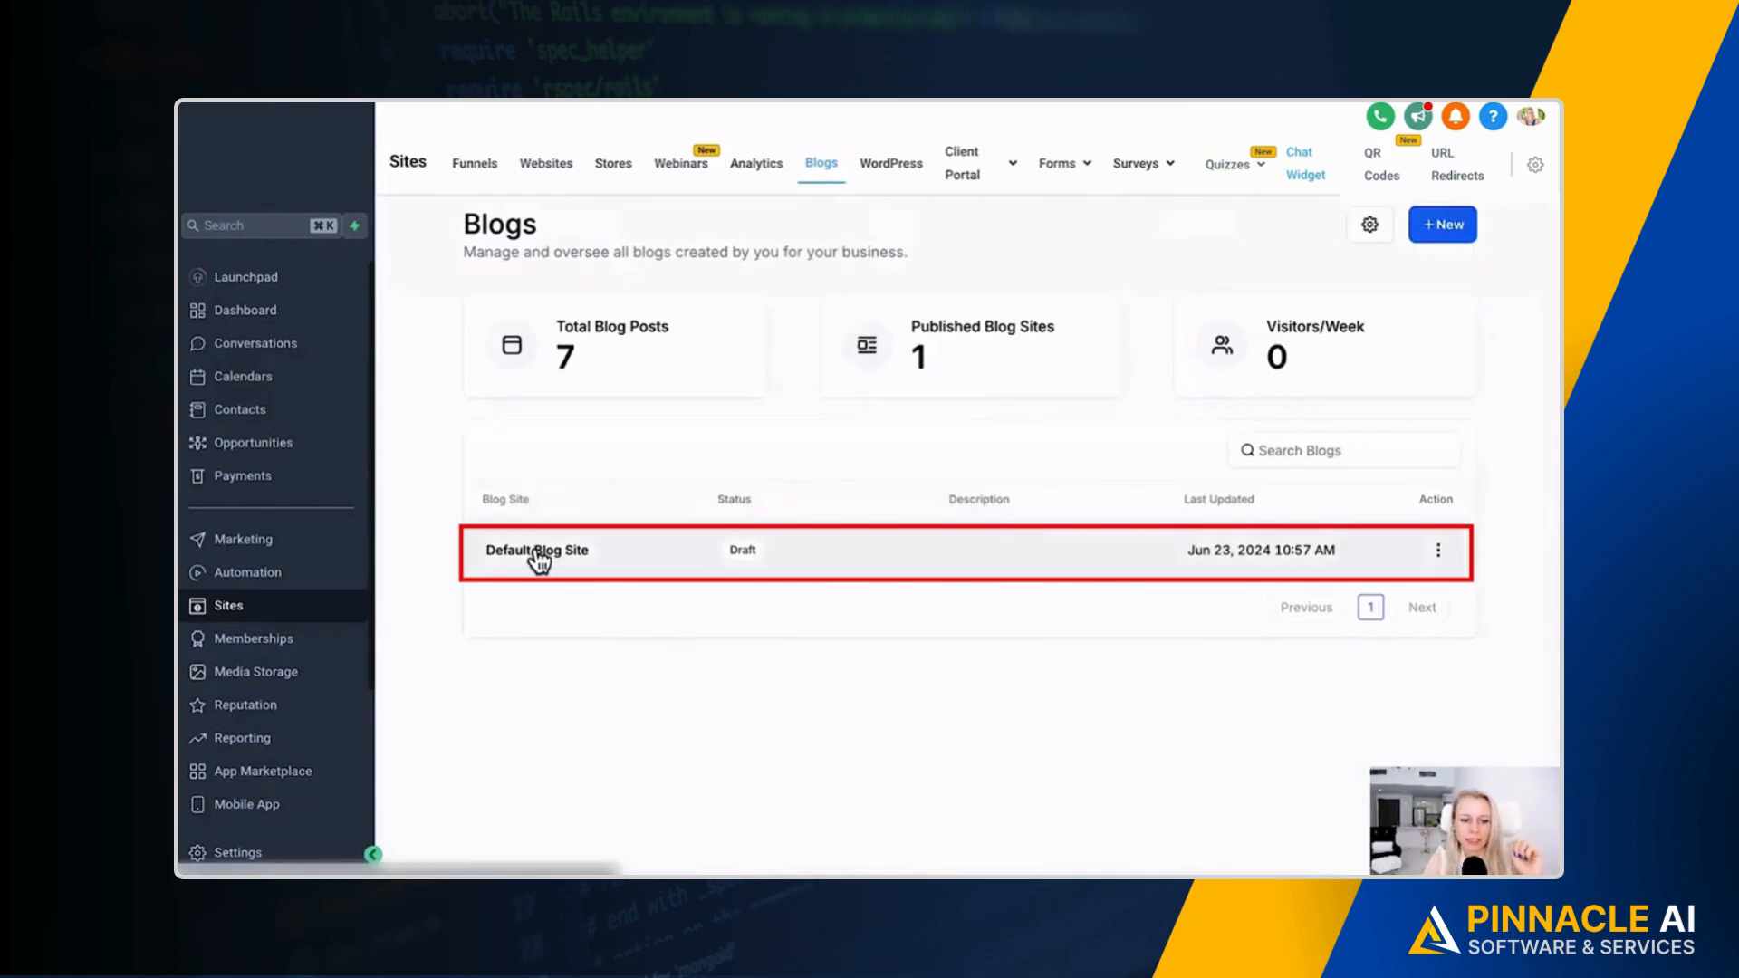
pyautogui.click(537, 550)
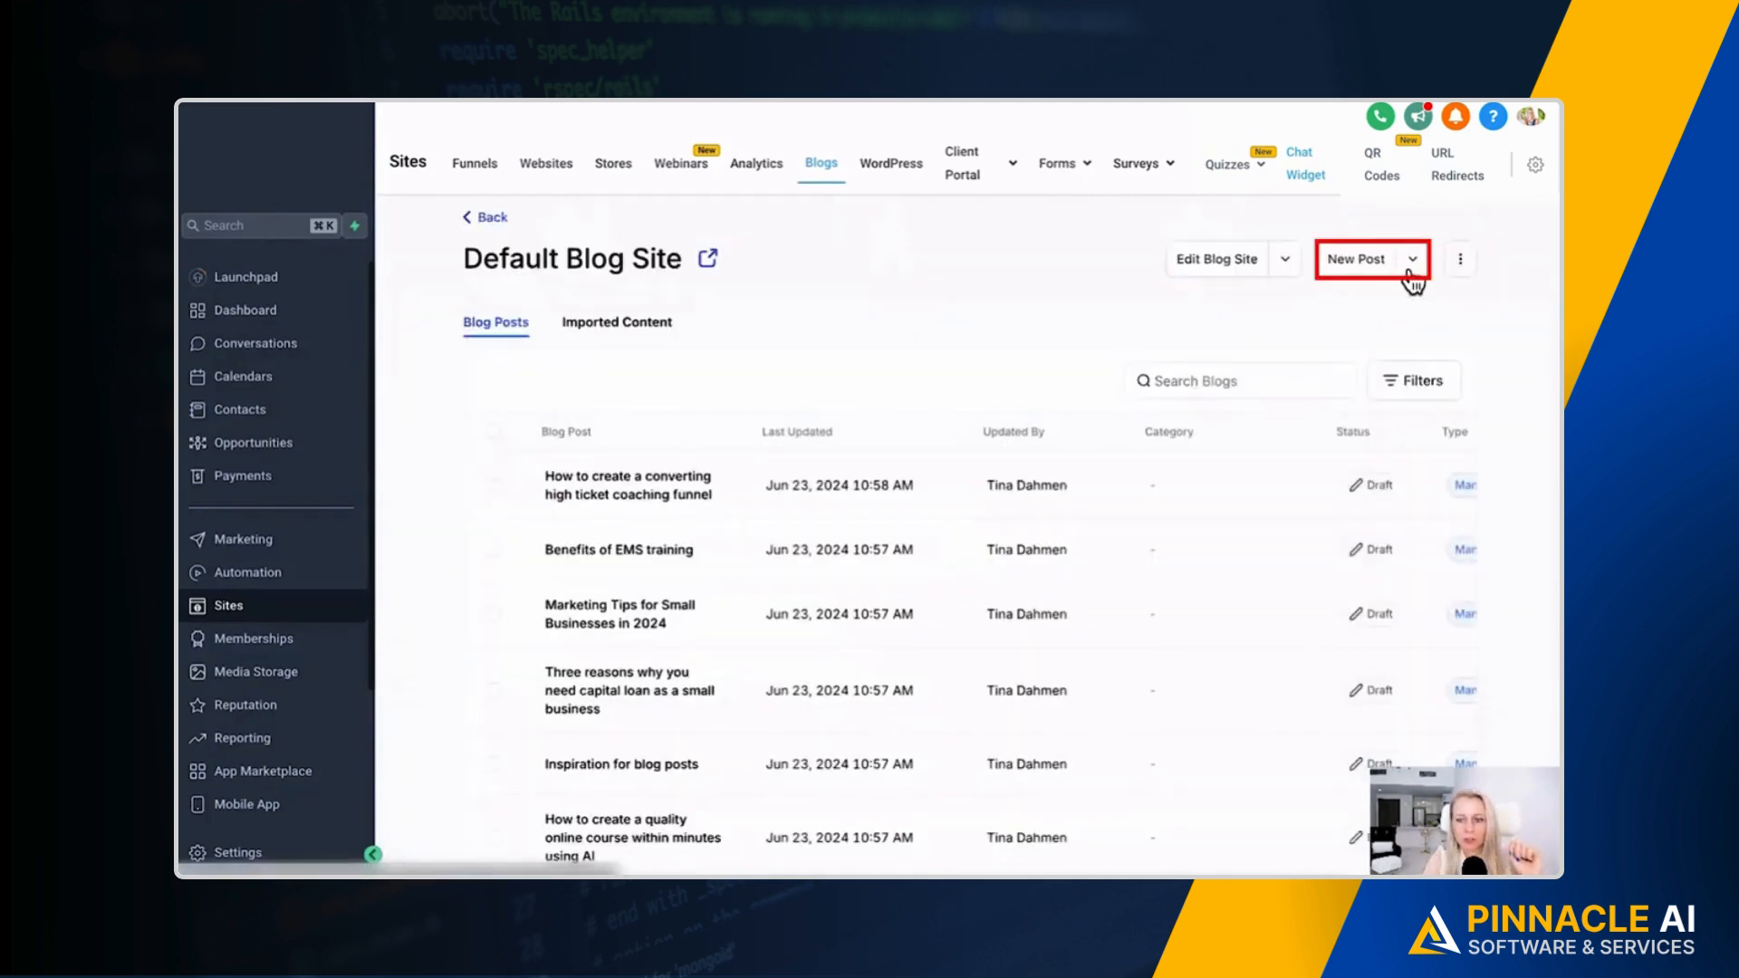
pyautogui.click(1411, 258)
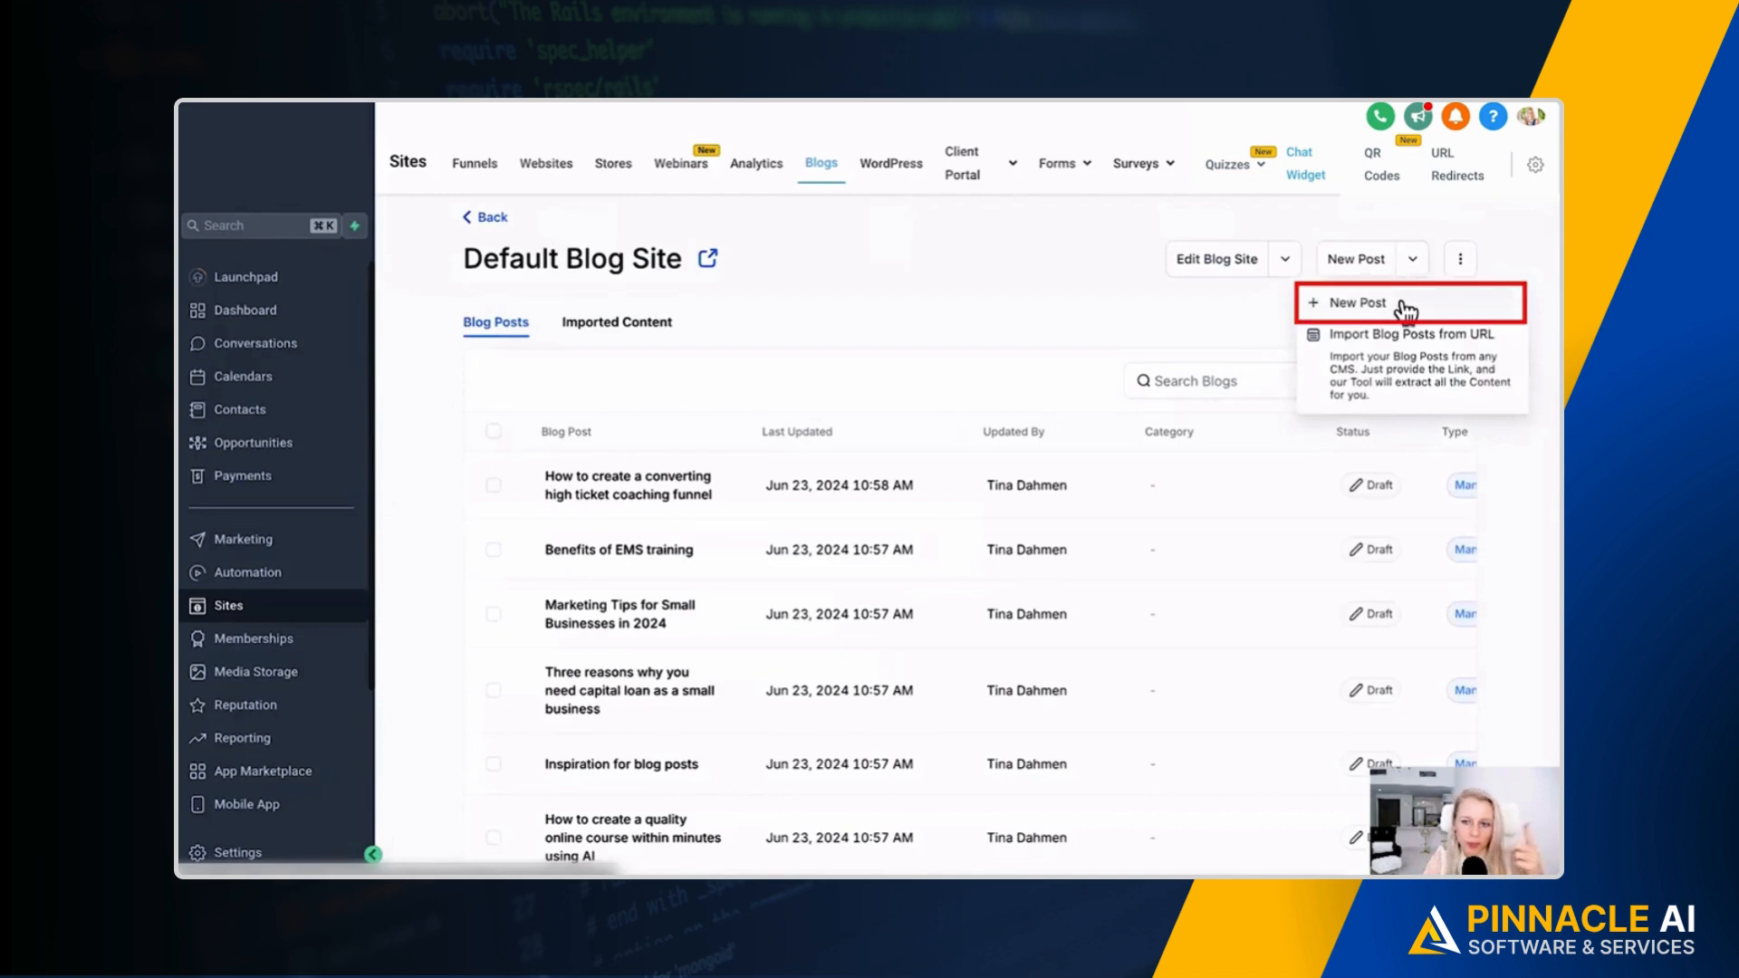
pyautogui.moveTo(1420, 377)
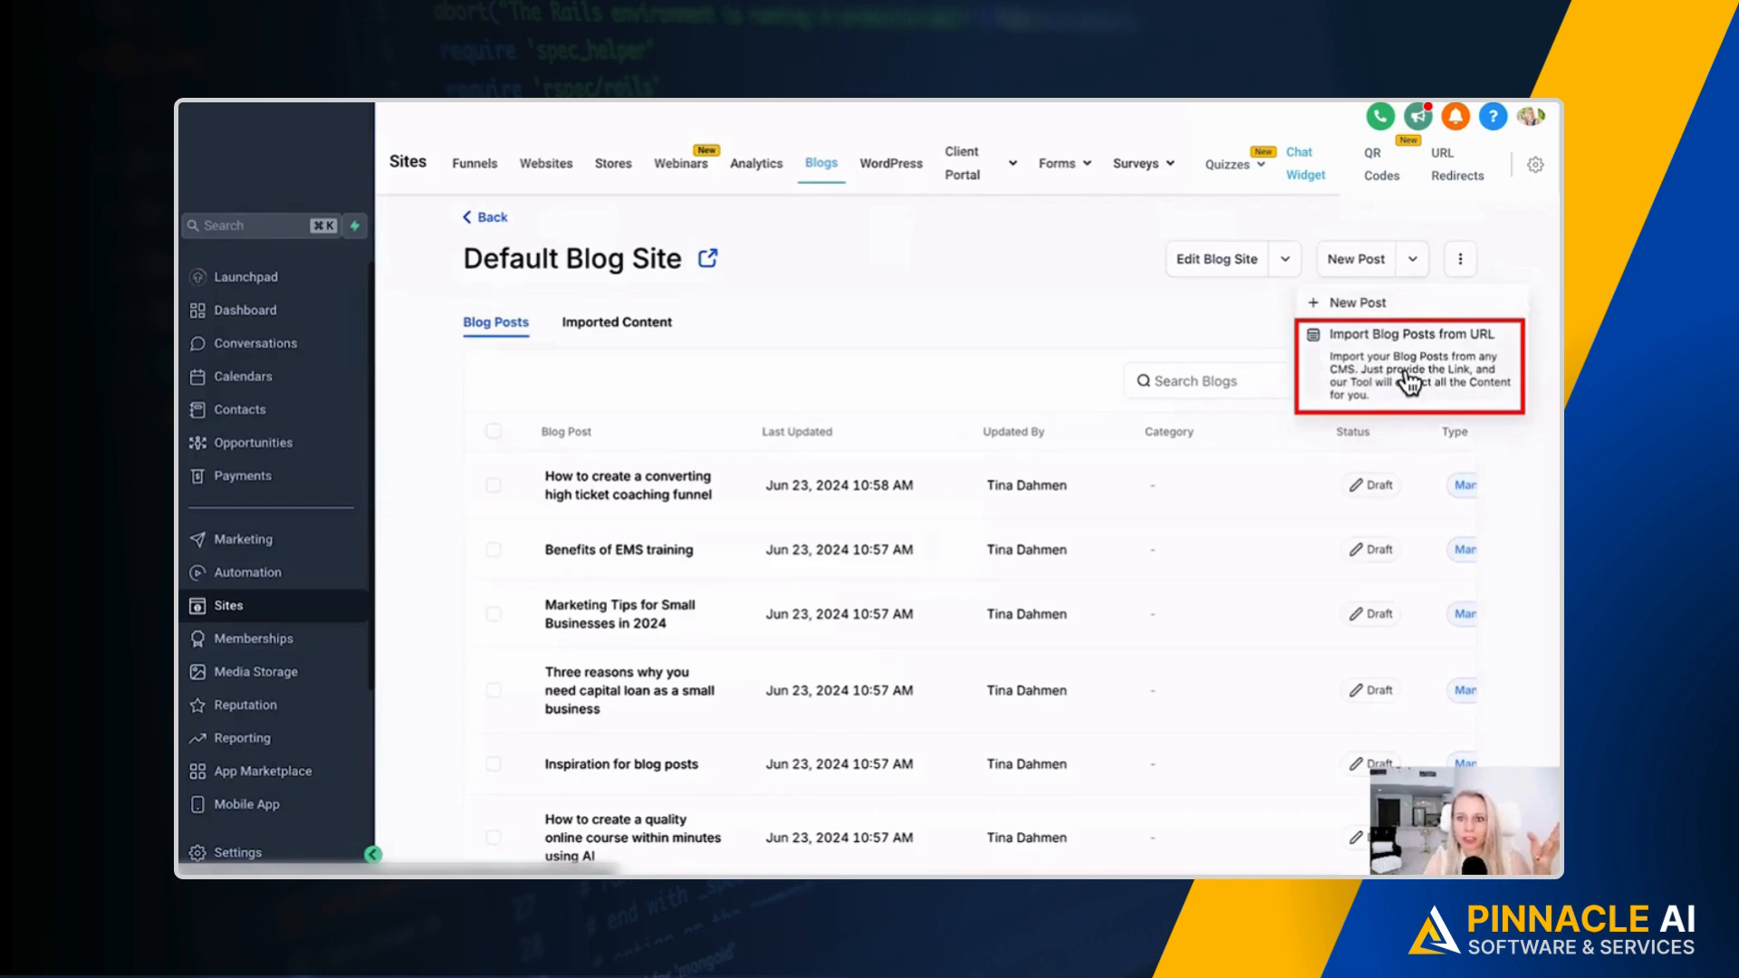
pyautogui.moveTo(1414, 405)
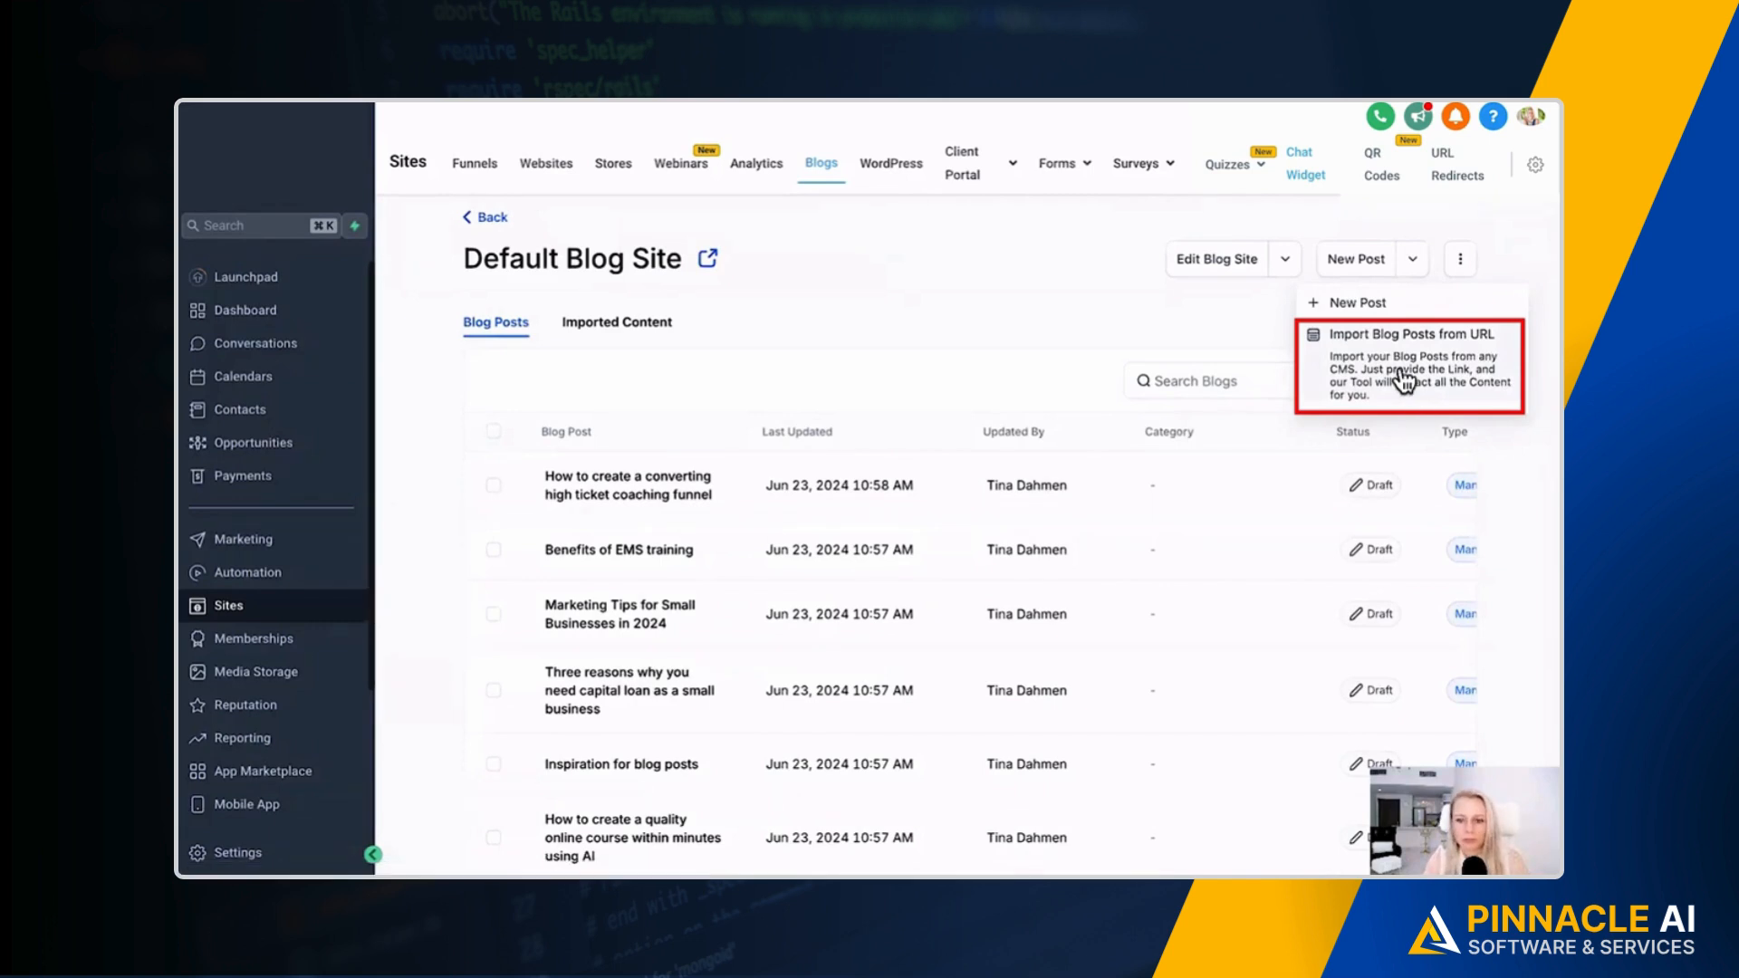
# - Start importing from URL and enter the recent post 'set-yourself-up-for-success-automatically/'
pyautogui.click(1410, 335)
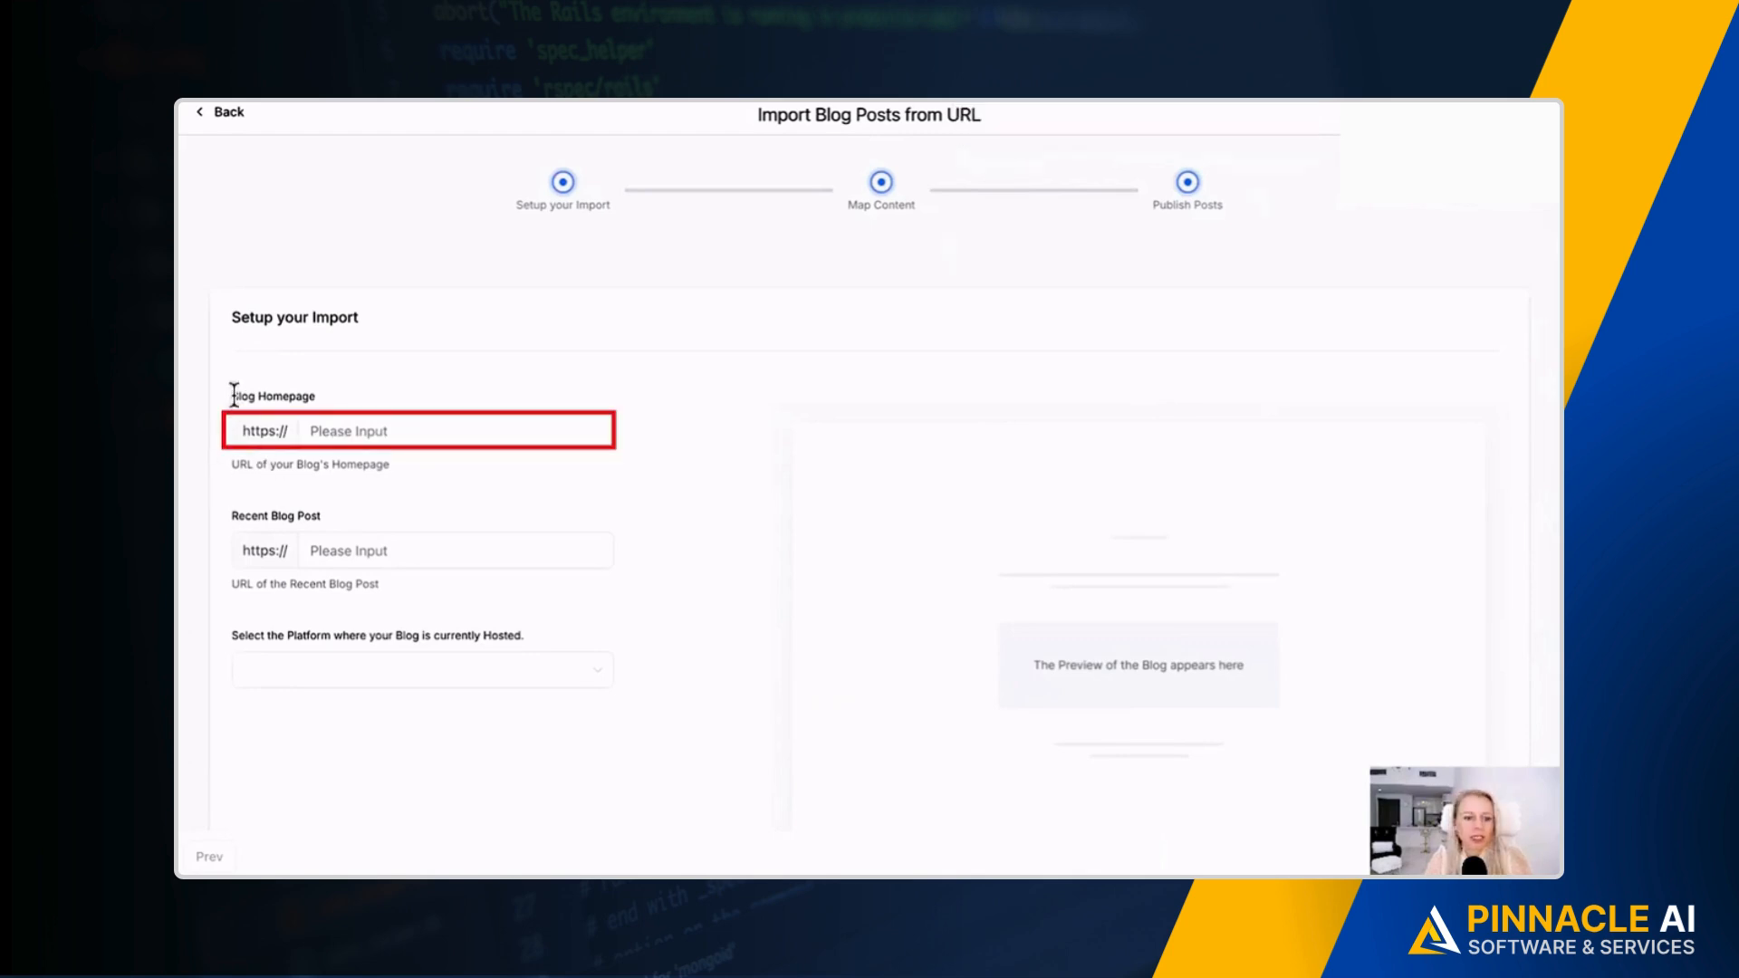
pyautogui.moveTo(419, 479)
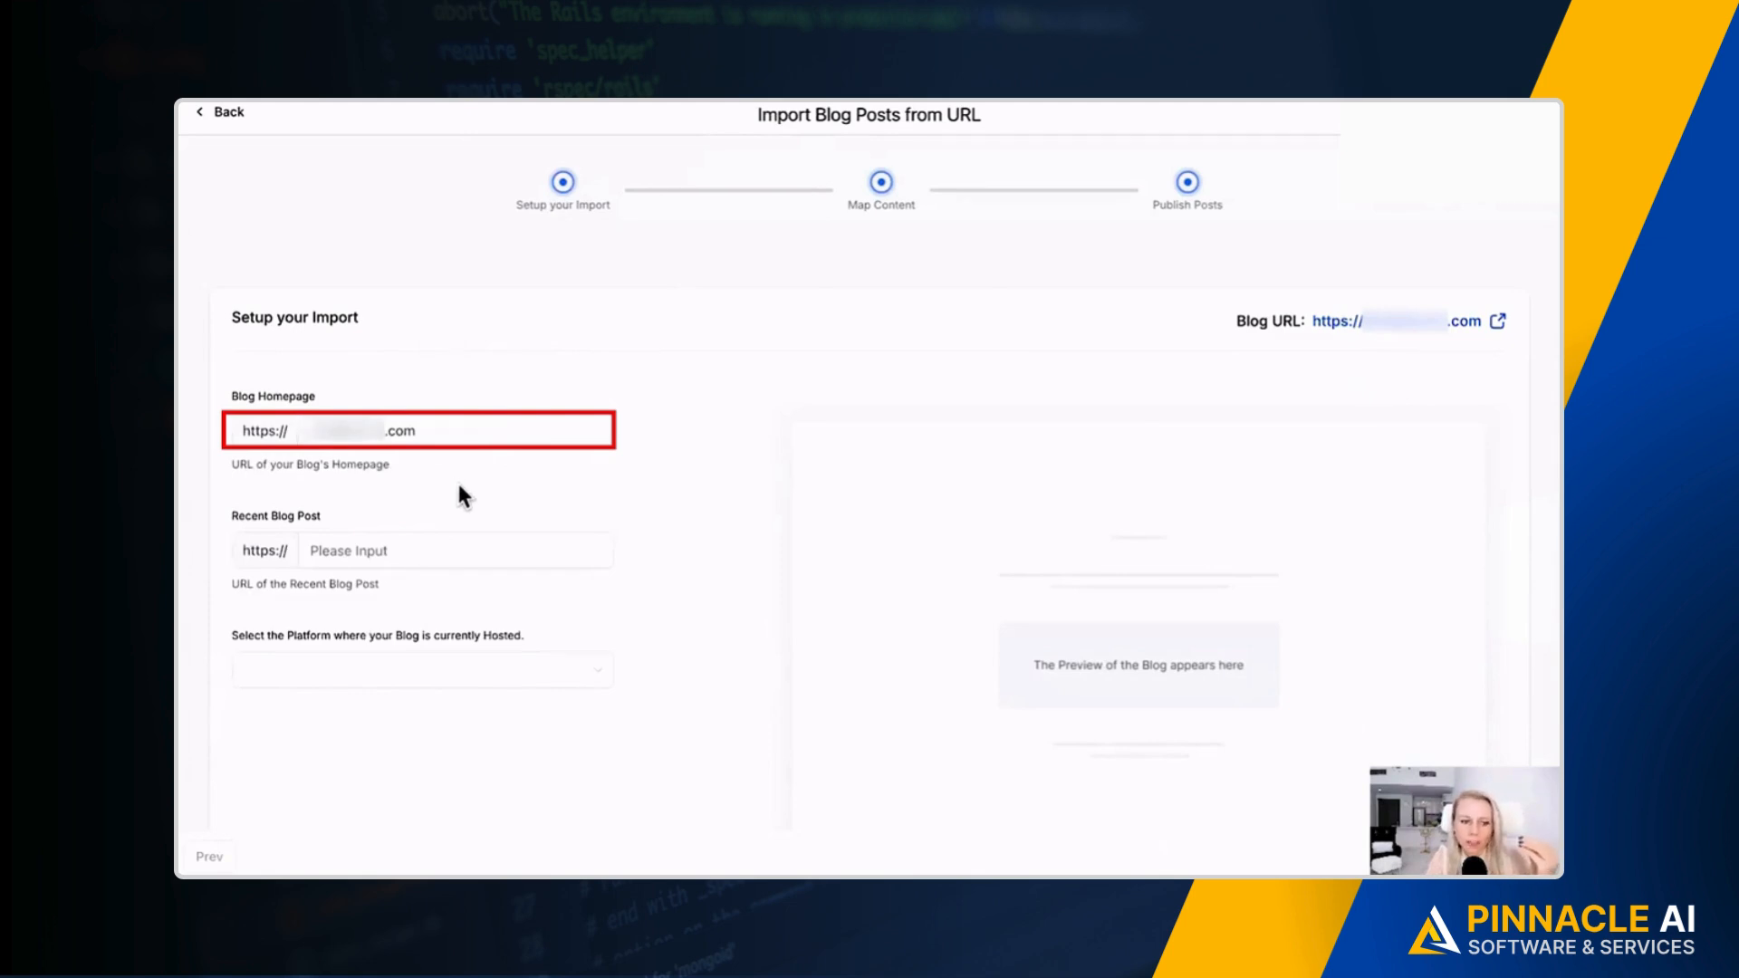
pyautogui.click(421, 550)
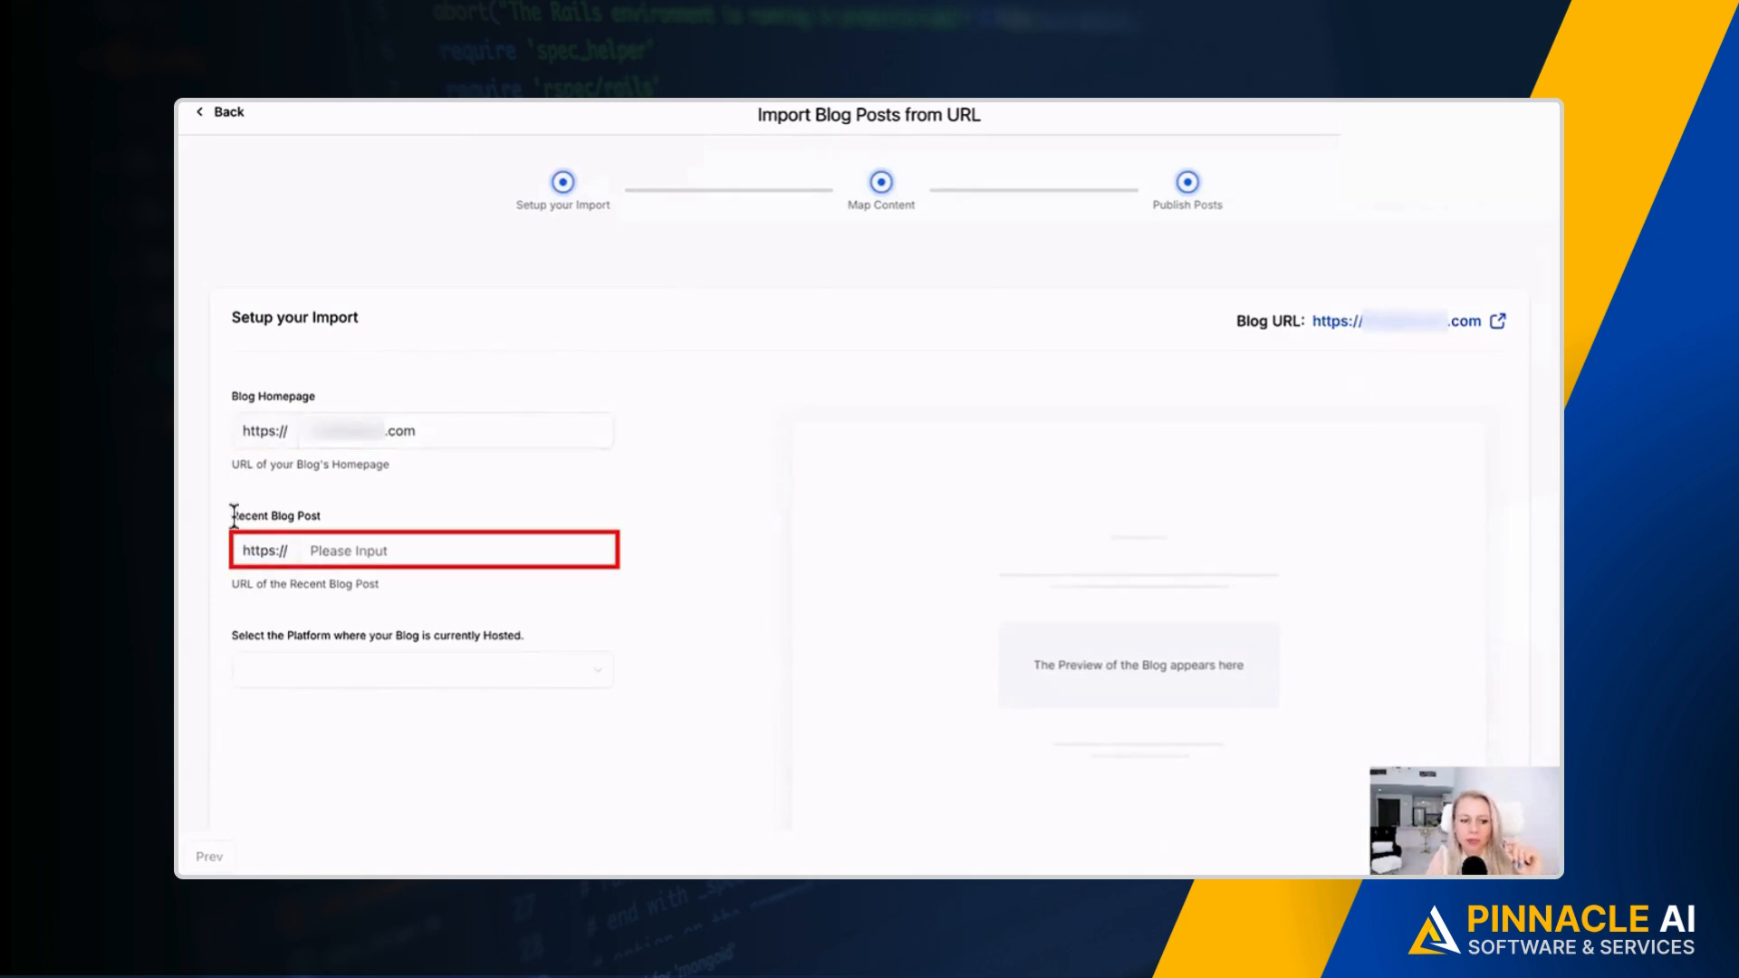
pyautogui.moveTo(331, 603)
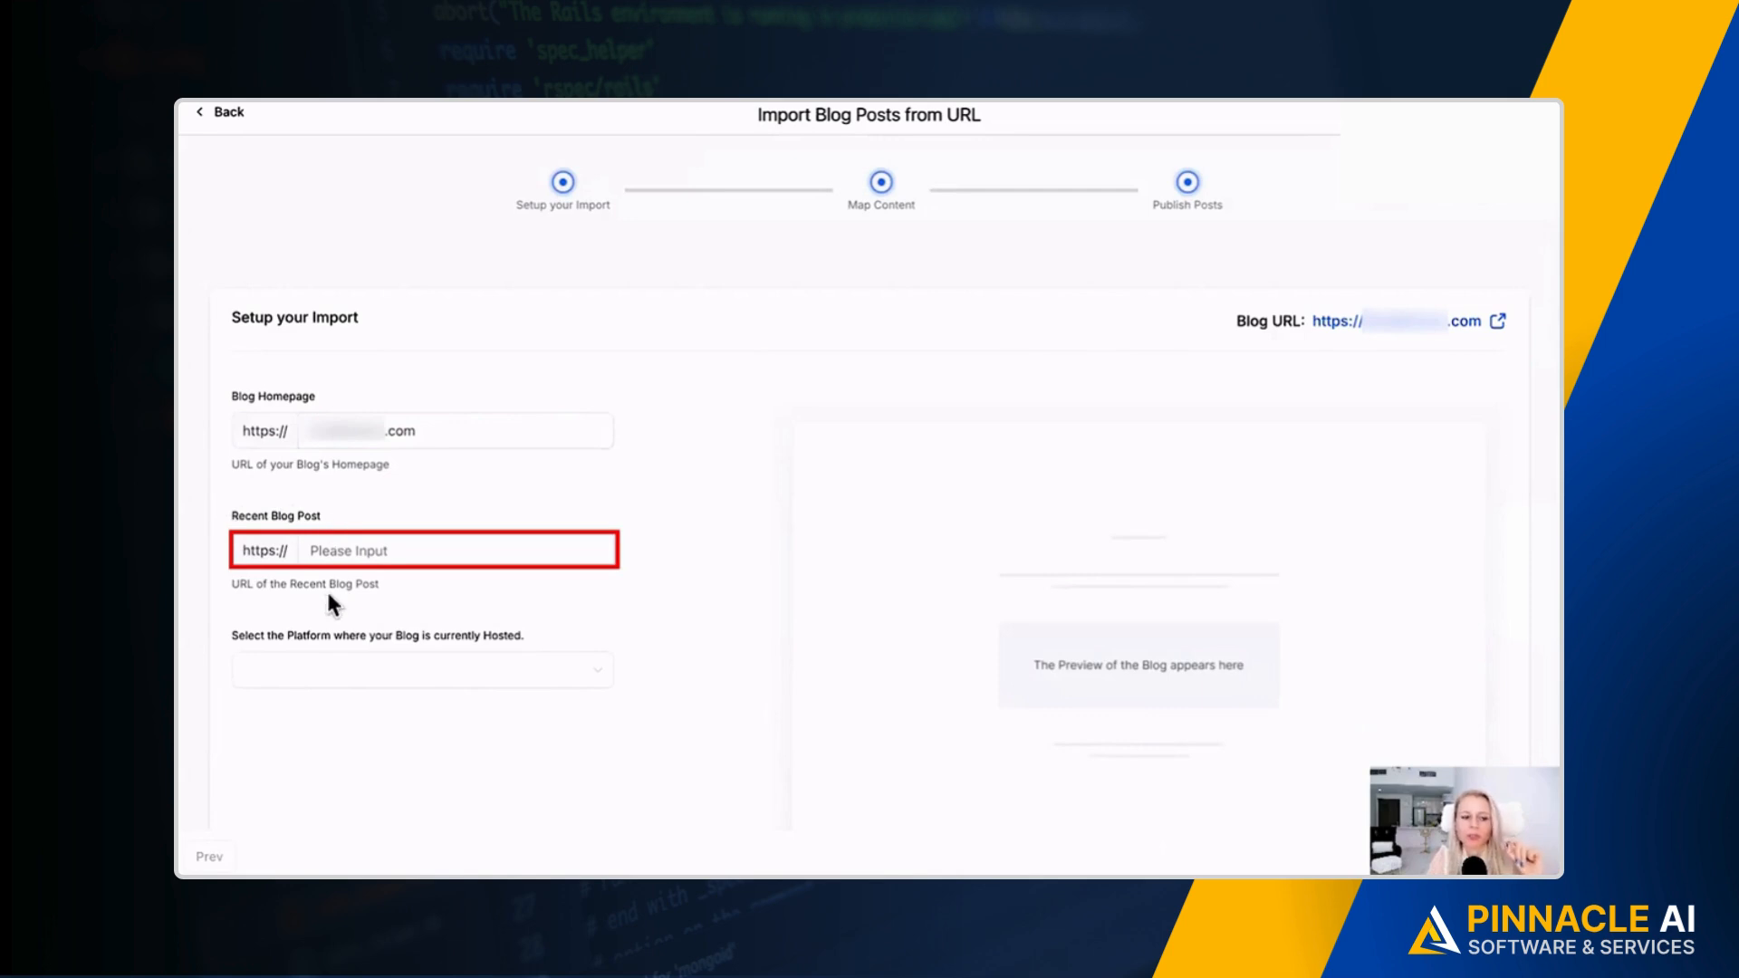
pyautogui.write('set-yourself-up-for-success-automatically/')
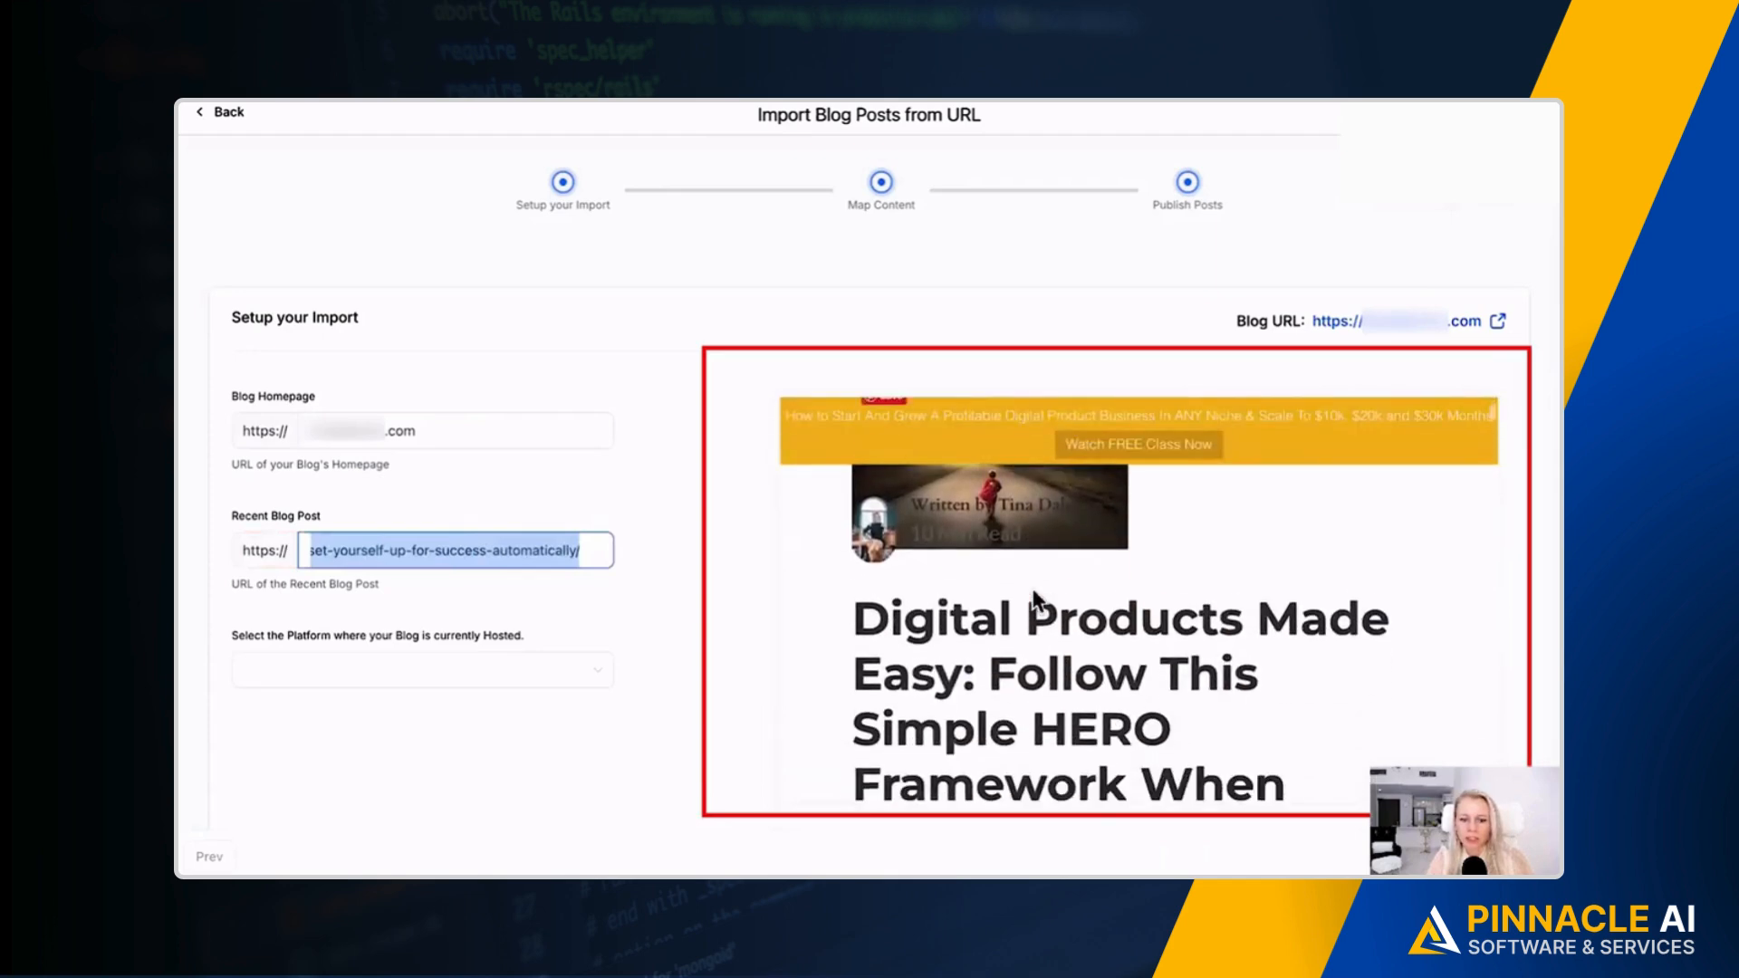
pyautogui.scroll(-3)
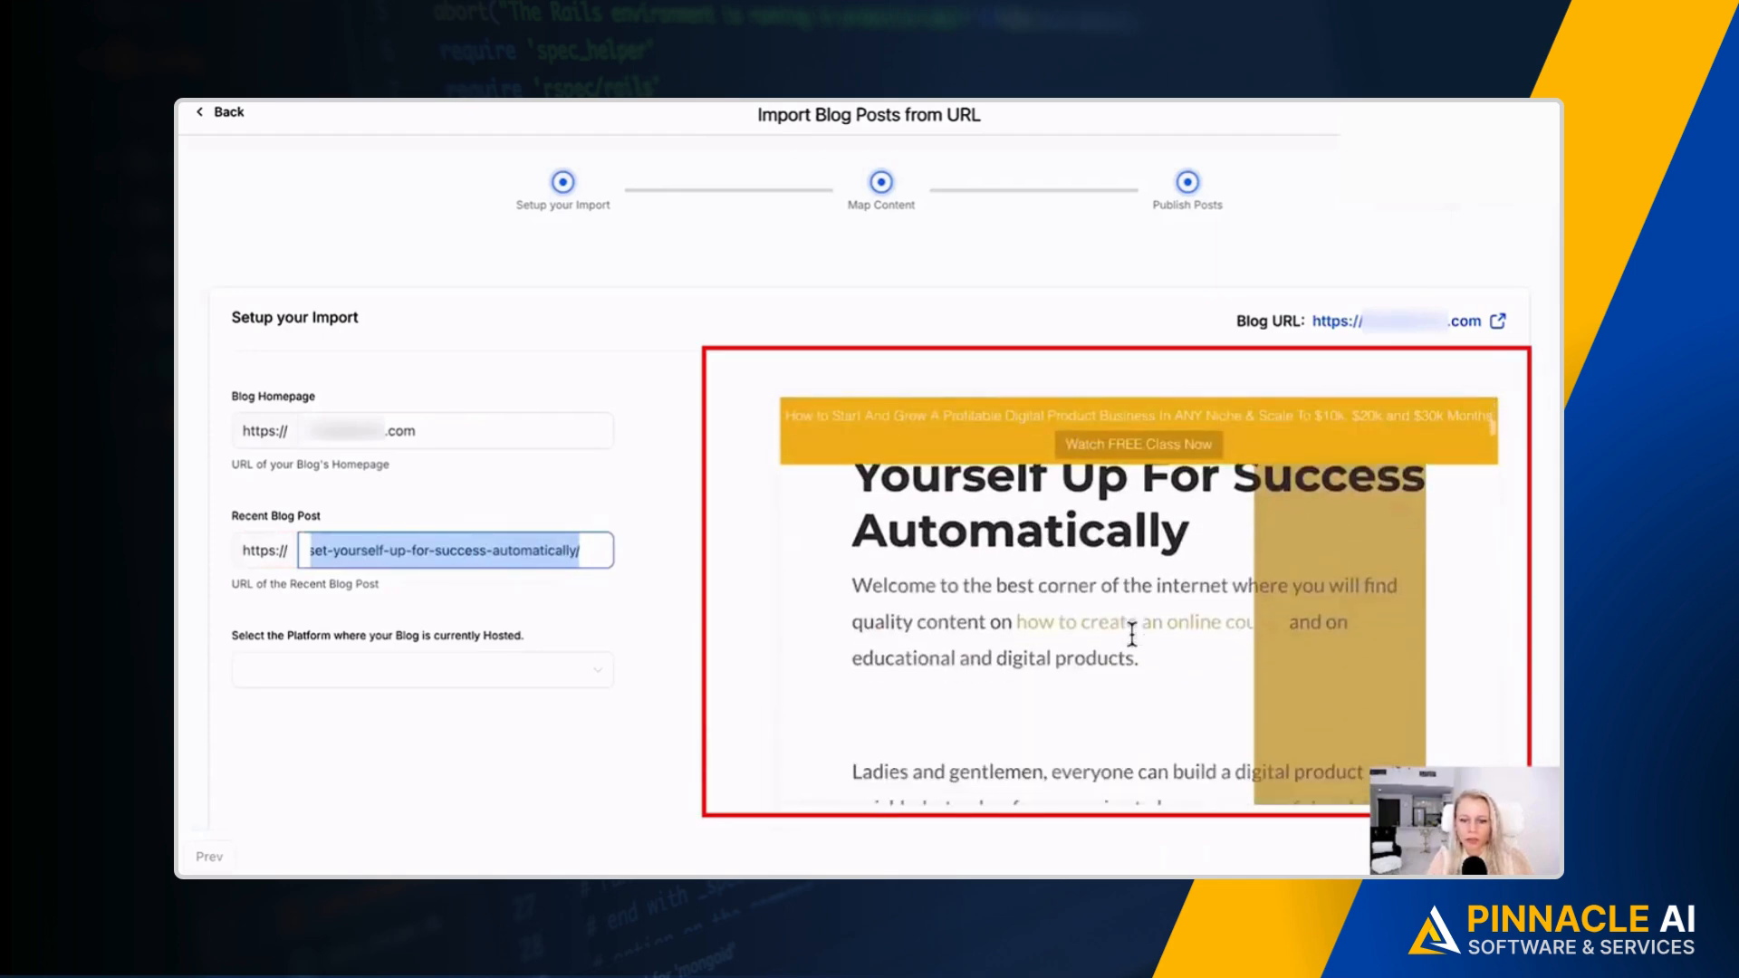
pyautogui.click(1496, 321)
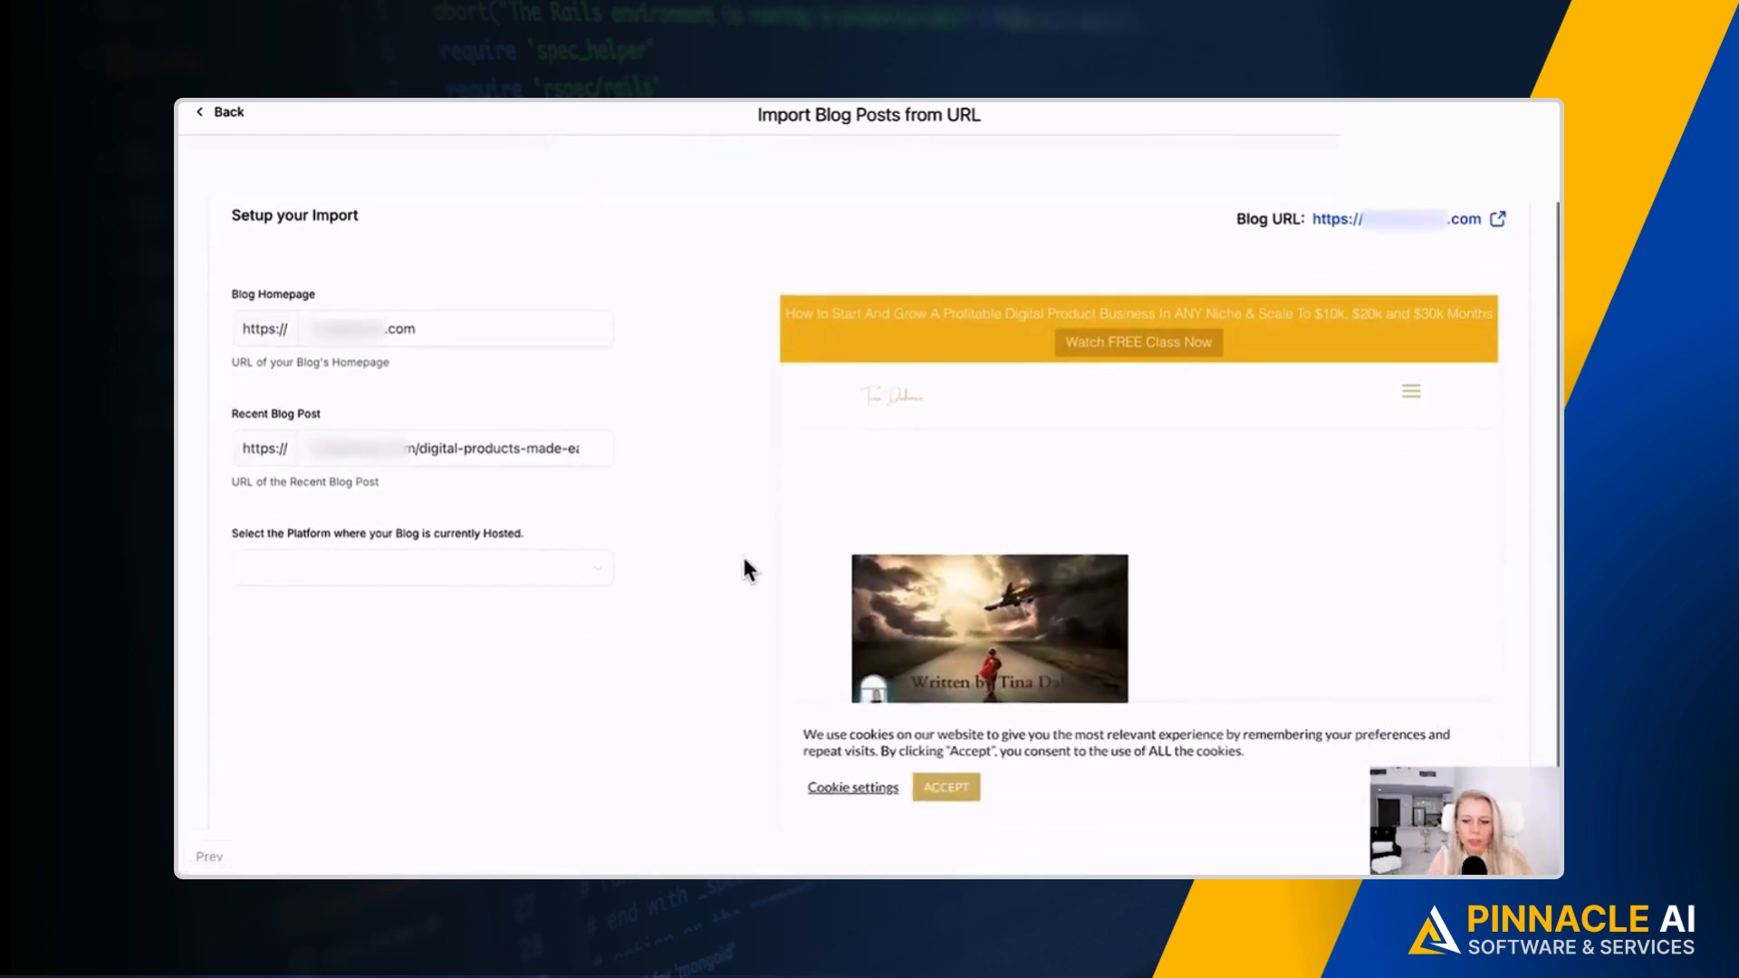
# - Set the blog's hosting platform to Wordpress
pyautogui.click(421, 568)
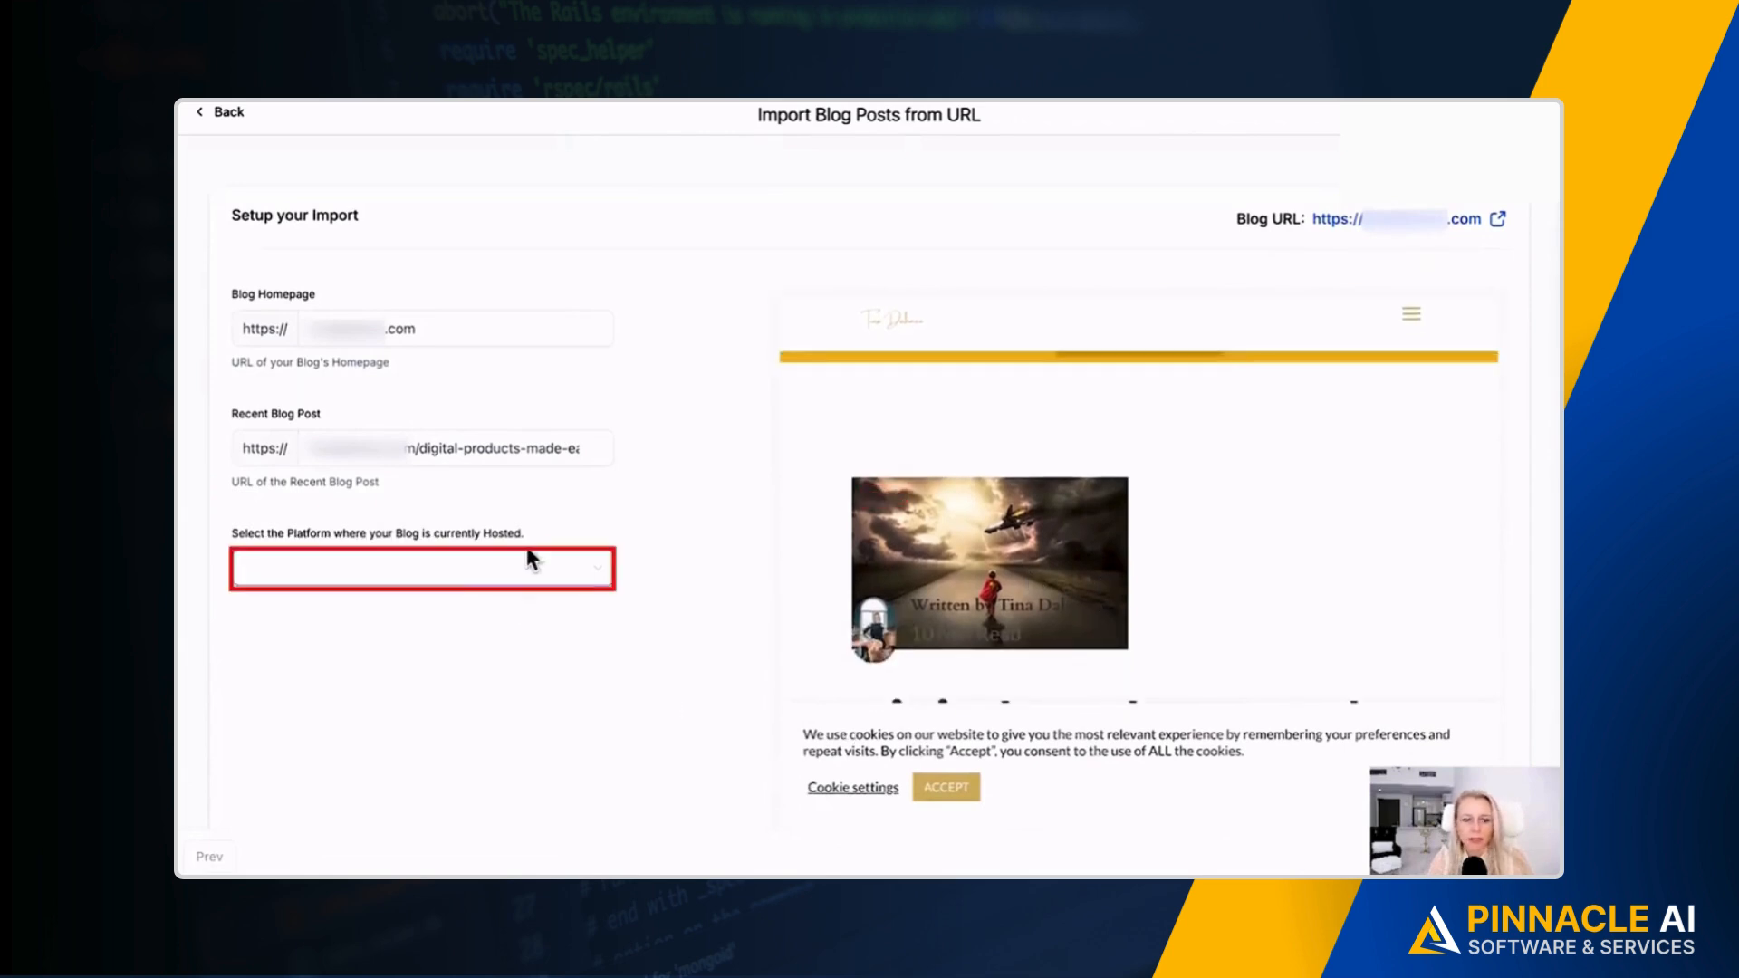
pyautogui.click(421, 567)
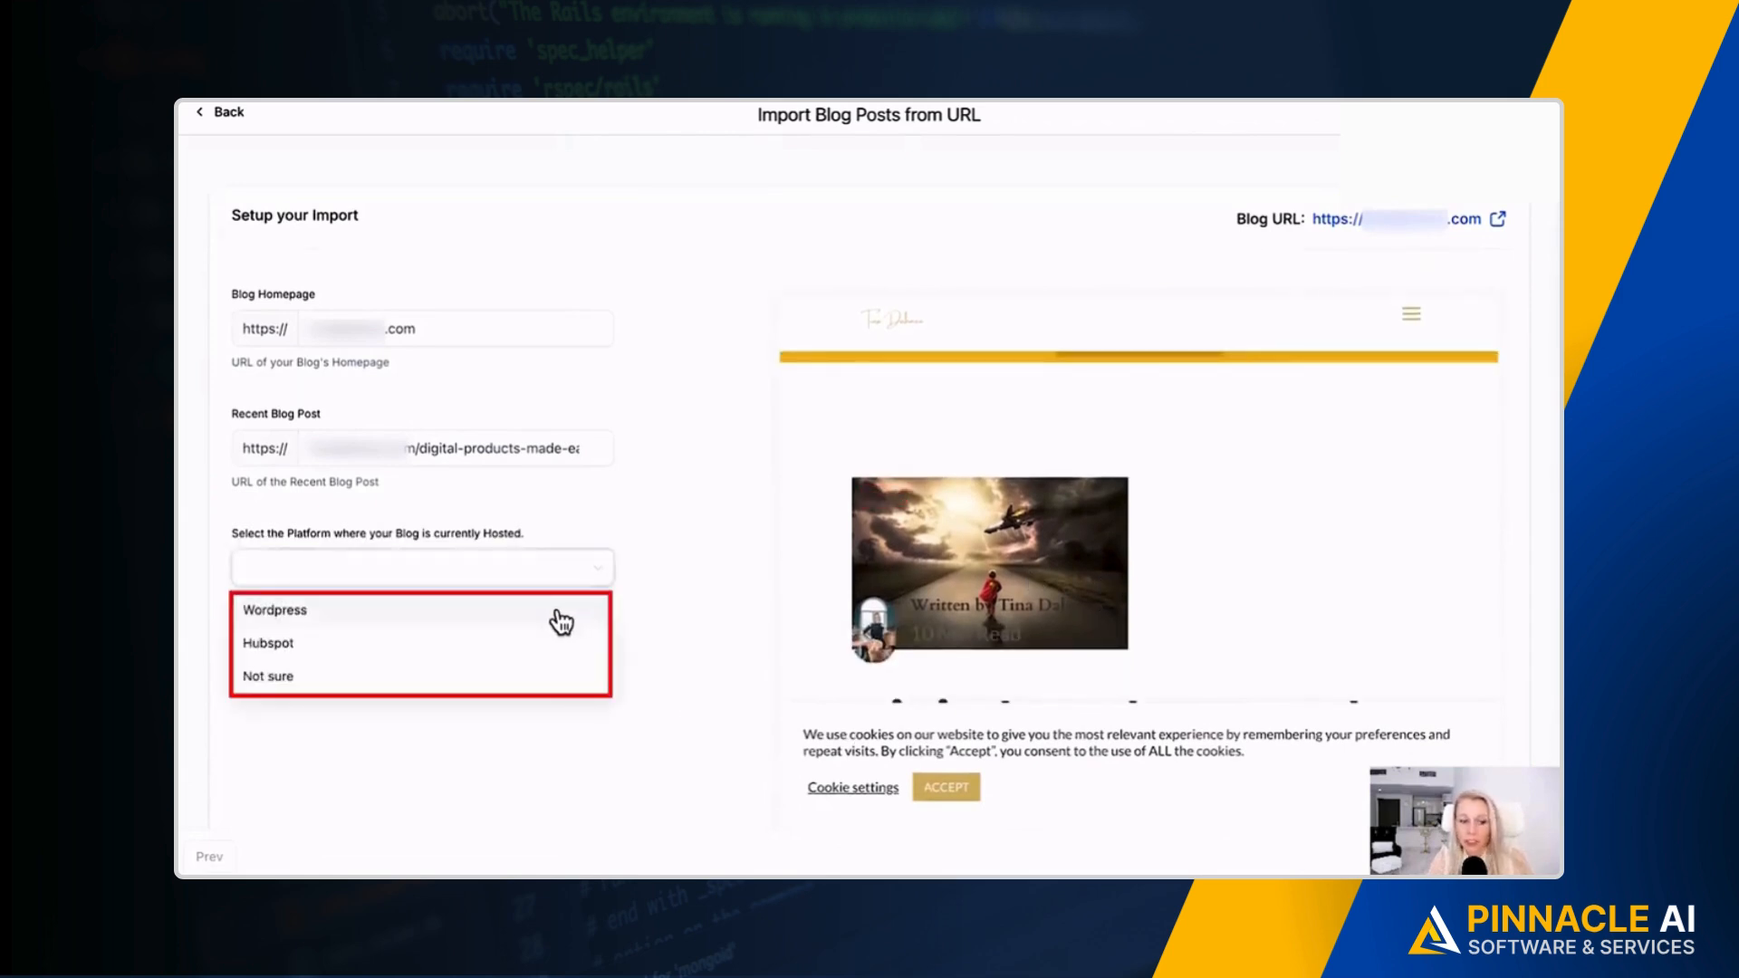
pyautogui.moveTo(413, 621)
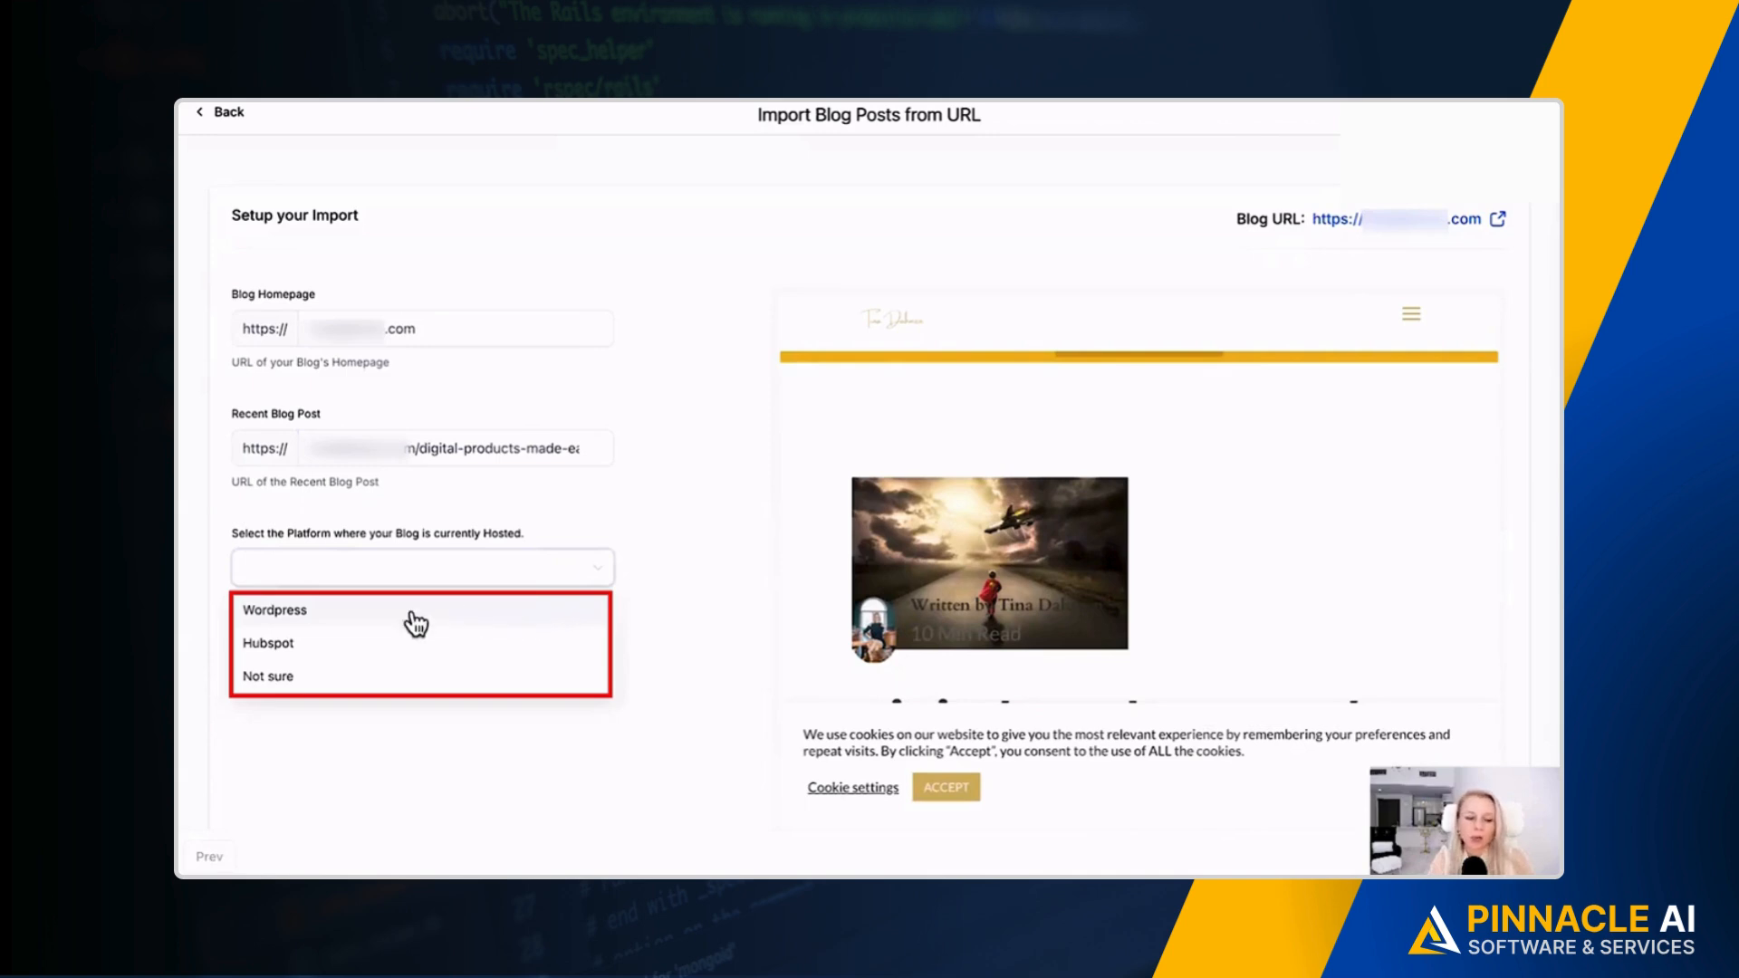
pyautogui.moveTo(464, 621)
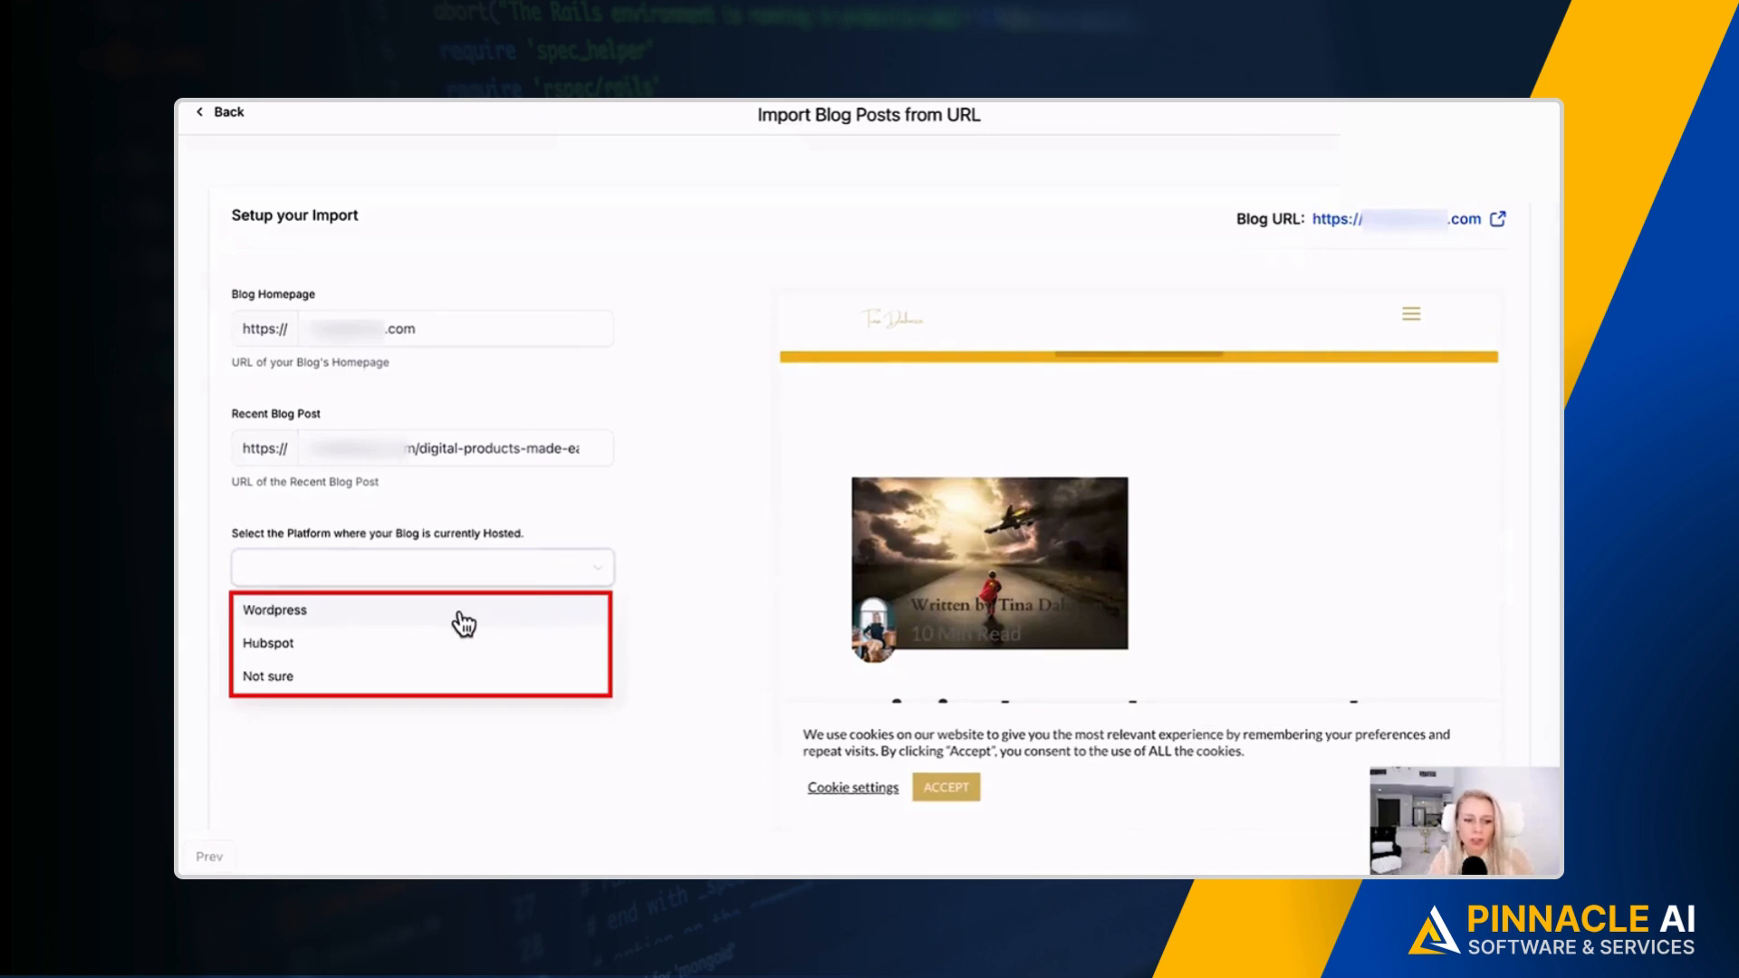
pyautogui.click(267, 676)
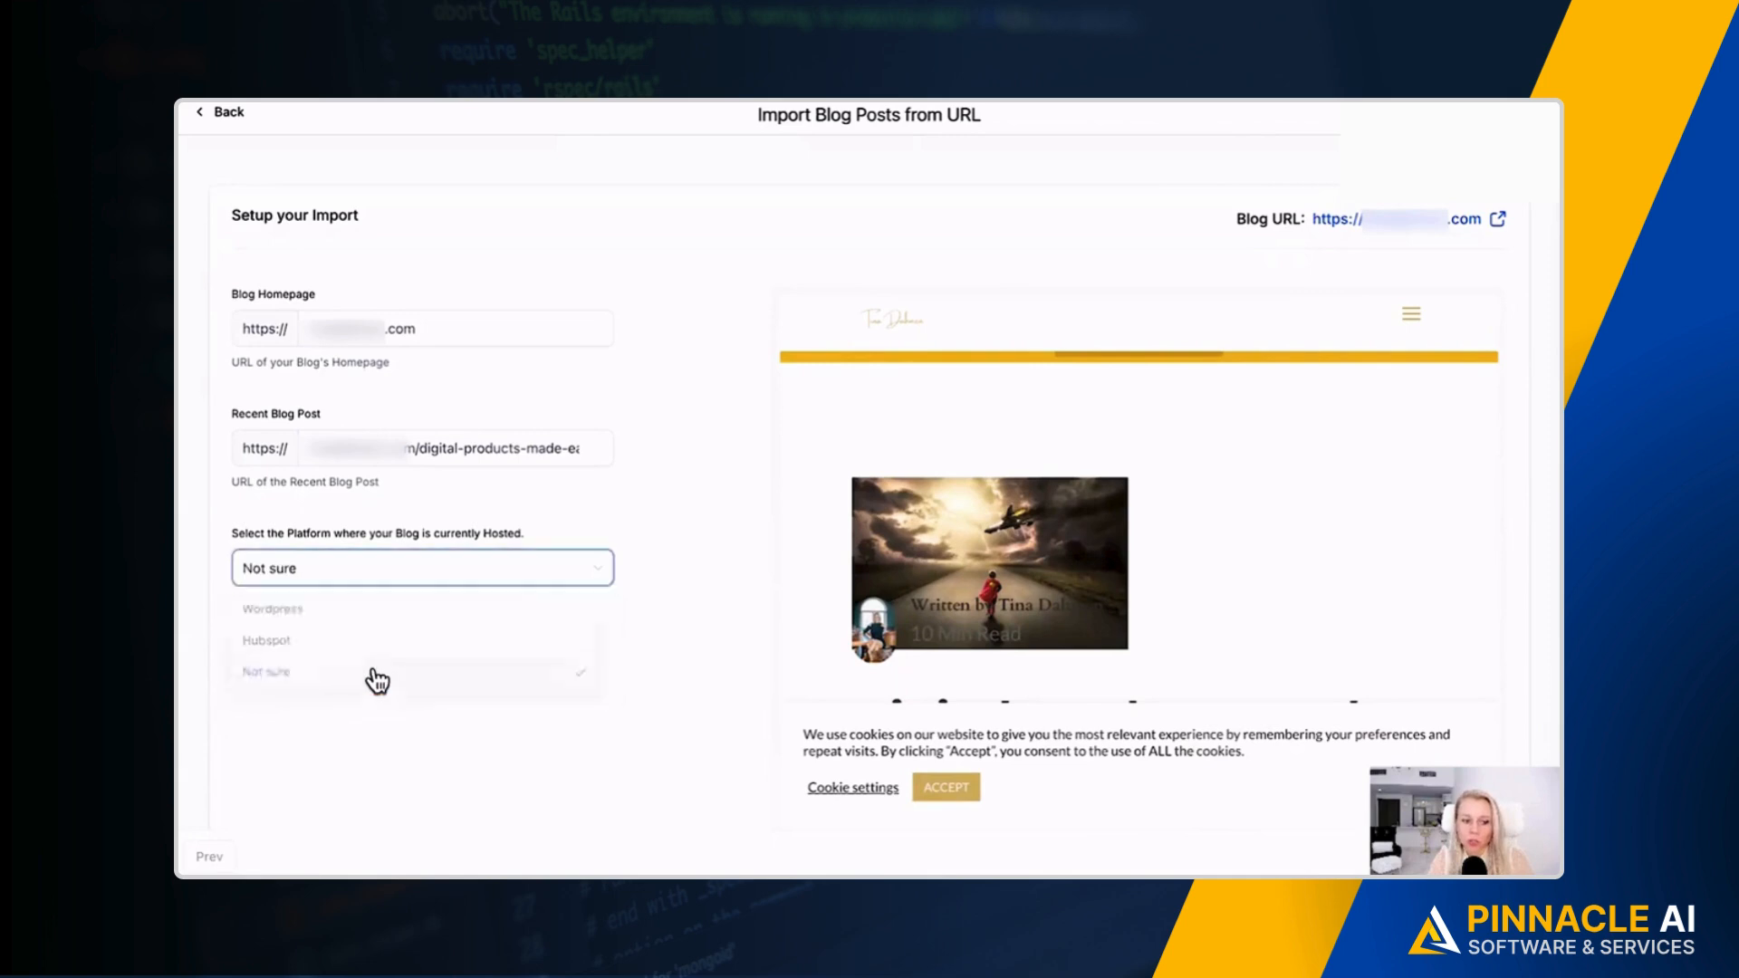
pyautogui.click(271, 607)
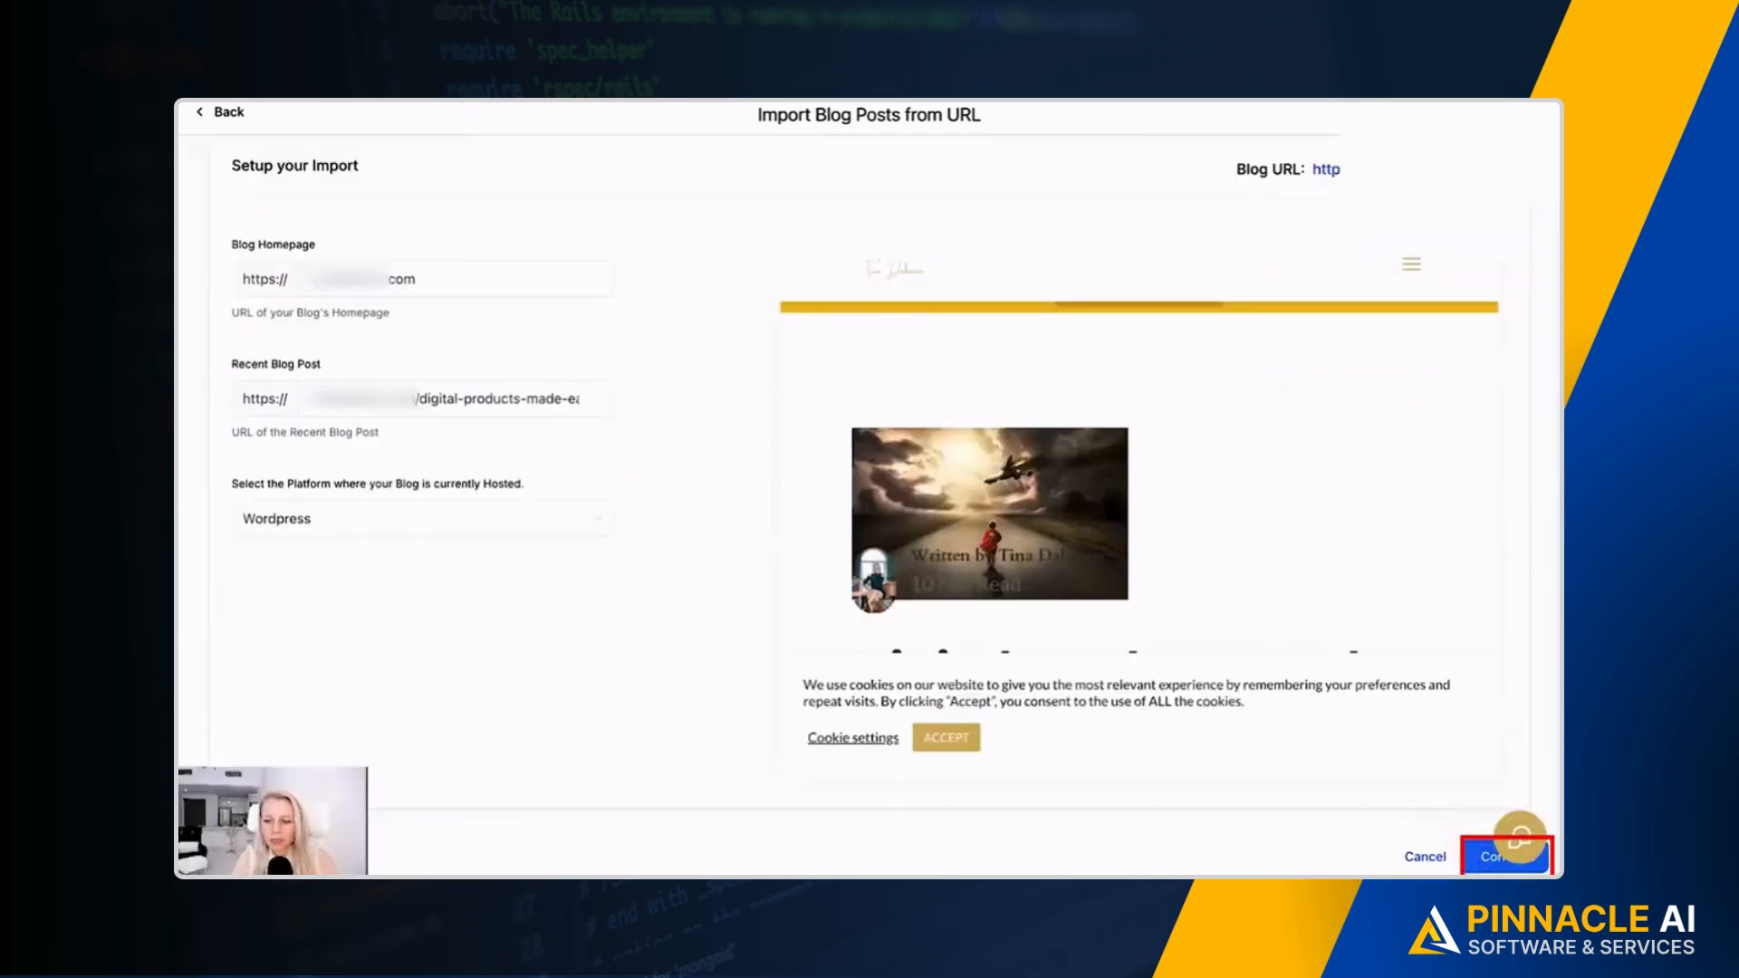
# - Continue the import setup so the Blog Scan in Progress screen appears
pyautogui.click(1500, 856)
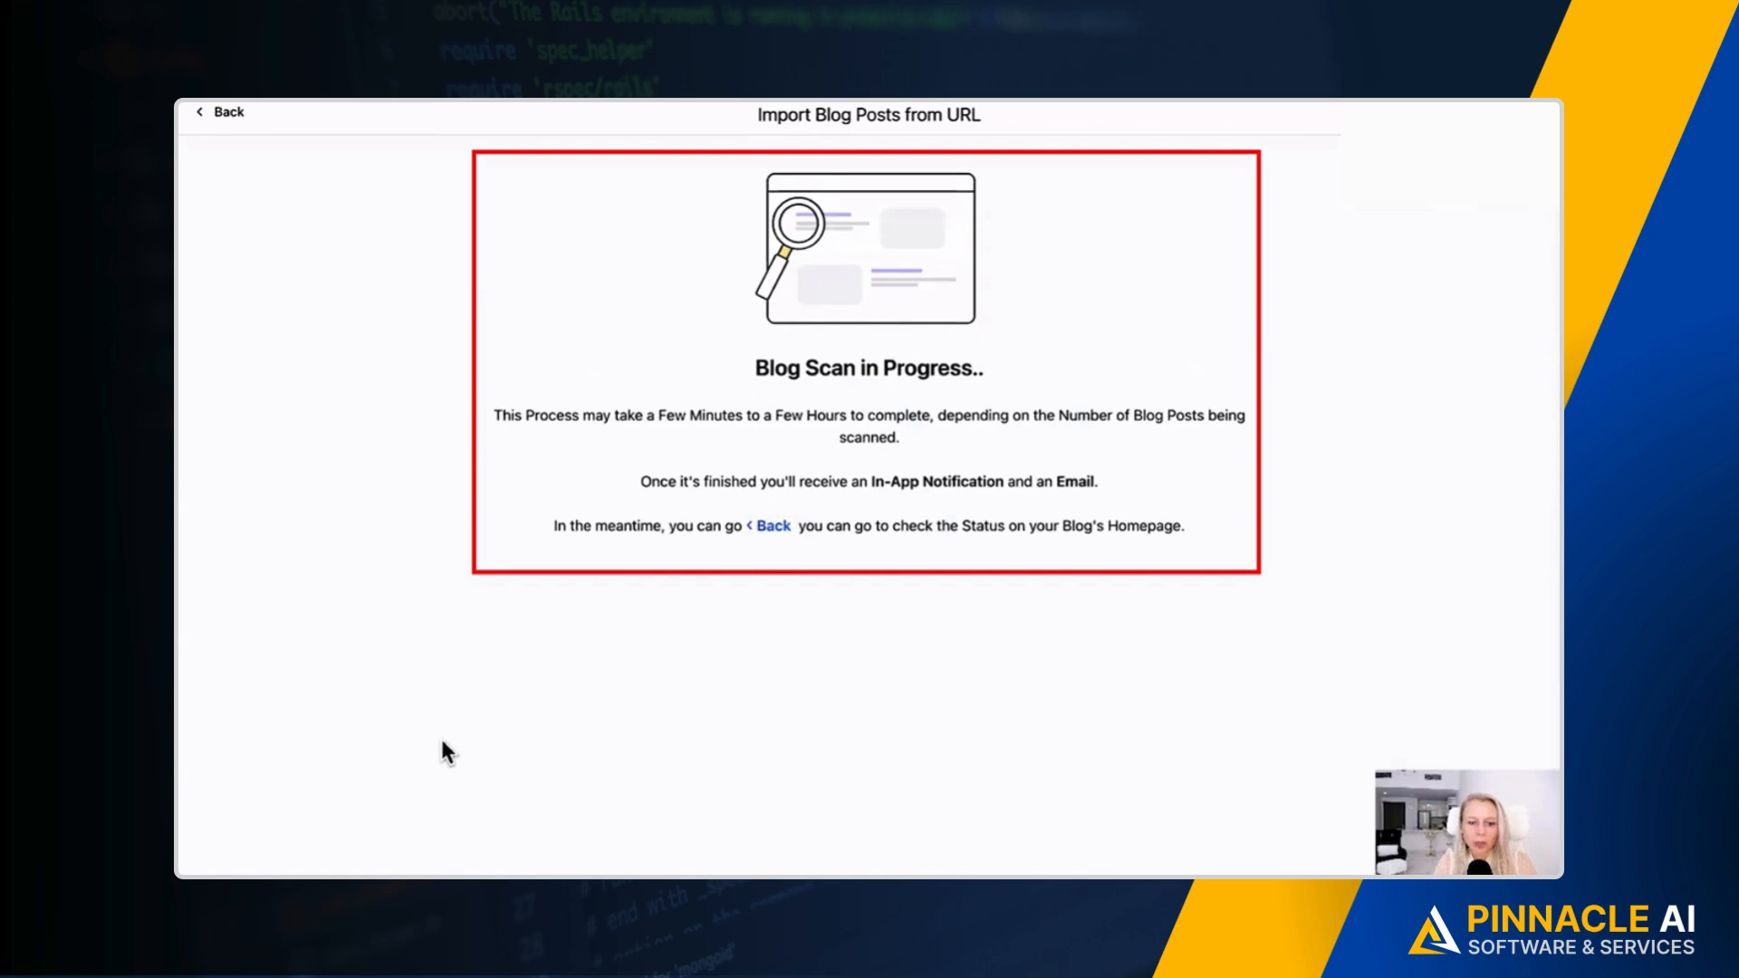
pyautogui.moveTo(944, 619)
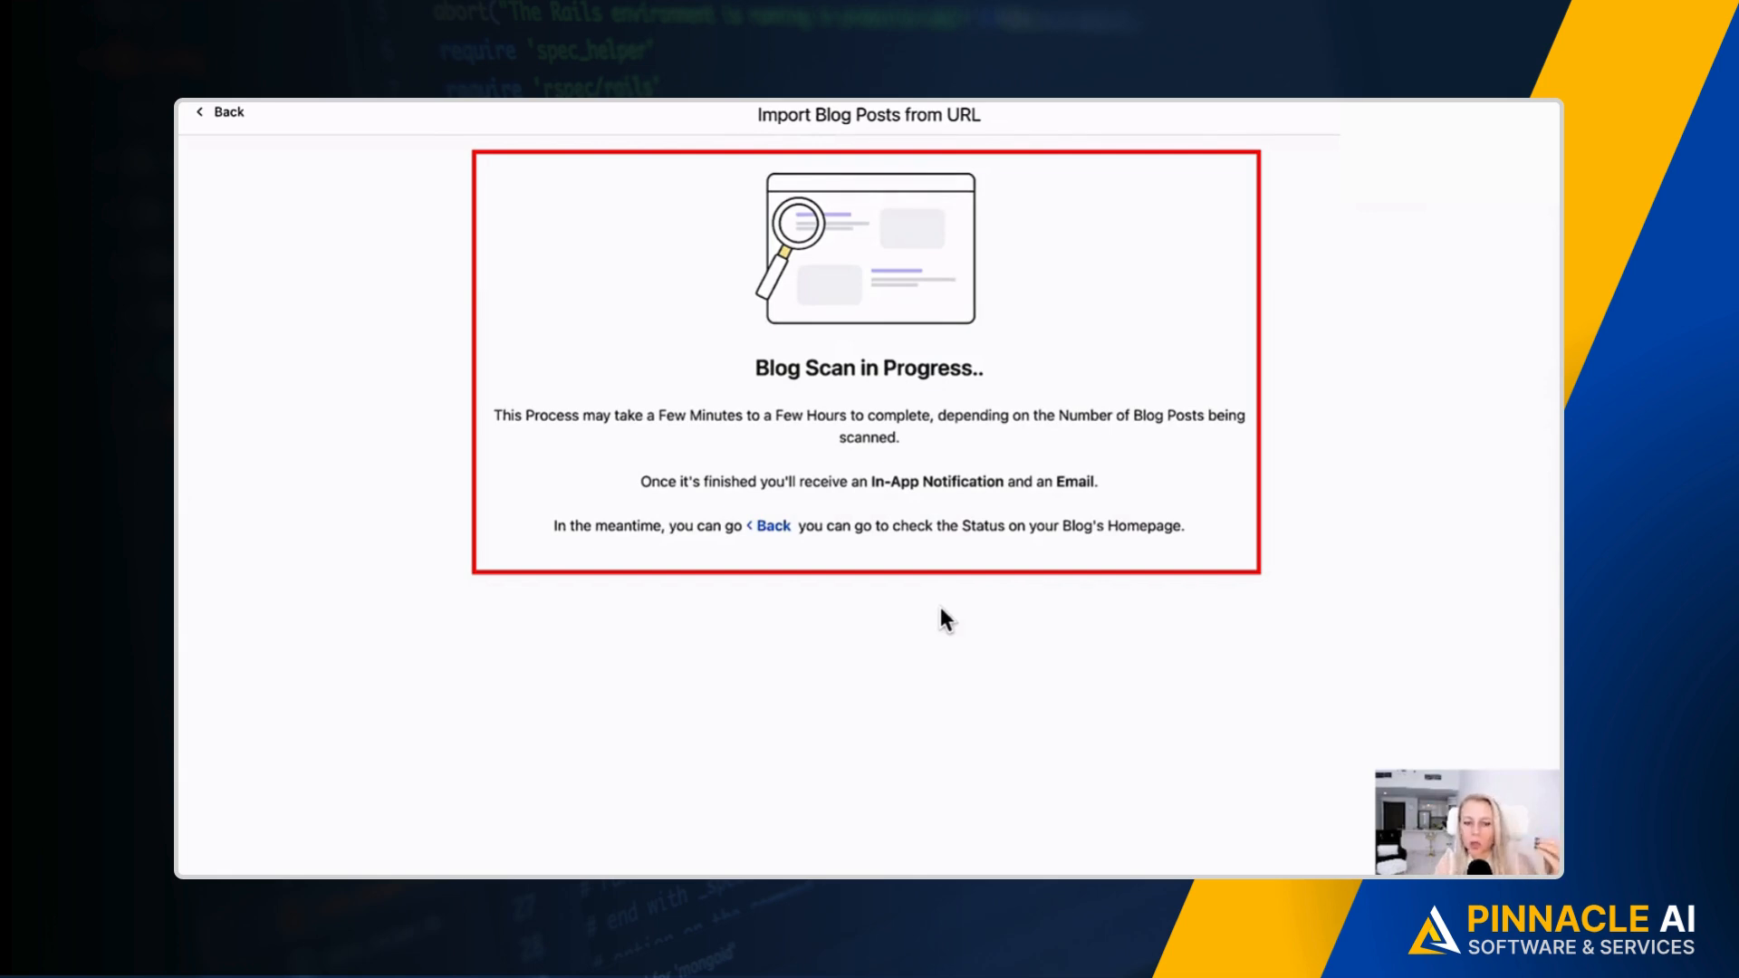
pyautogui.moveTo(956, 613)
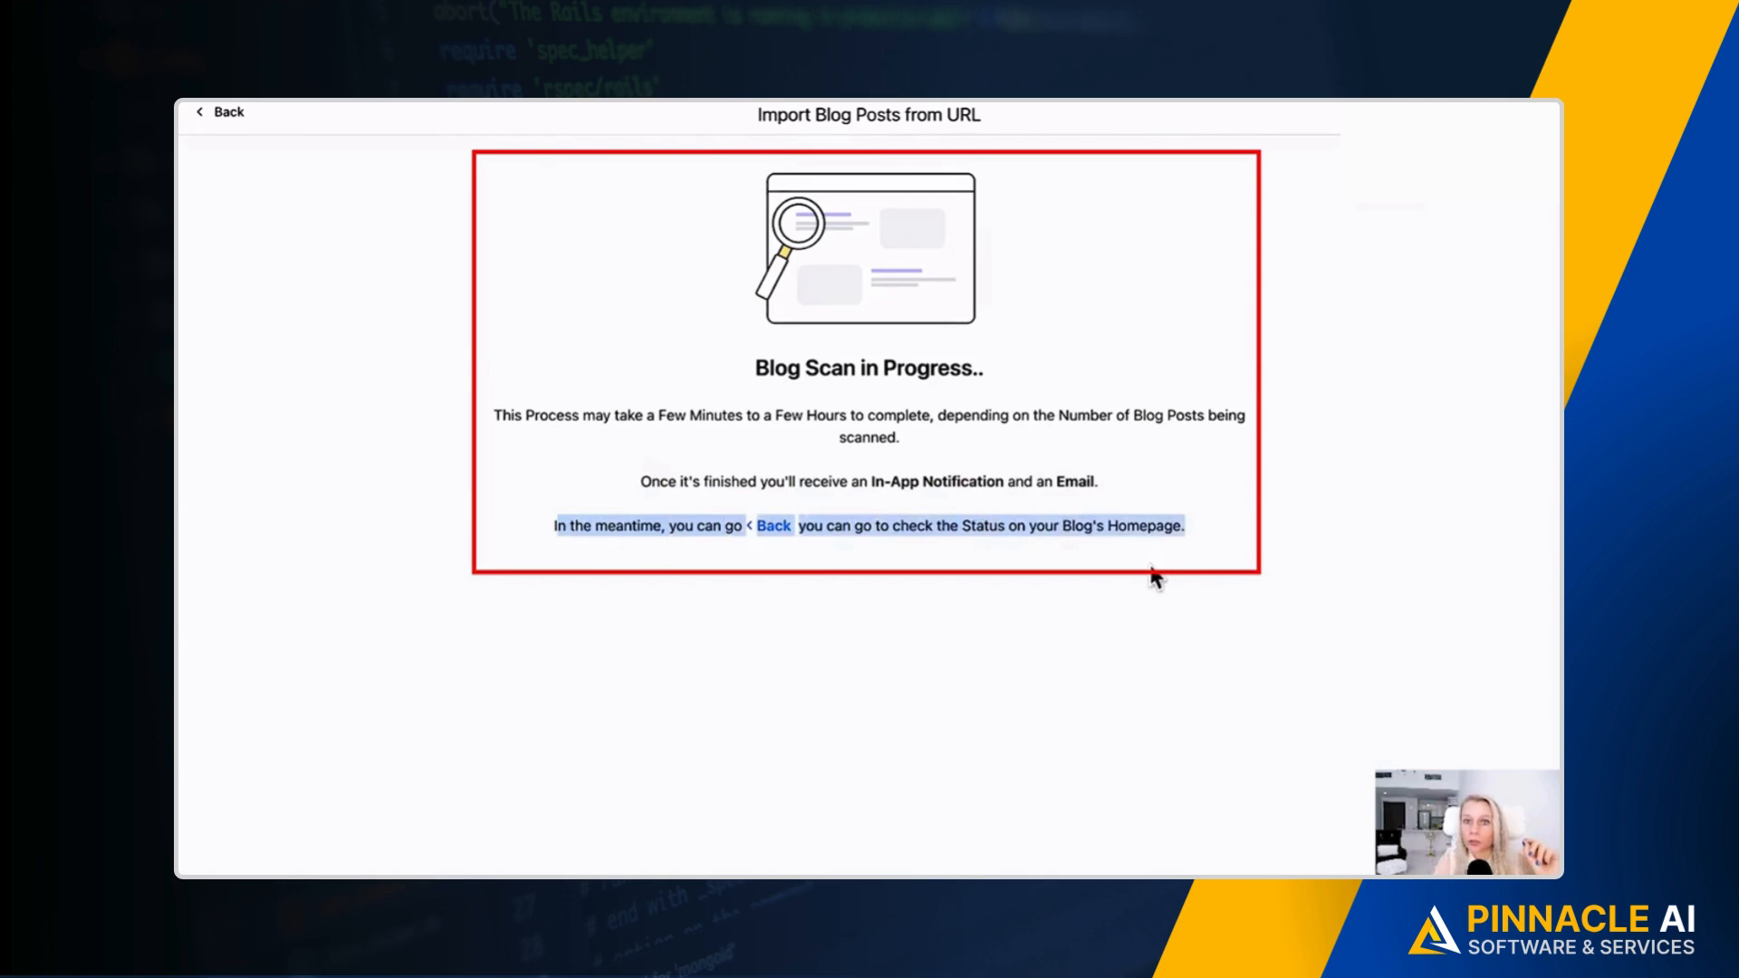
# - Return to the Default Blog Site's Imported Content tab showing the ended scan
pyautogui.click(222, 112)
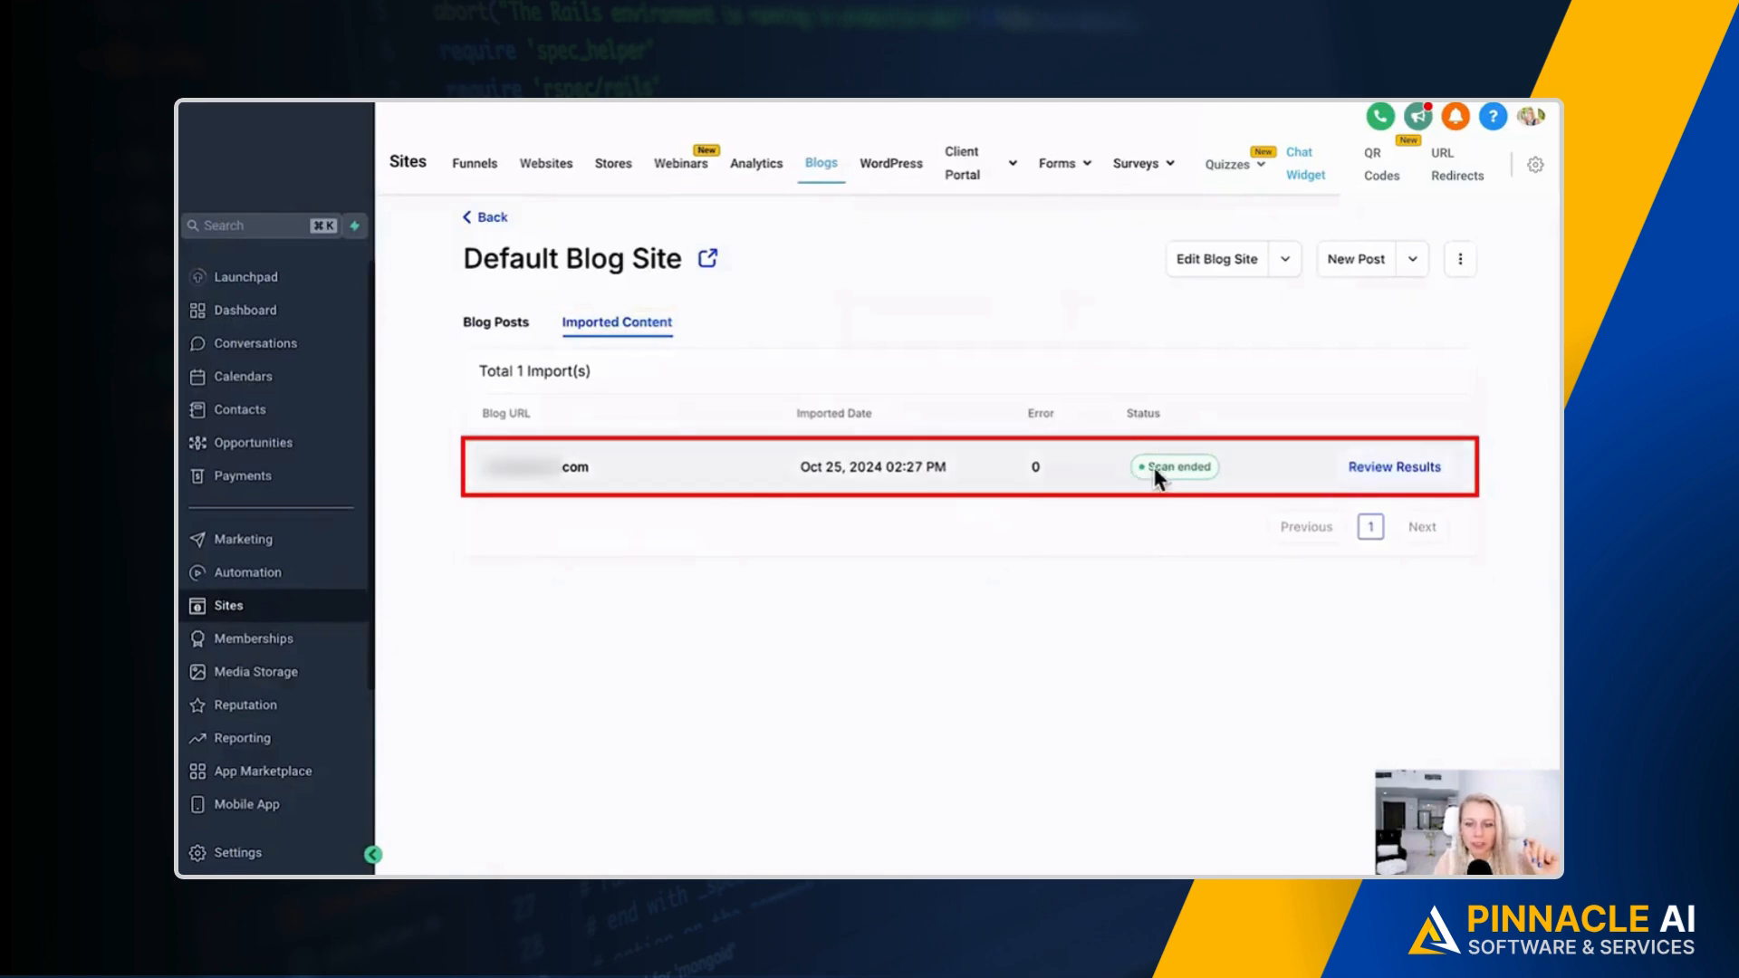
pyautogui.moveTo(524, 413)
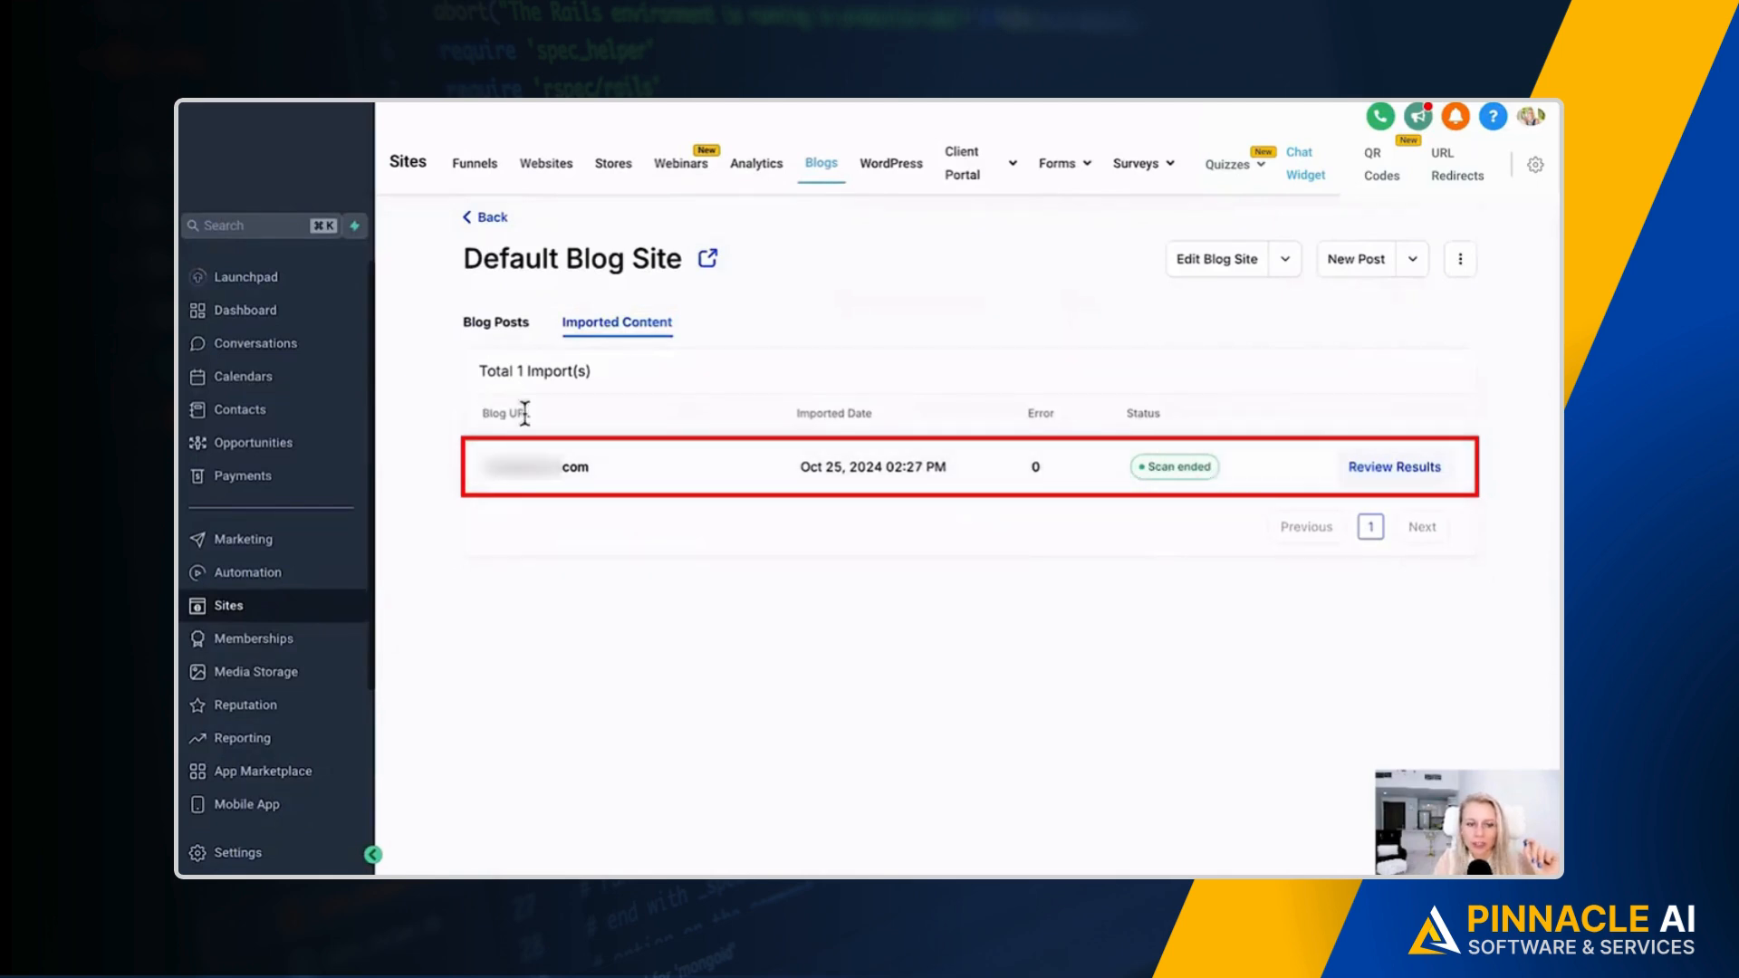
pyautogui.moveTo(926, 426)
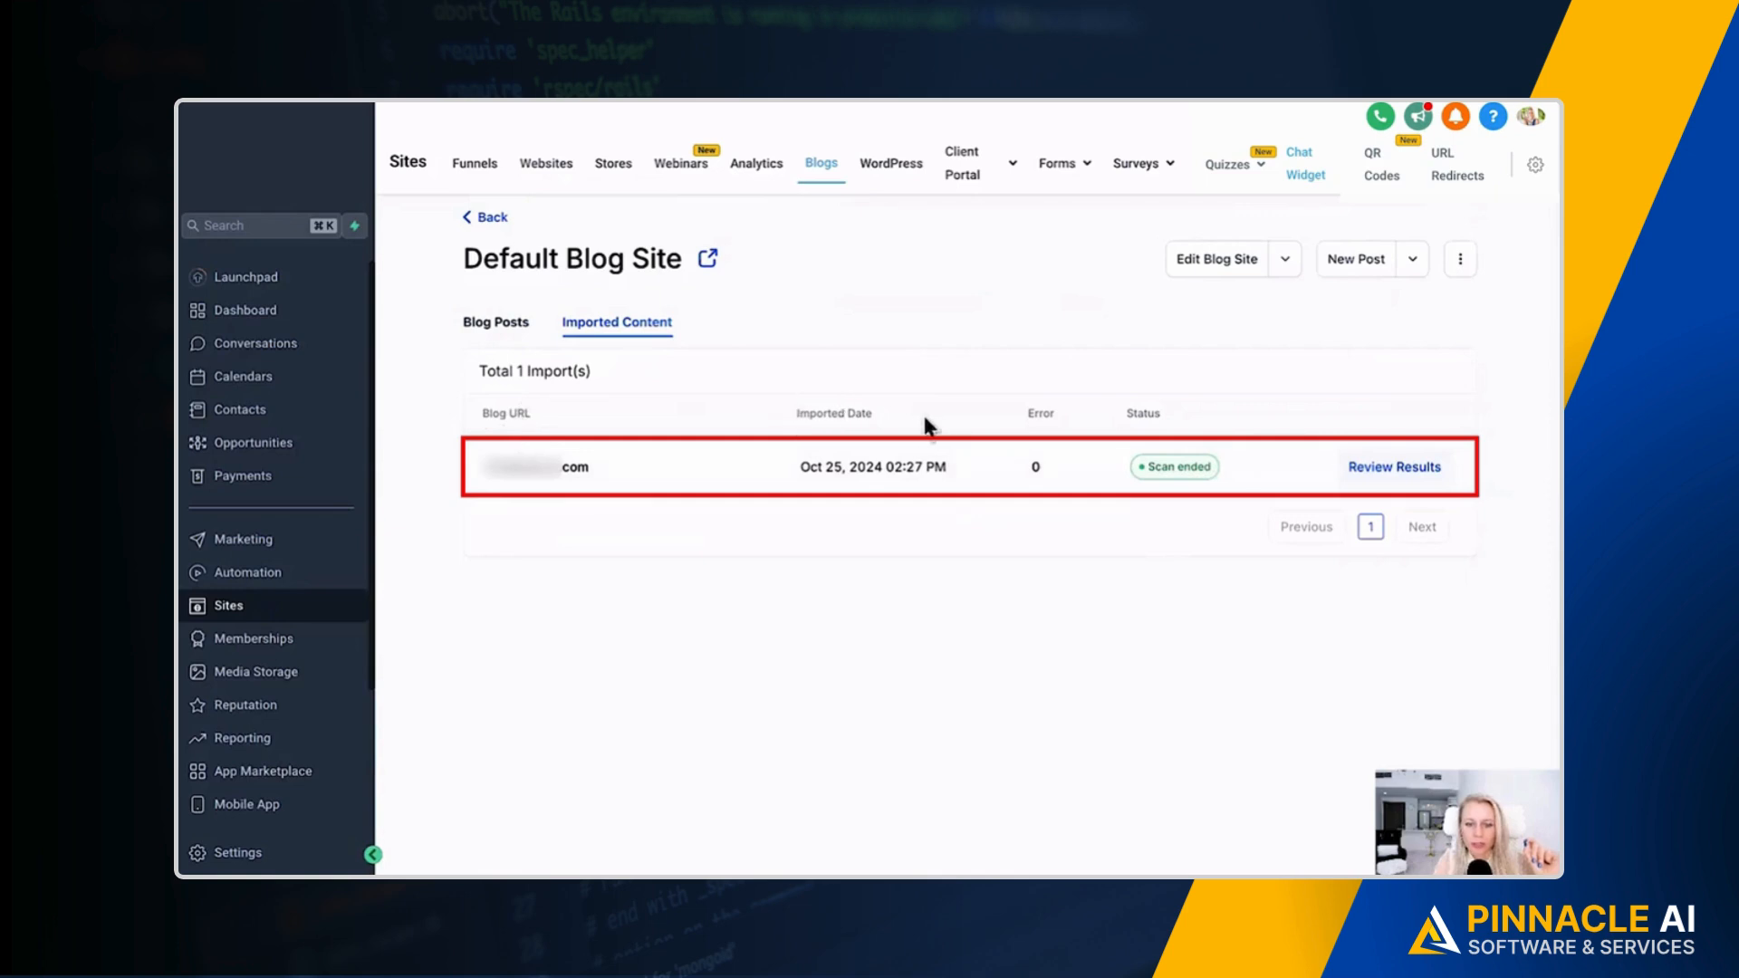
pyautogui.moveTo(1330, 477)
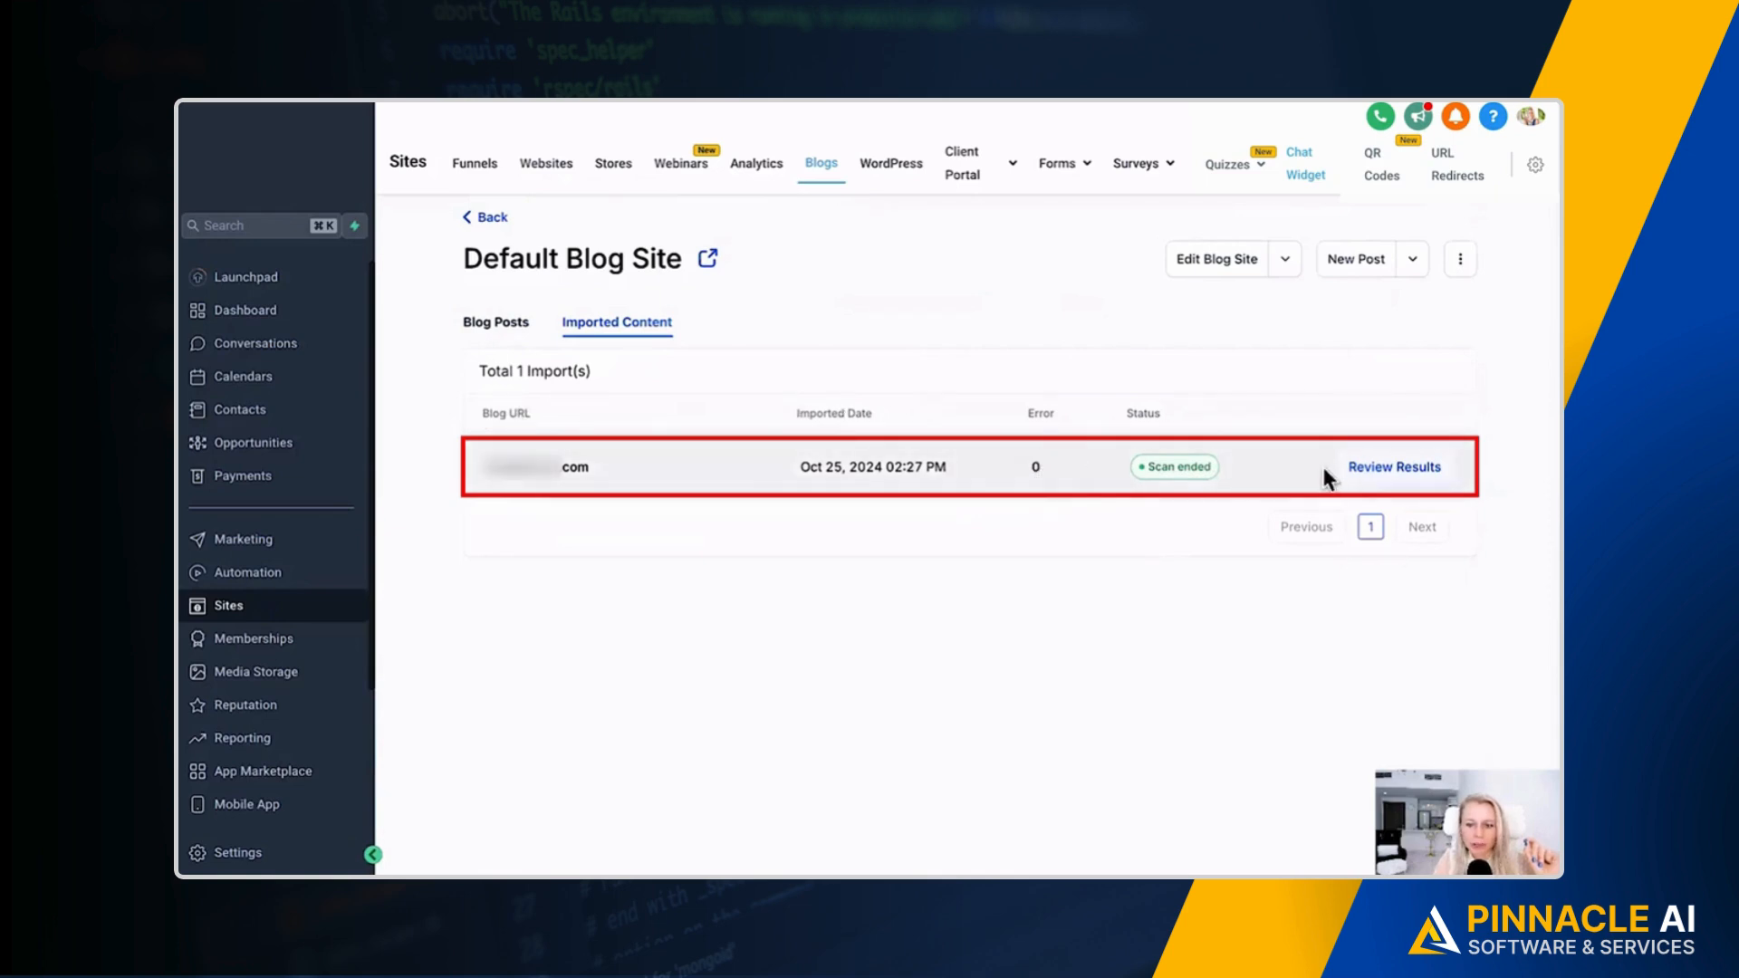
# - Open Review Results and accept the detected title, author, publish date and featured image
pyautogui.click(1393, 465)
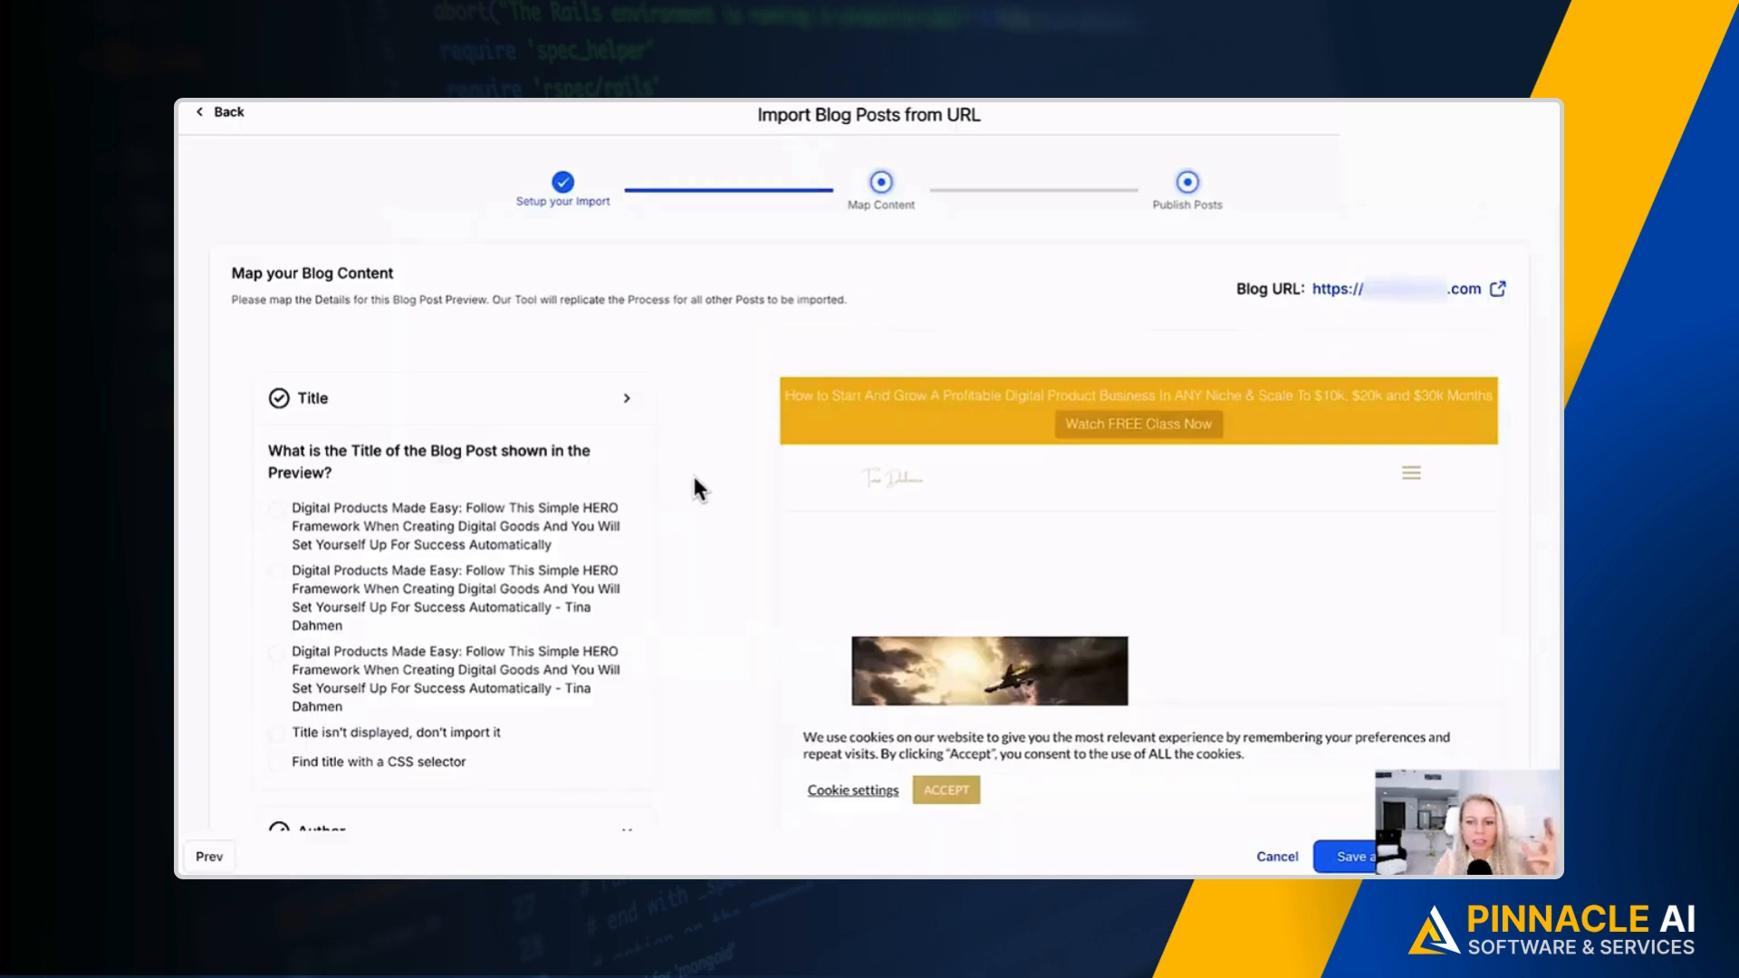
pyautogui.moveTo(695, 571)
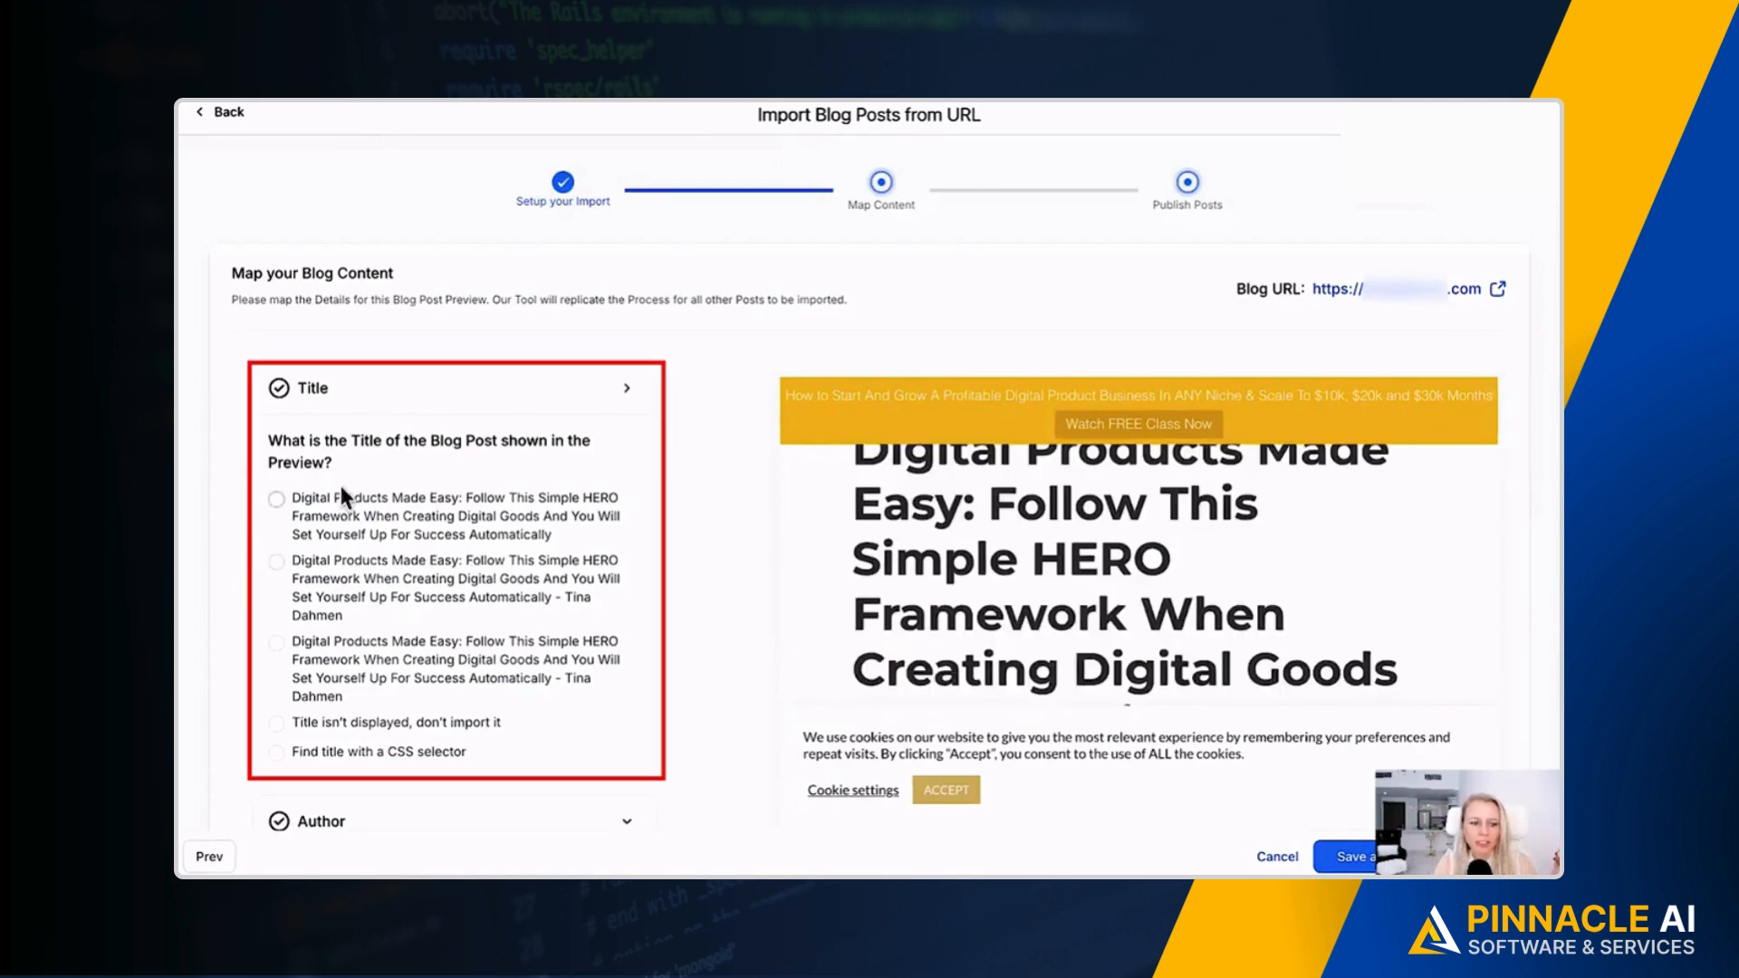
pyautogui.moveTo(311, 471)
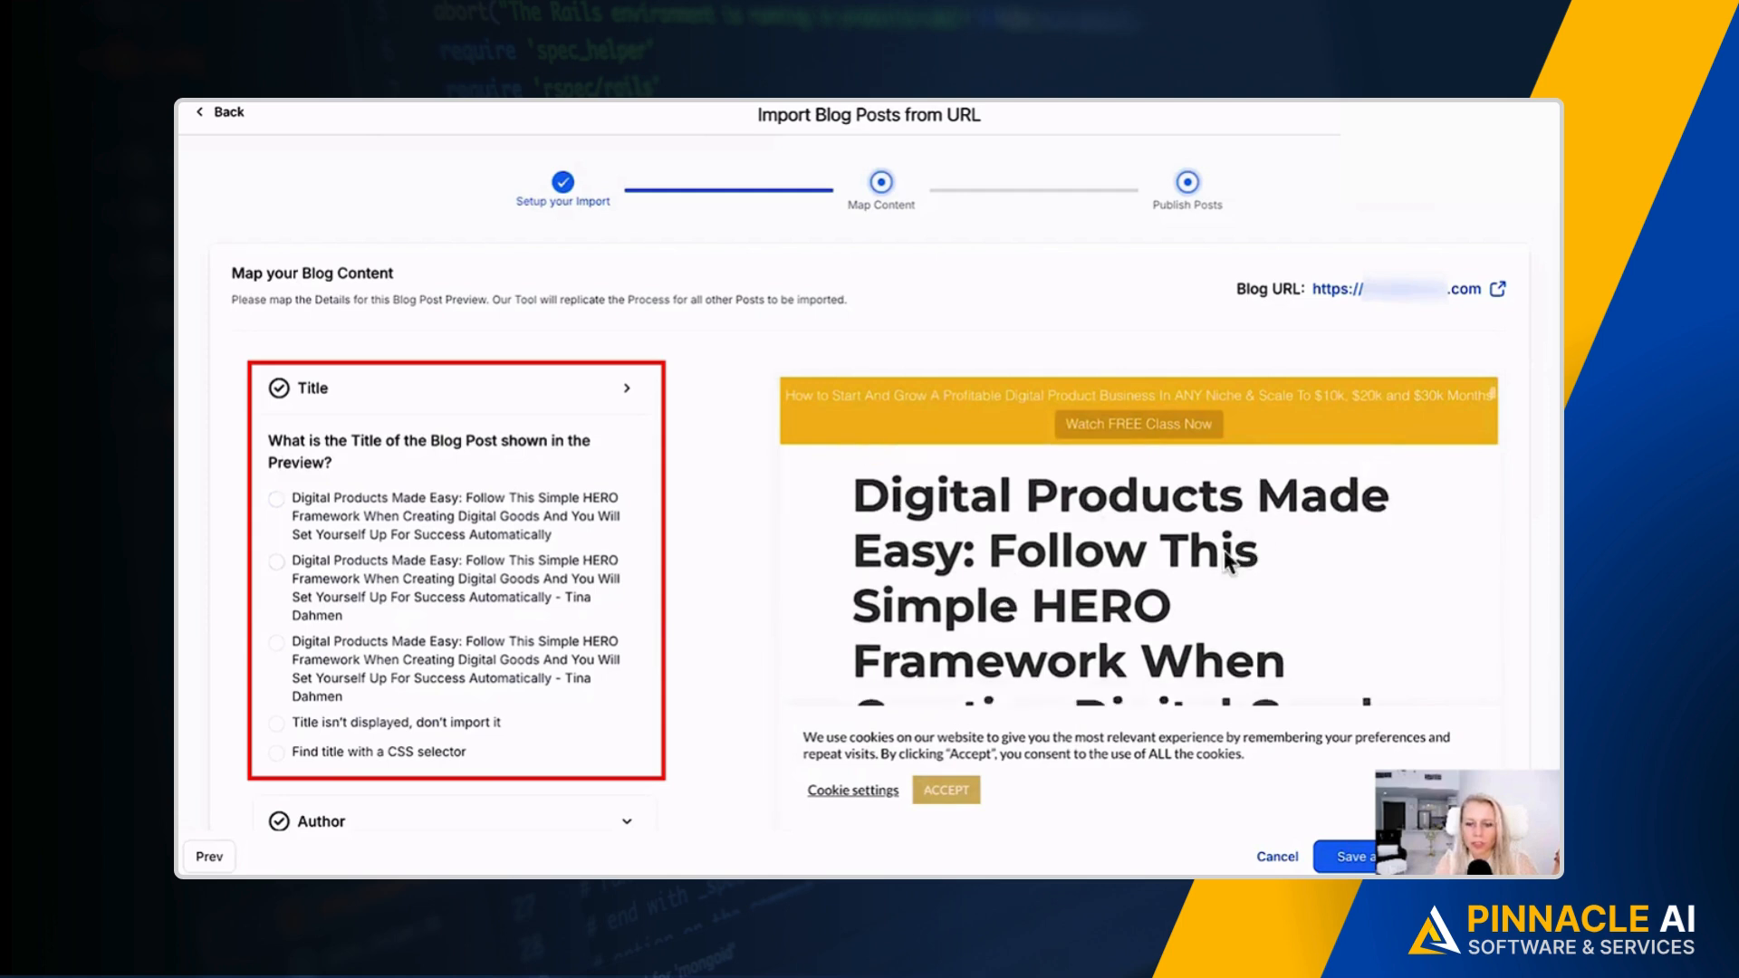
pyautogui.scroll(-3)
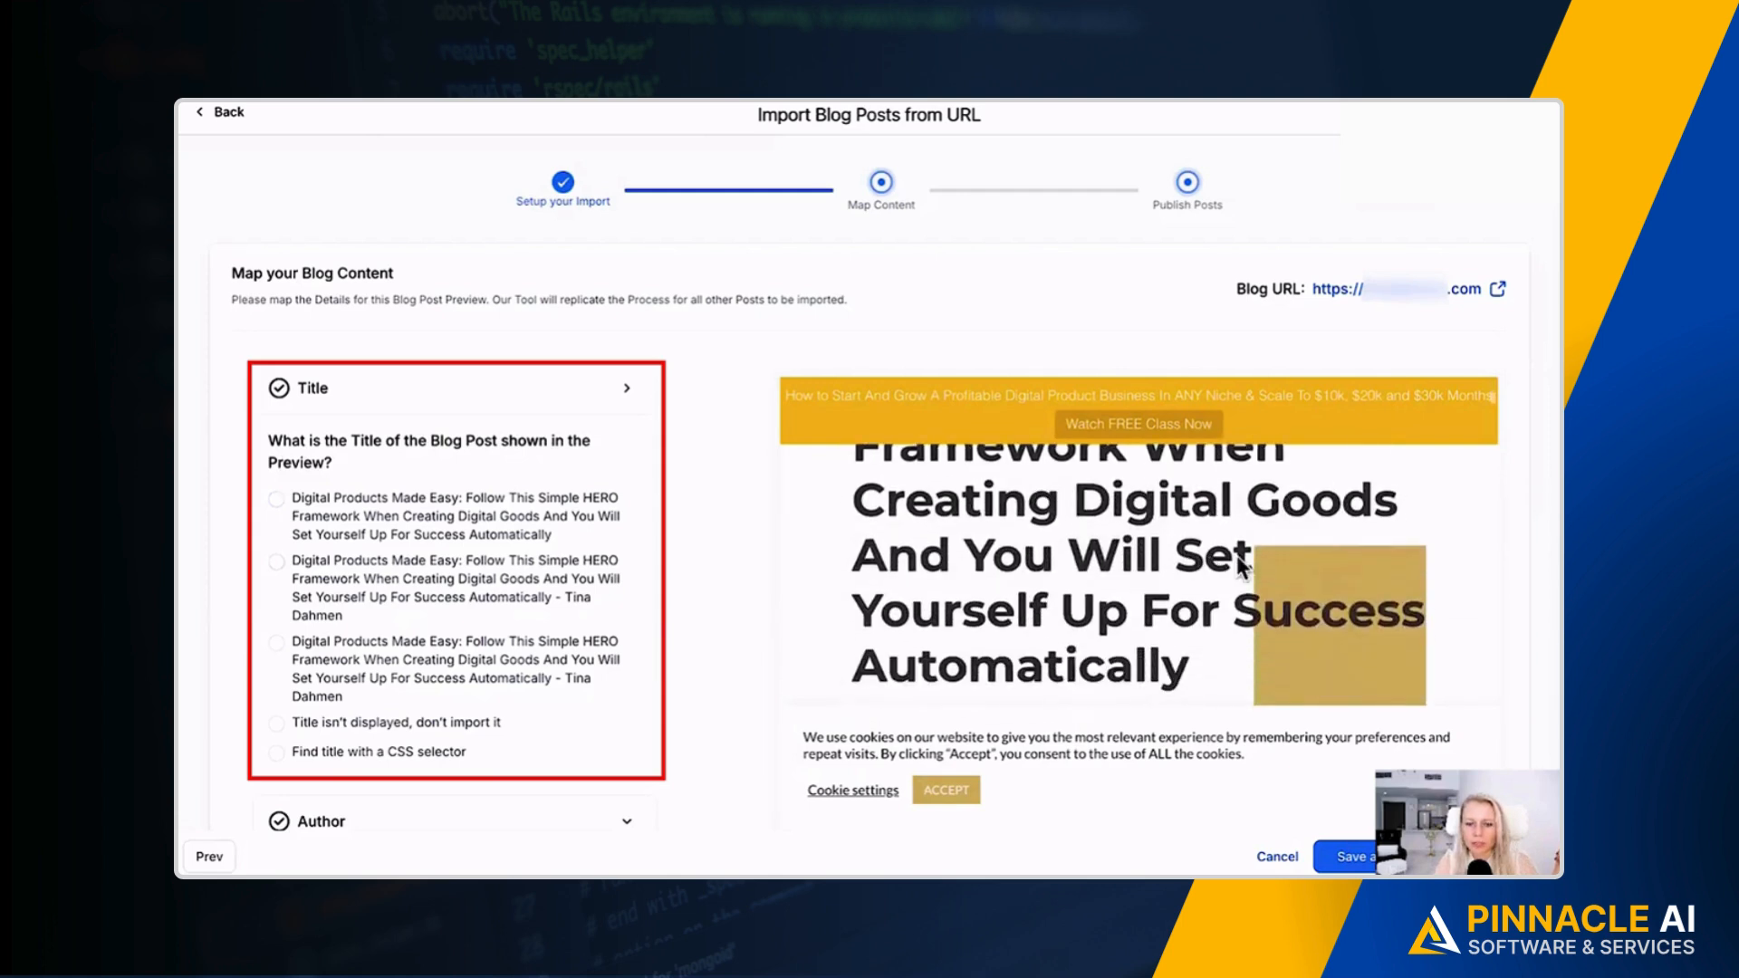
pyautogui.scroll(-3)
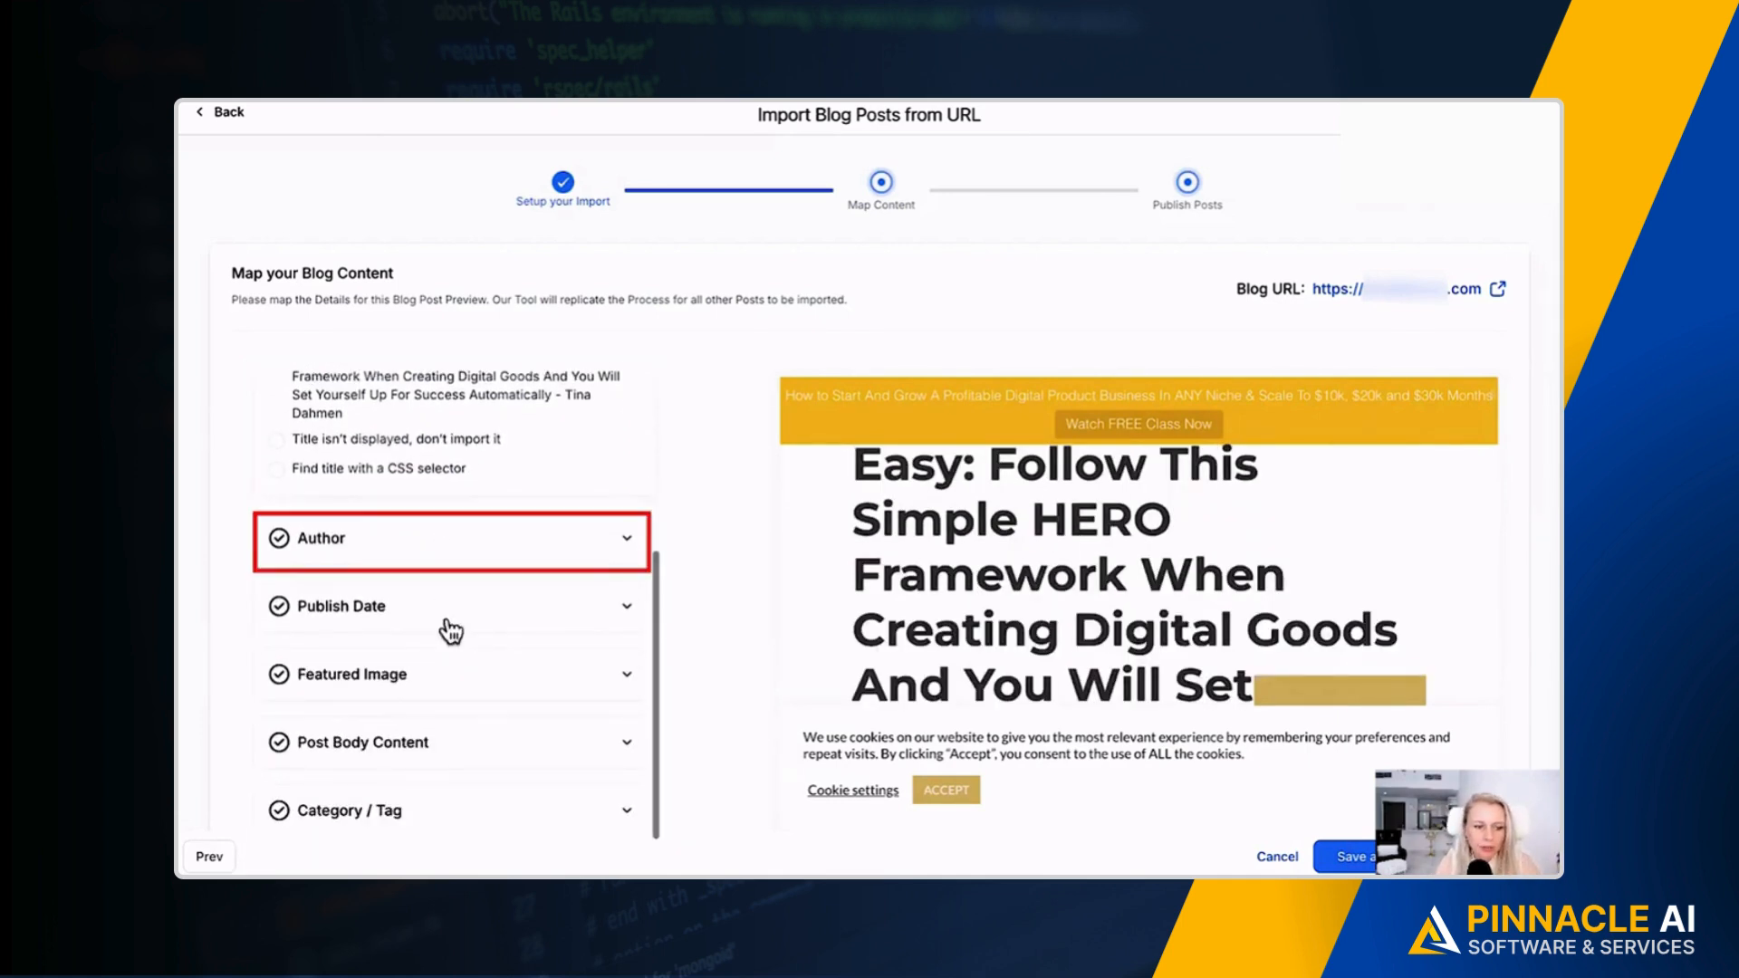
pyautogui.click(449, 538)
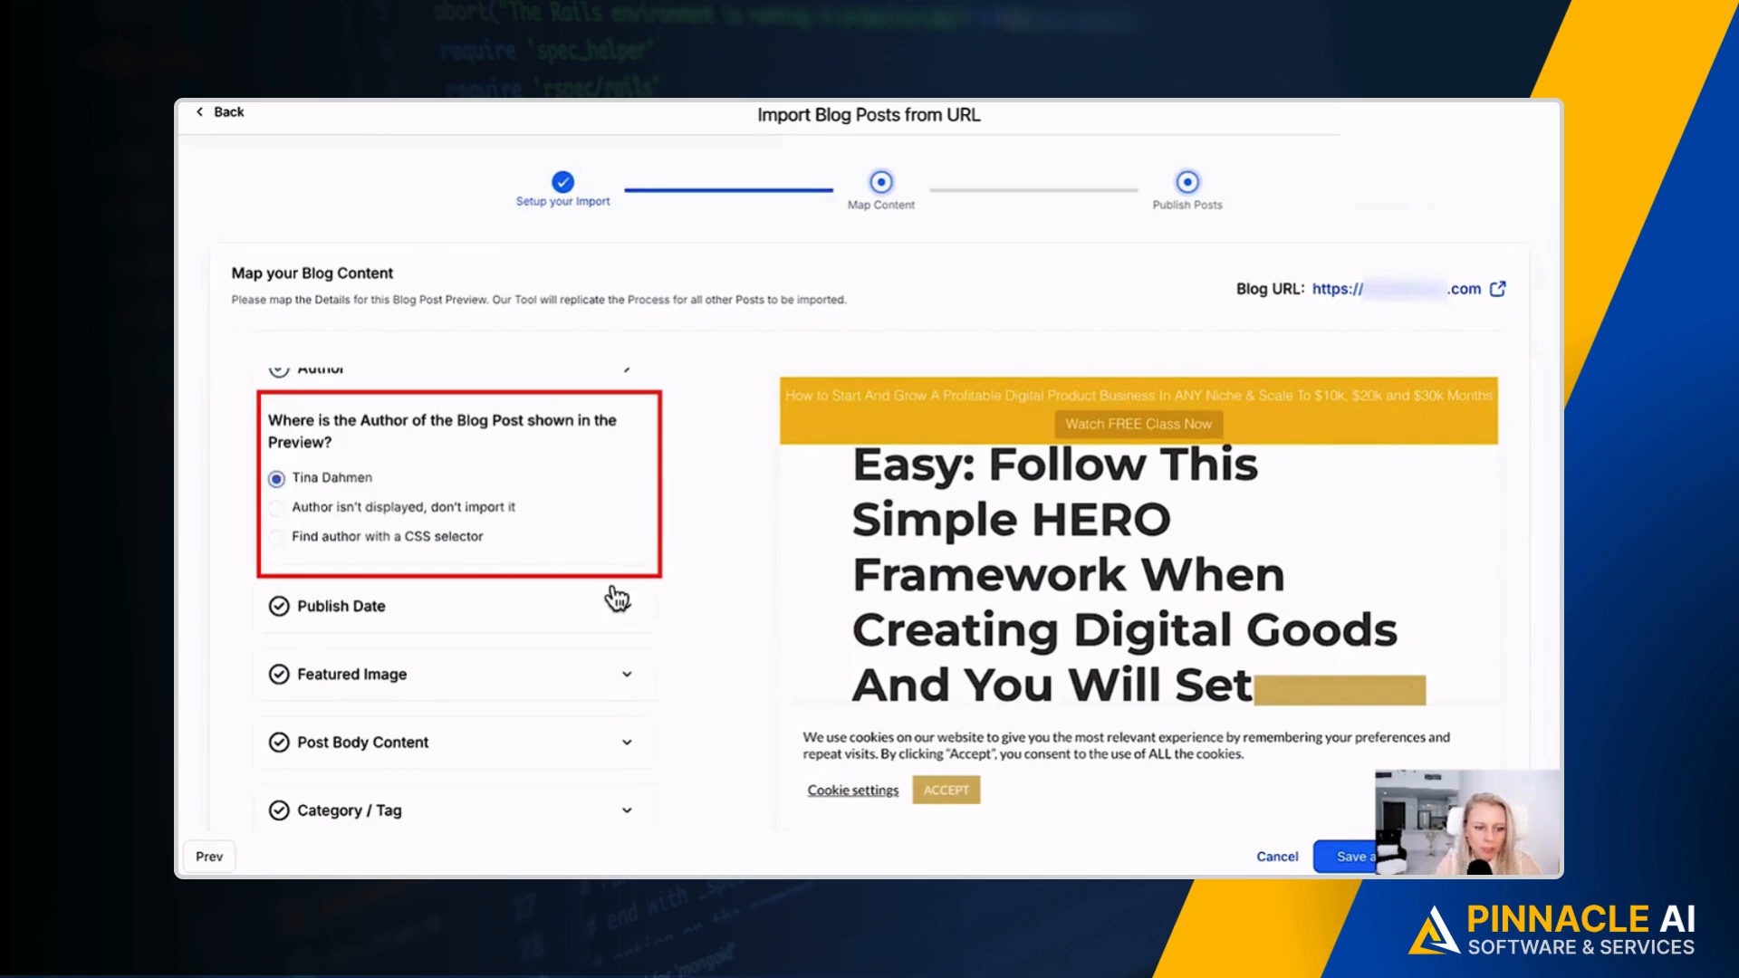
pyautogui.click(344, 606)
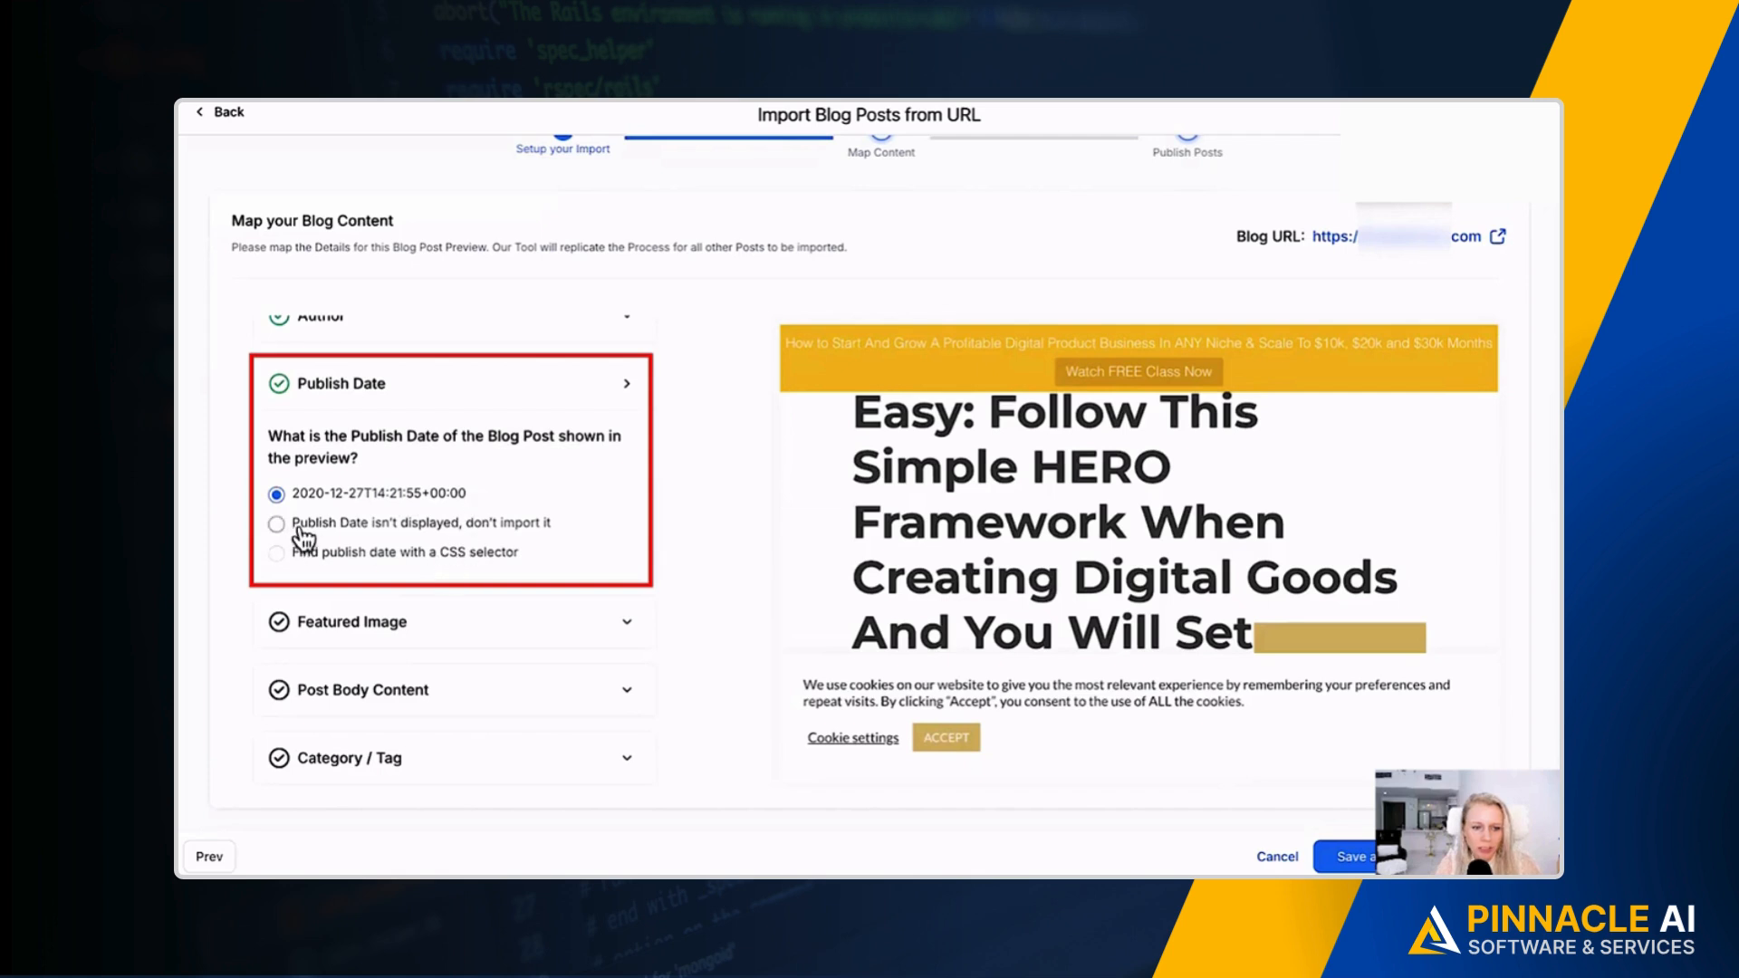
pyautogui.moveTo(545, 534)
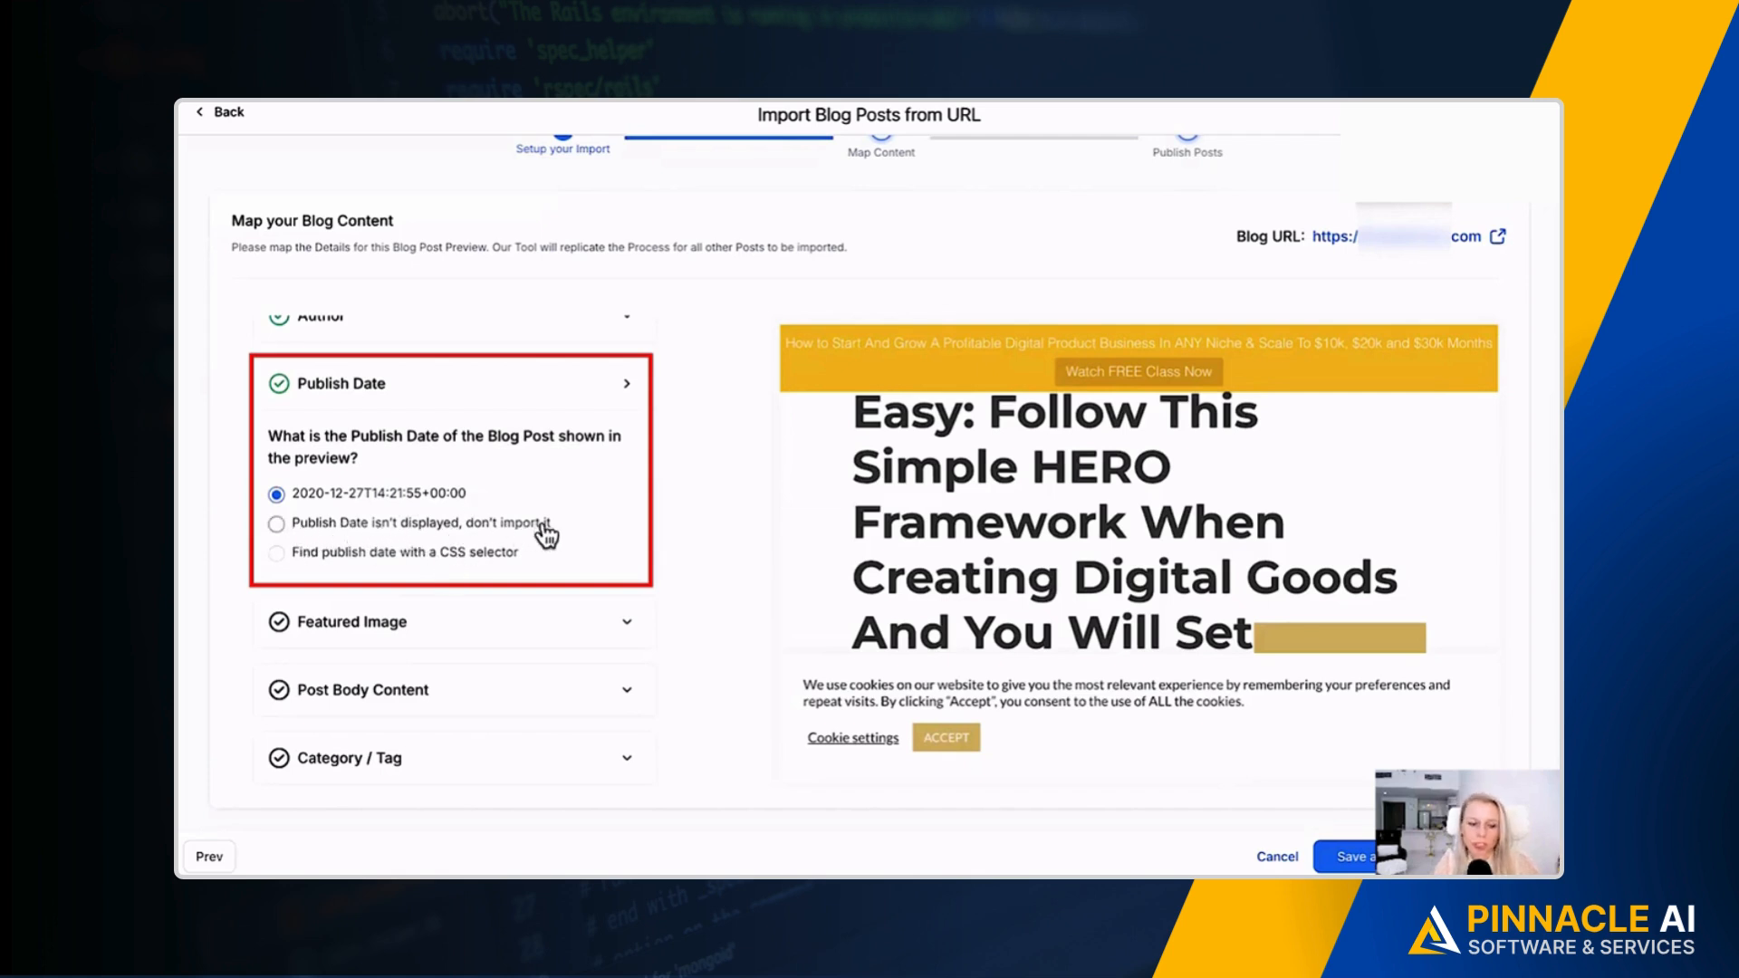
pyautogui.moveTo(294, 566)
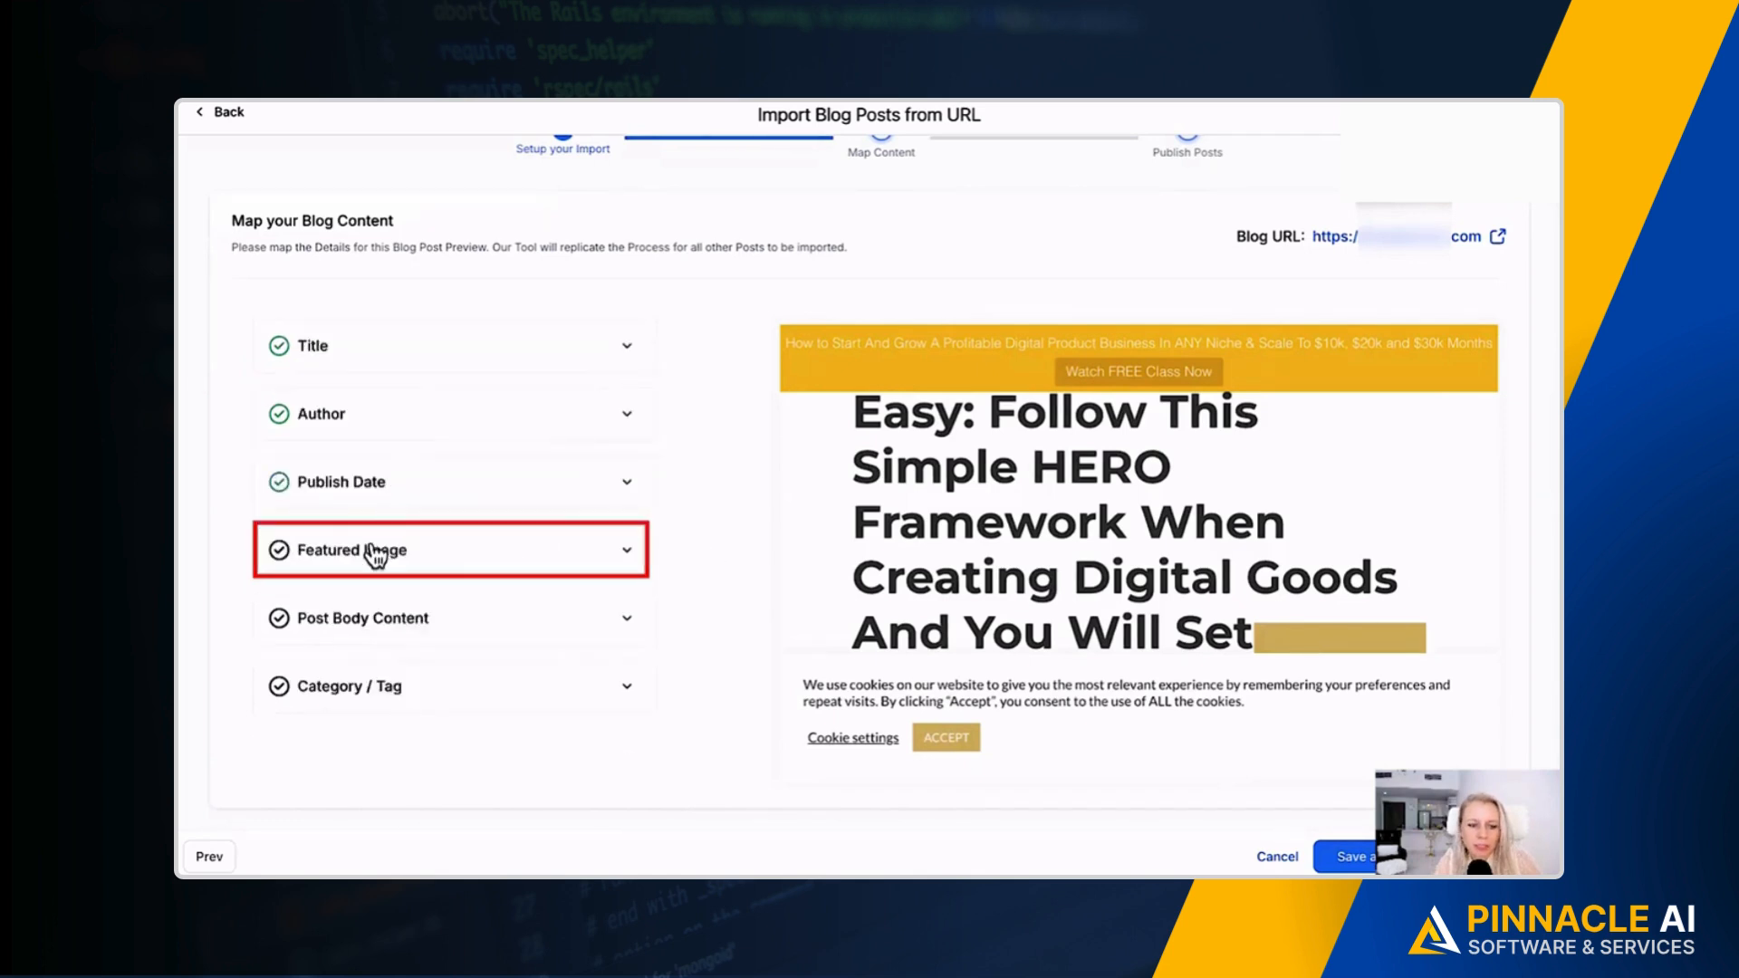
pyautogui.click(450, 550)
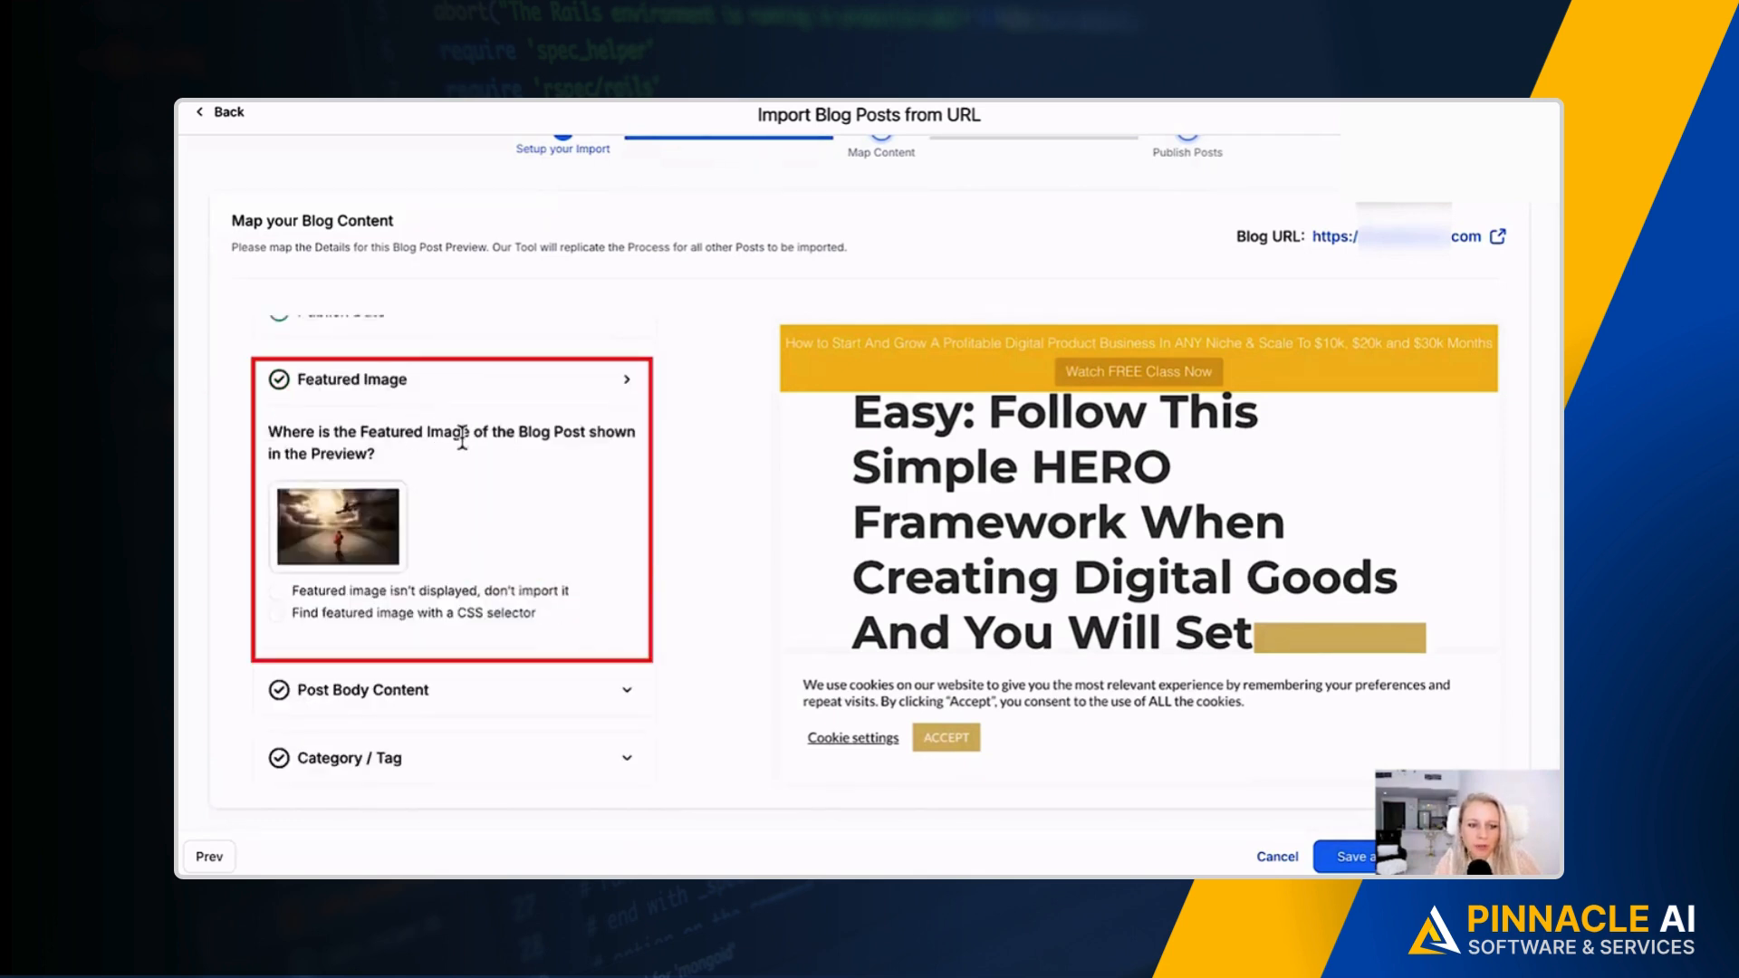
pyautogui.moveTo(371, 459)
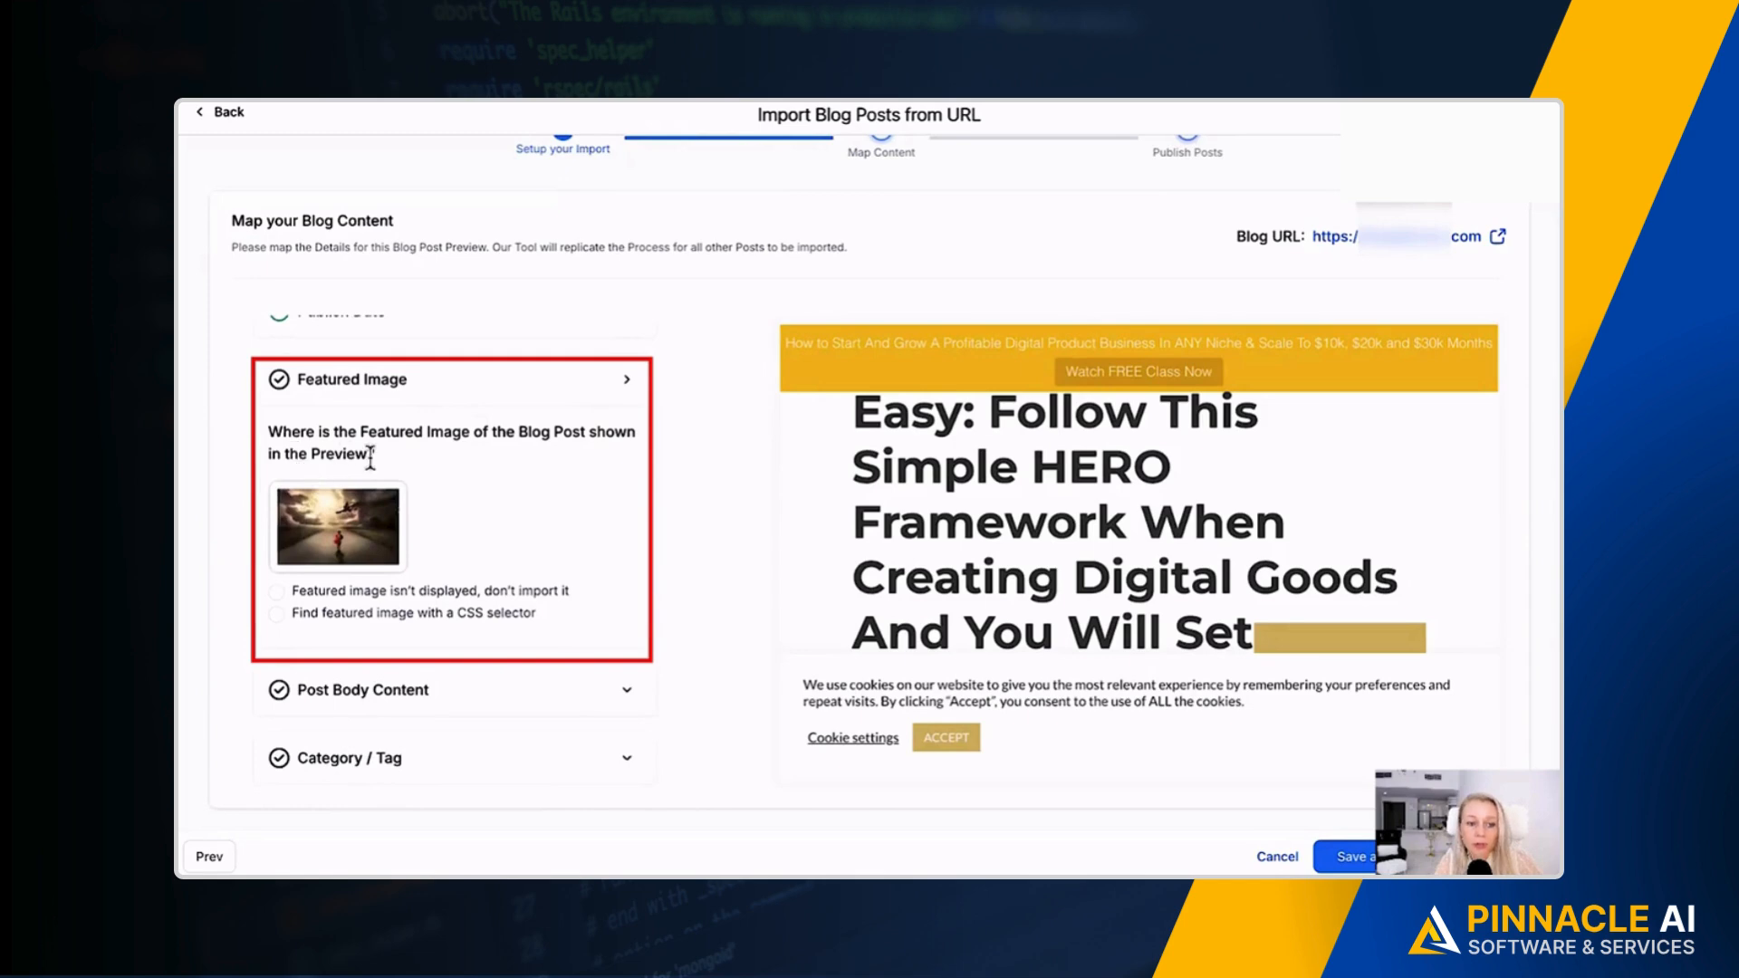
pyautogui.scroll(-3)
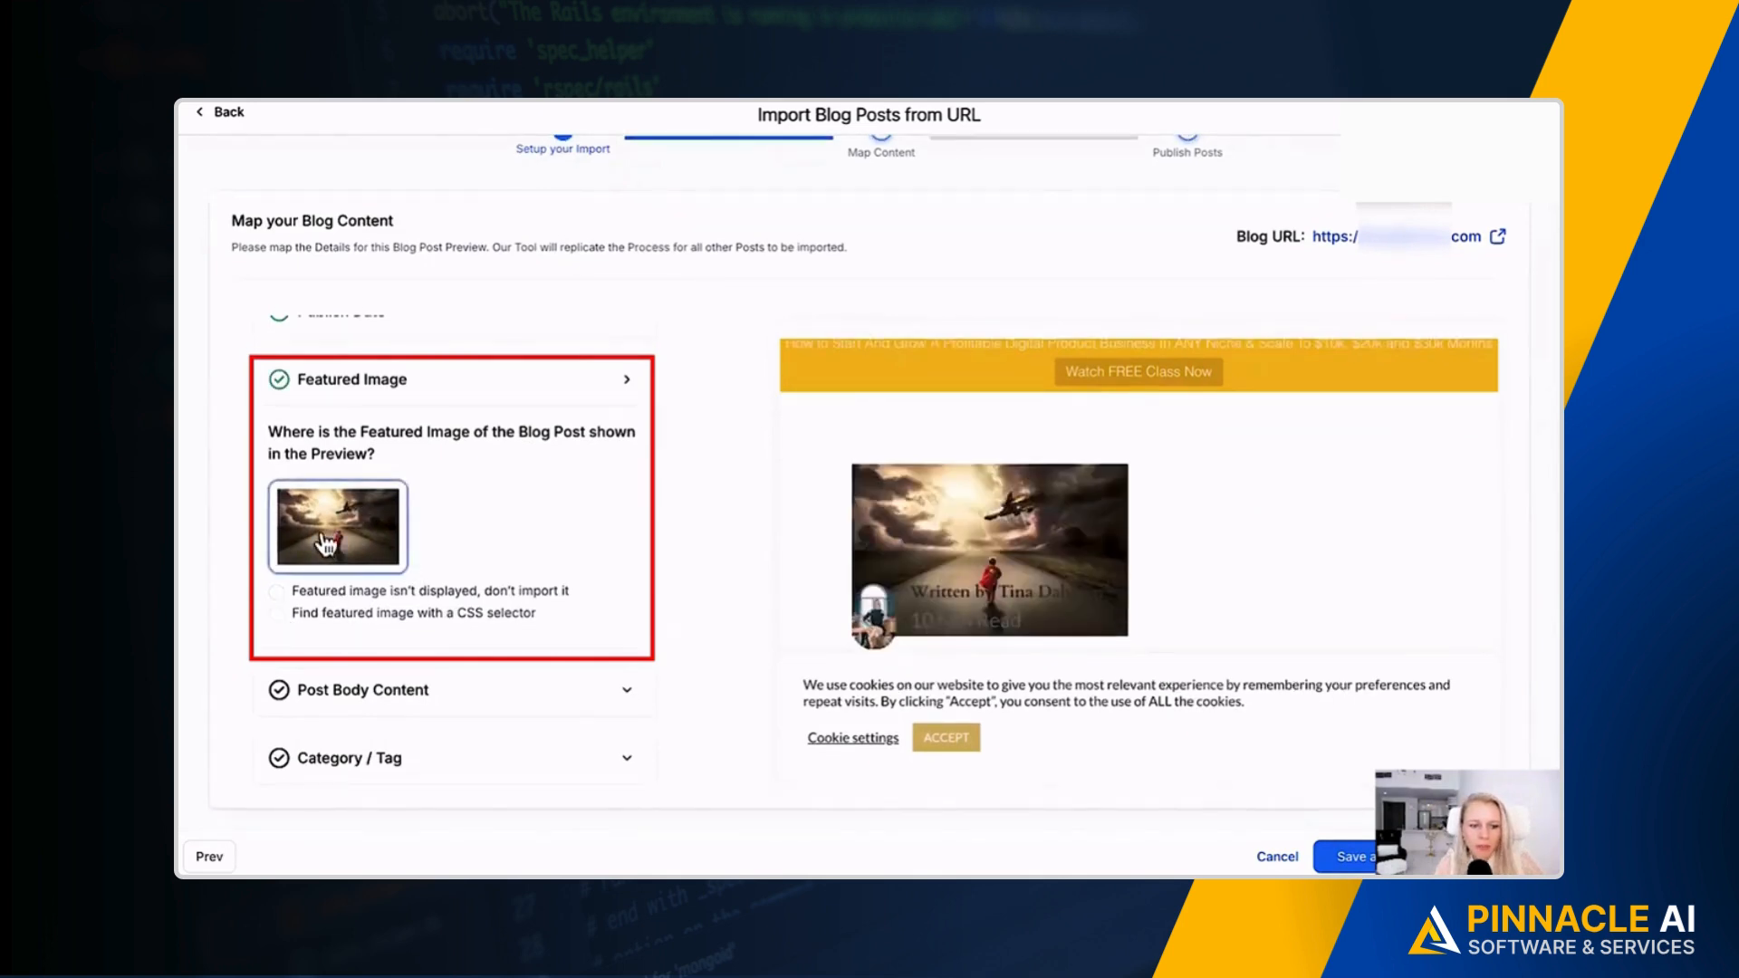
pyautogui.moveTo(630, 390)
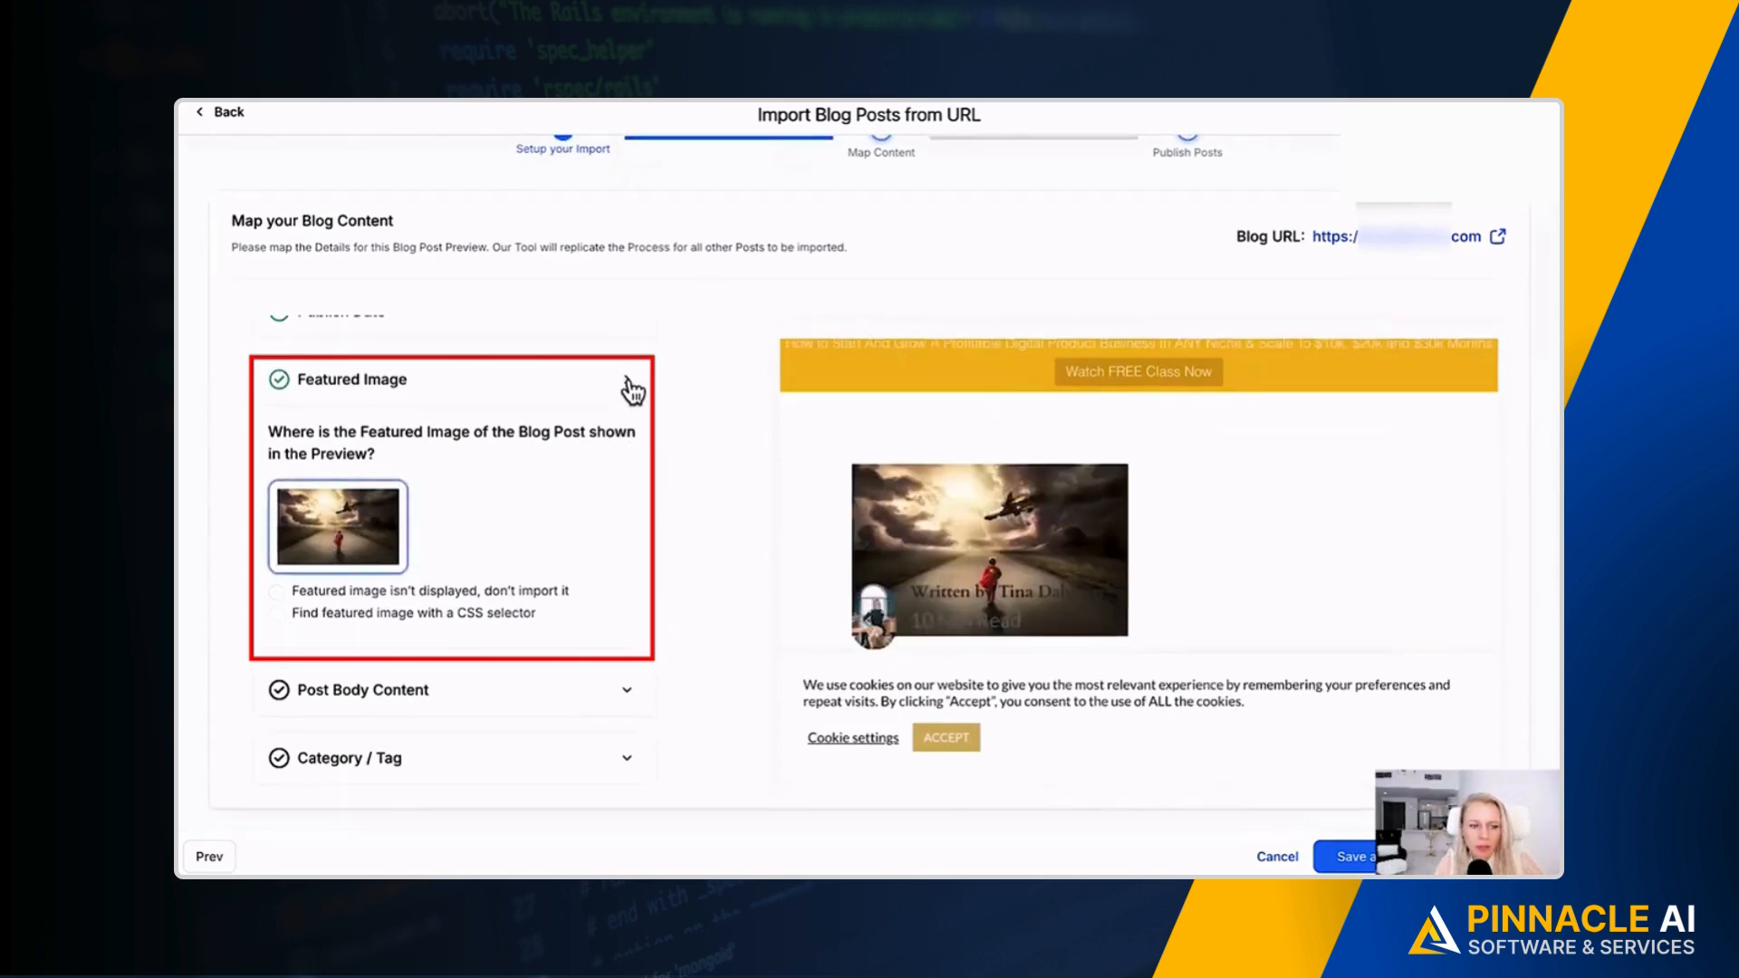
pyautogui.click(633, 388)
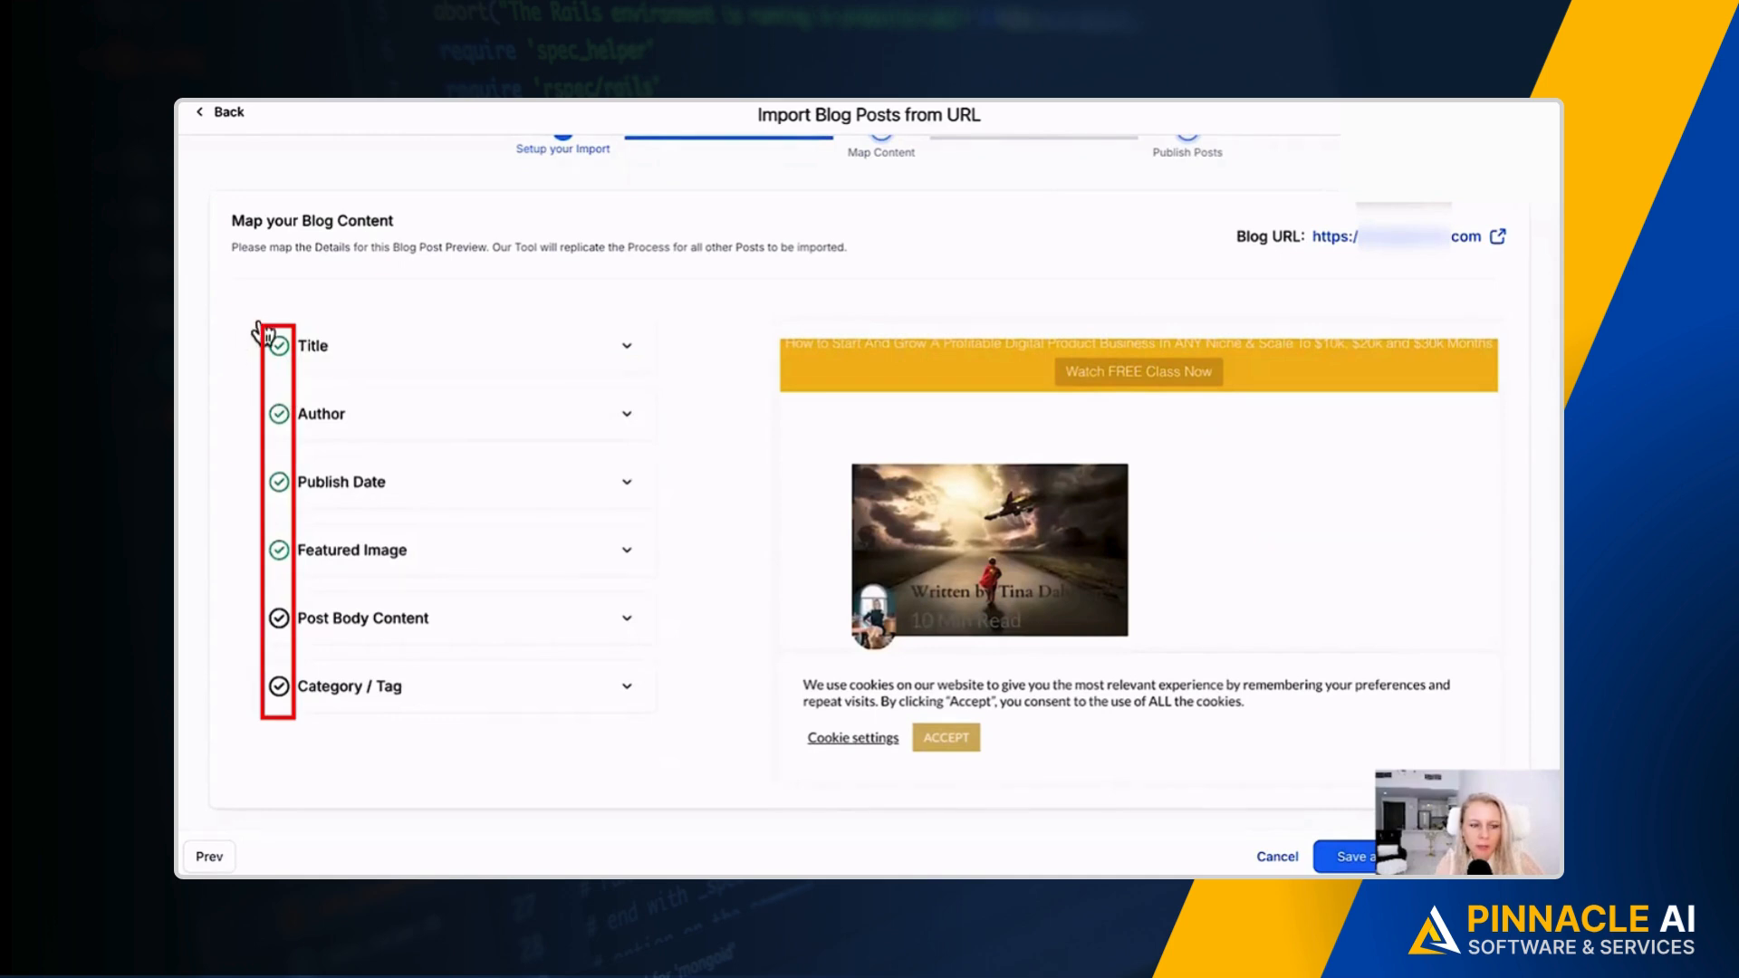
pyautogui.moveTo(278, 513)
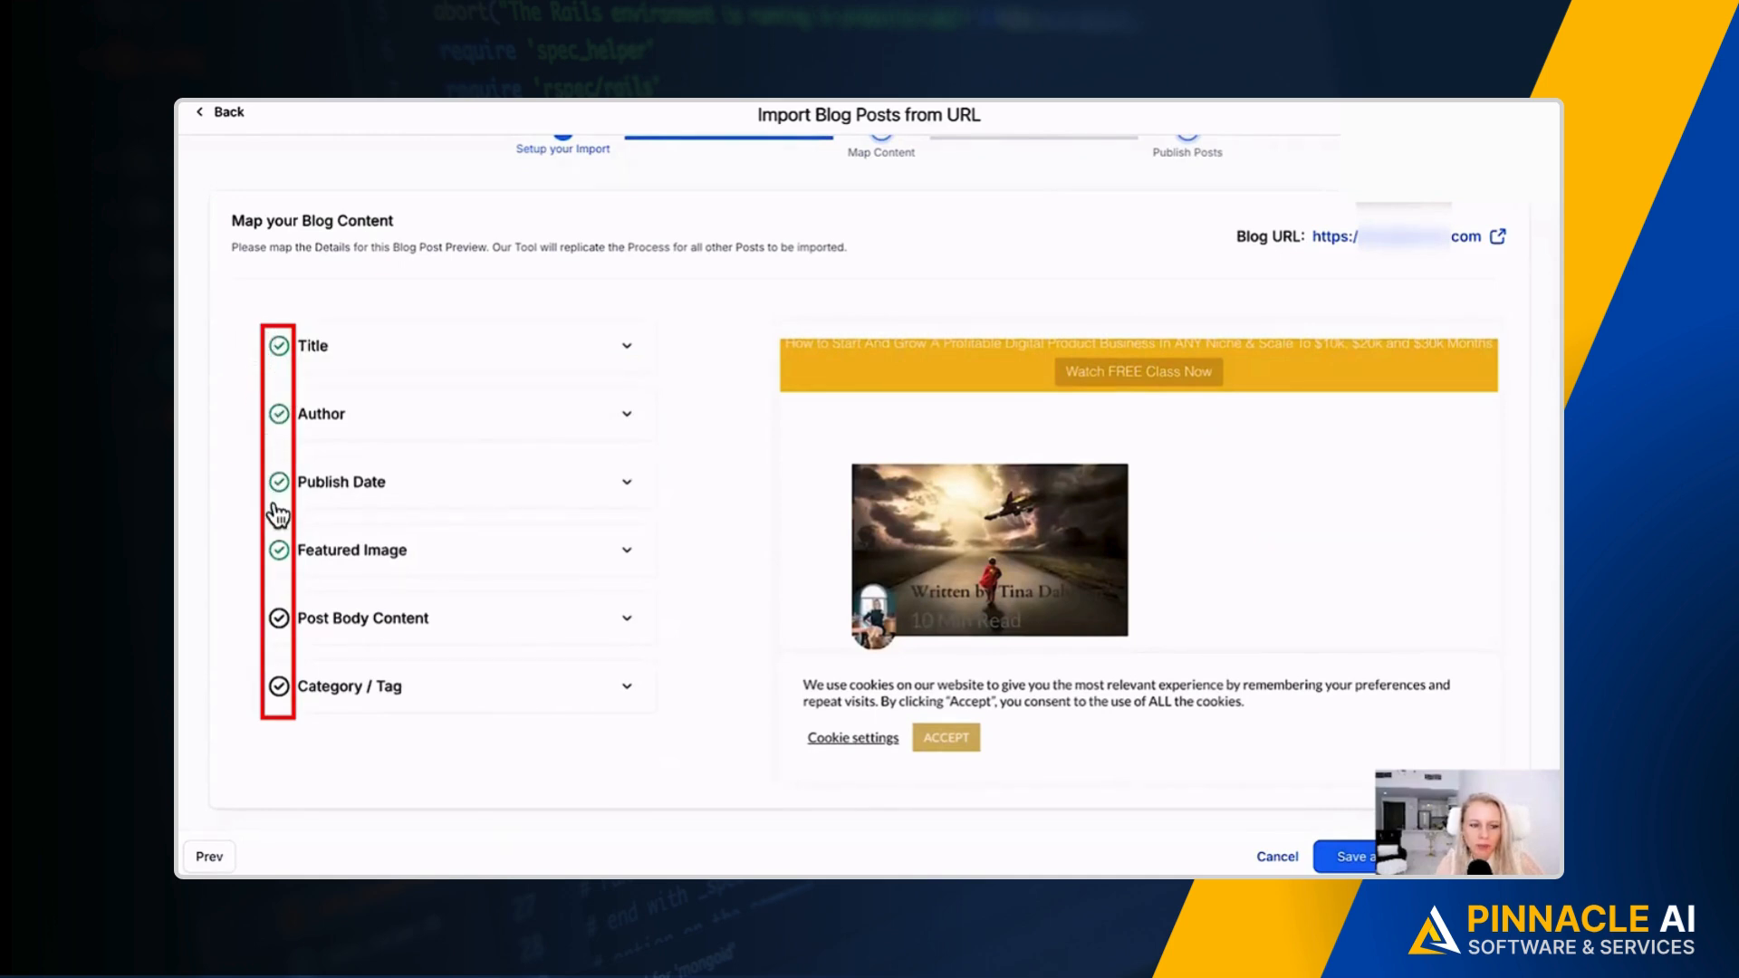
pyautogui.moveTo(341, 643)
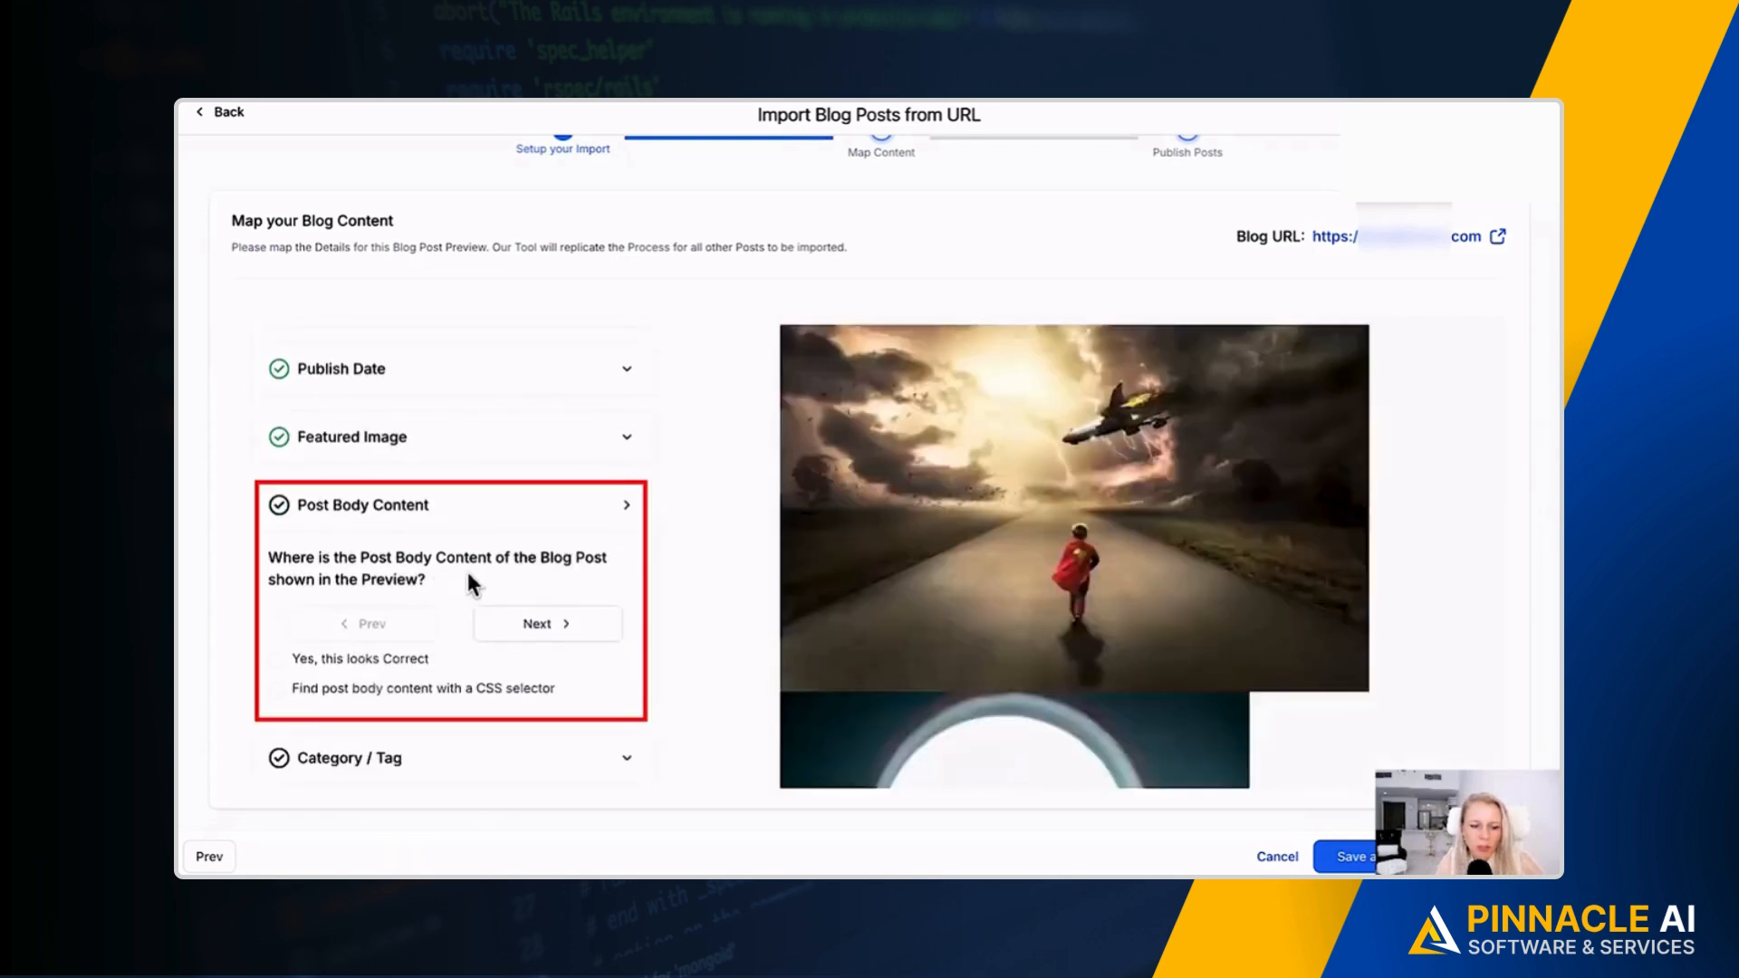
# - Confirm the detected post body content is correct after previewing another post's body
pyautogui.click(277, 711)
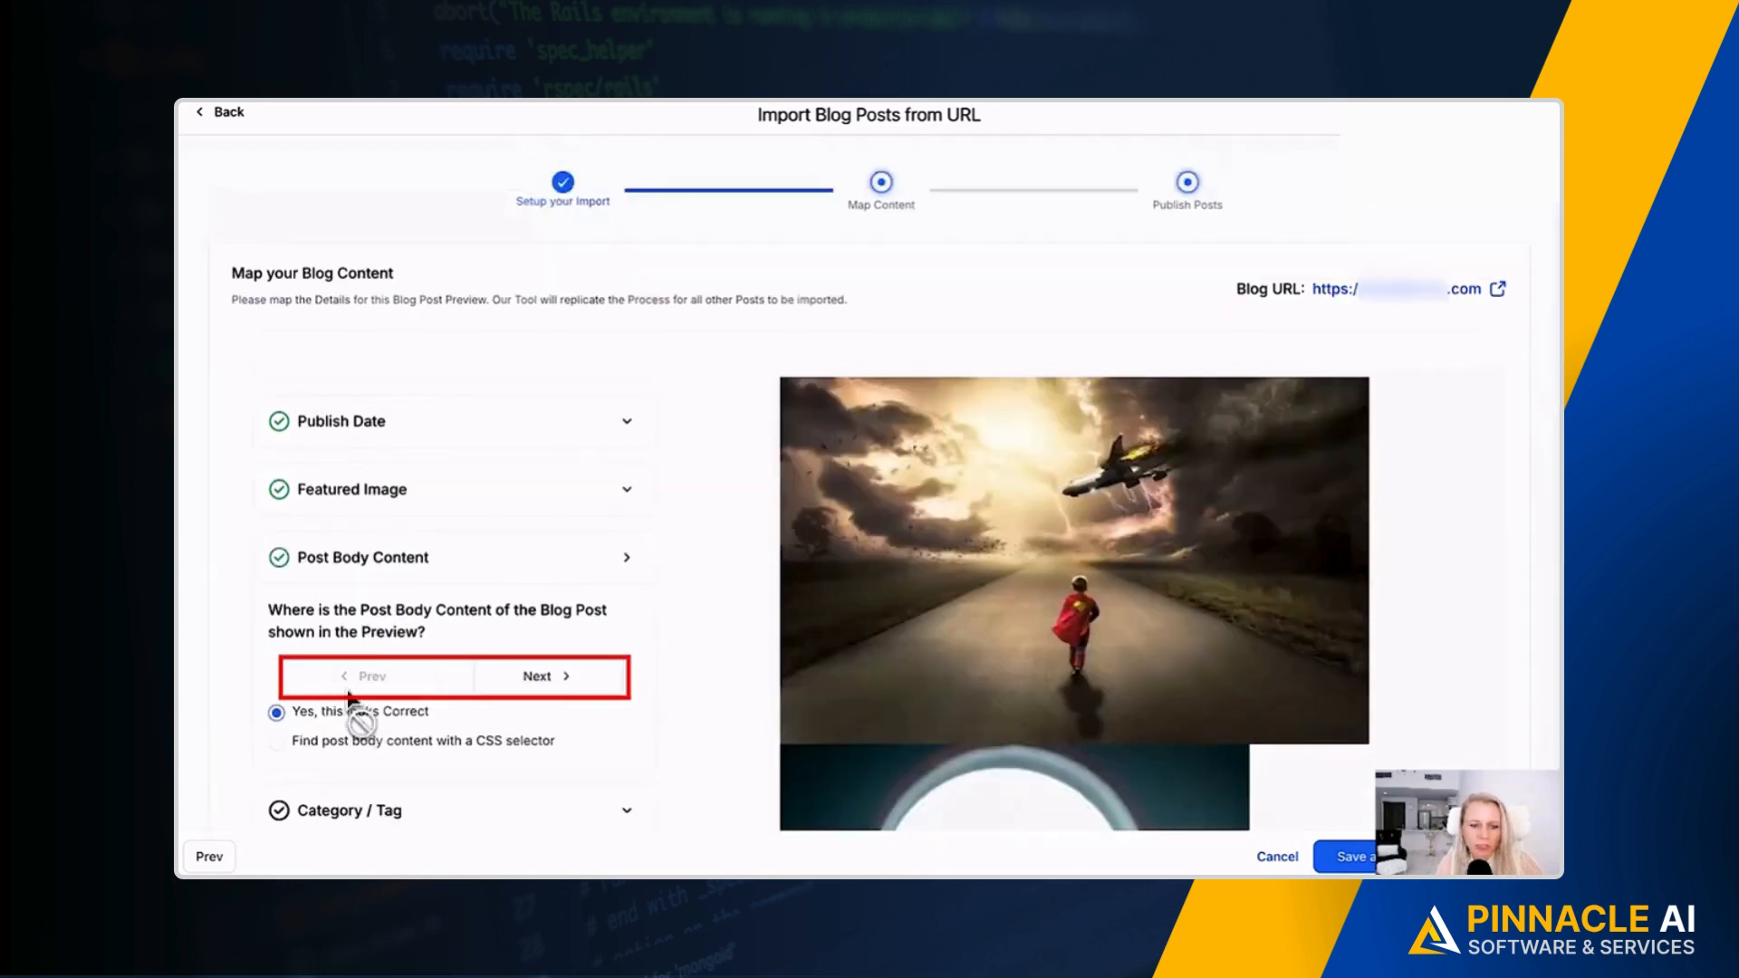
pyautogui.click(542, 677)
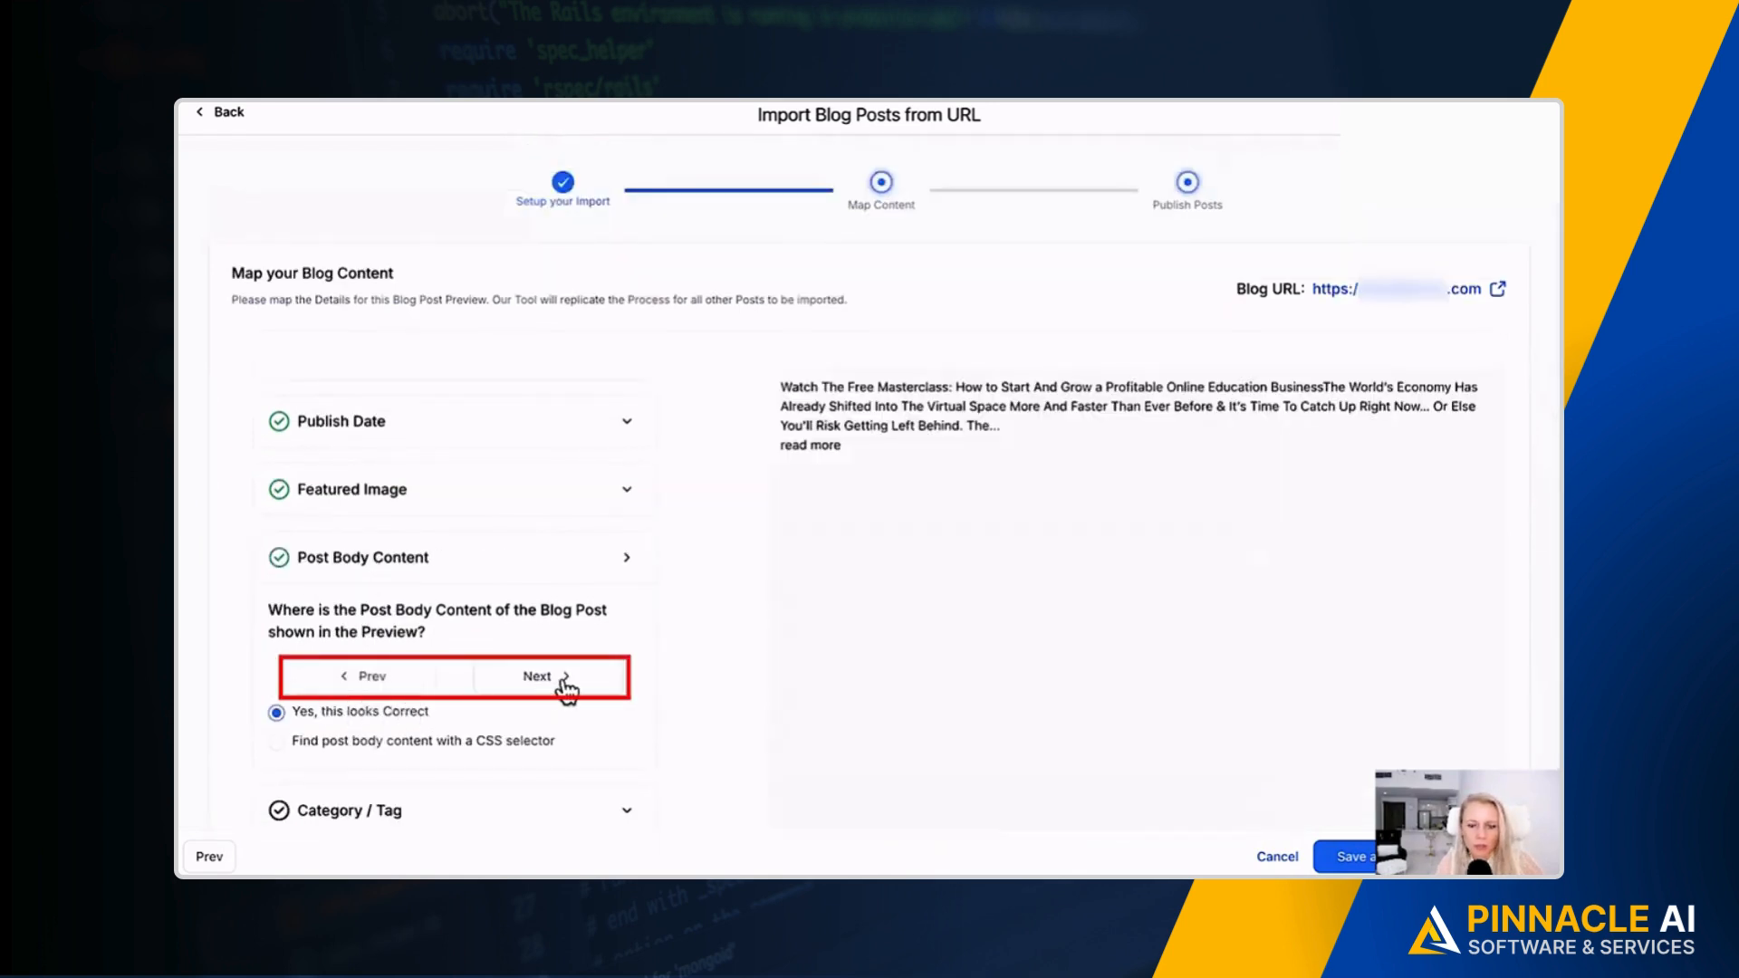
pyautogui.click(537, 676)
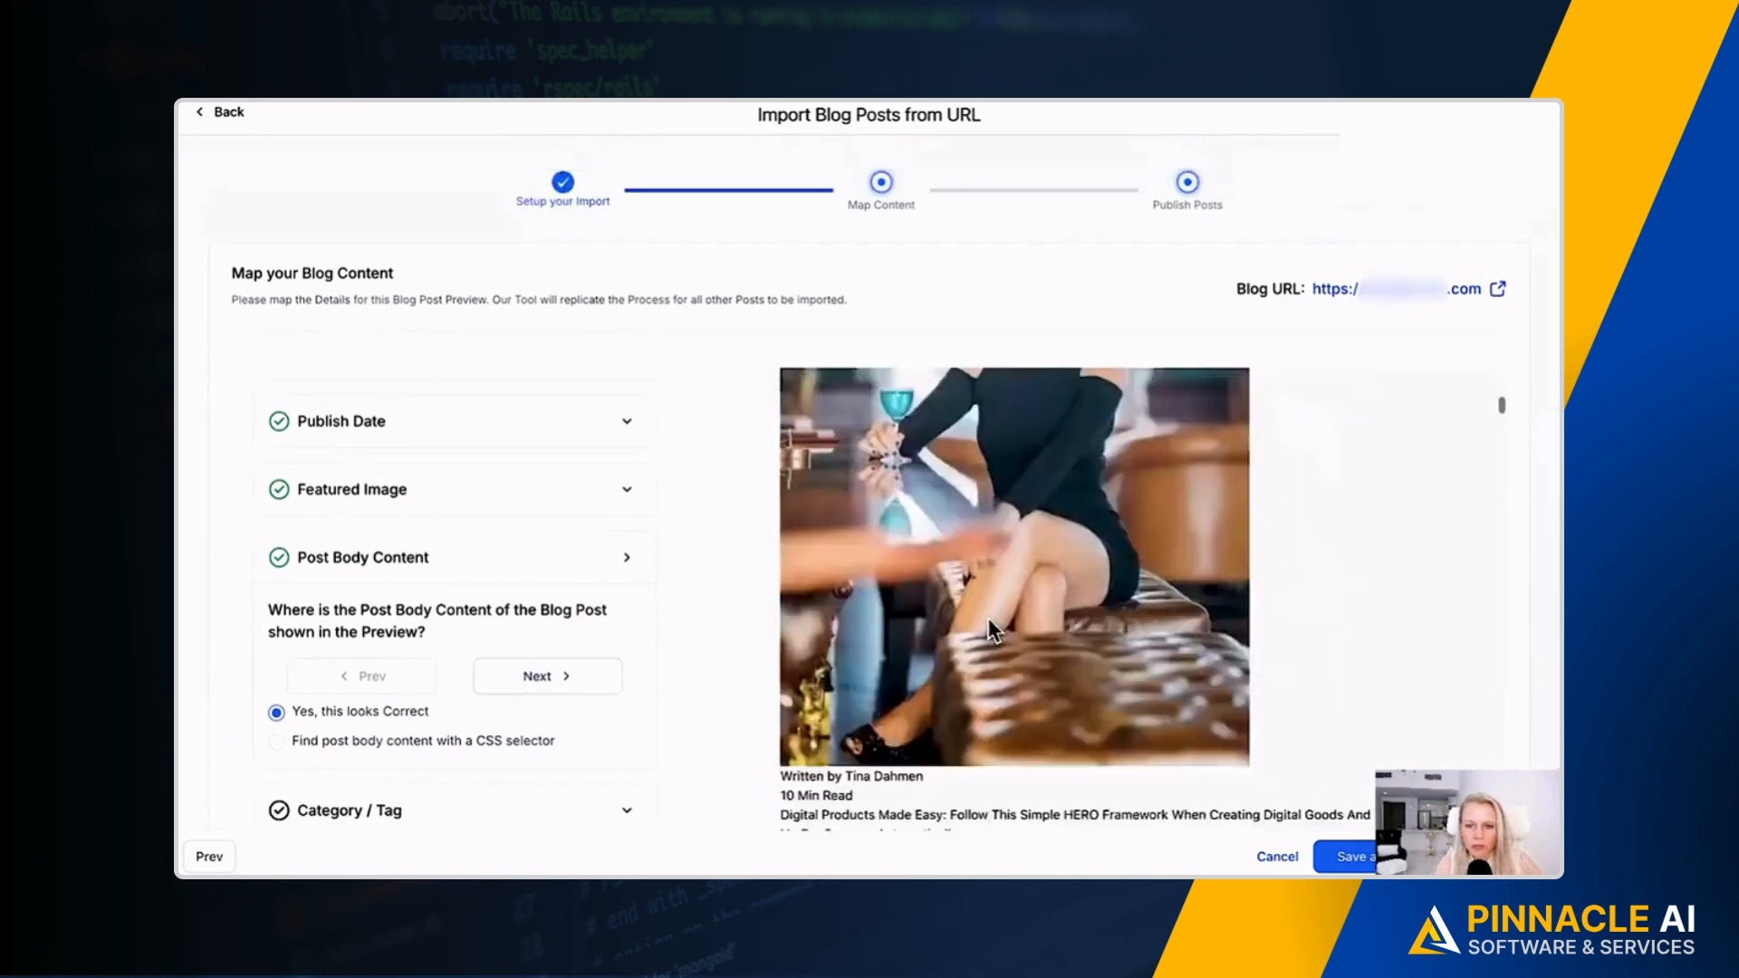
pyautogui.scroll(-3)
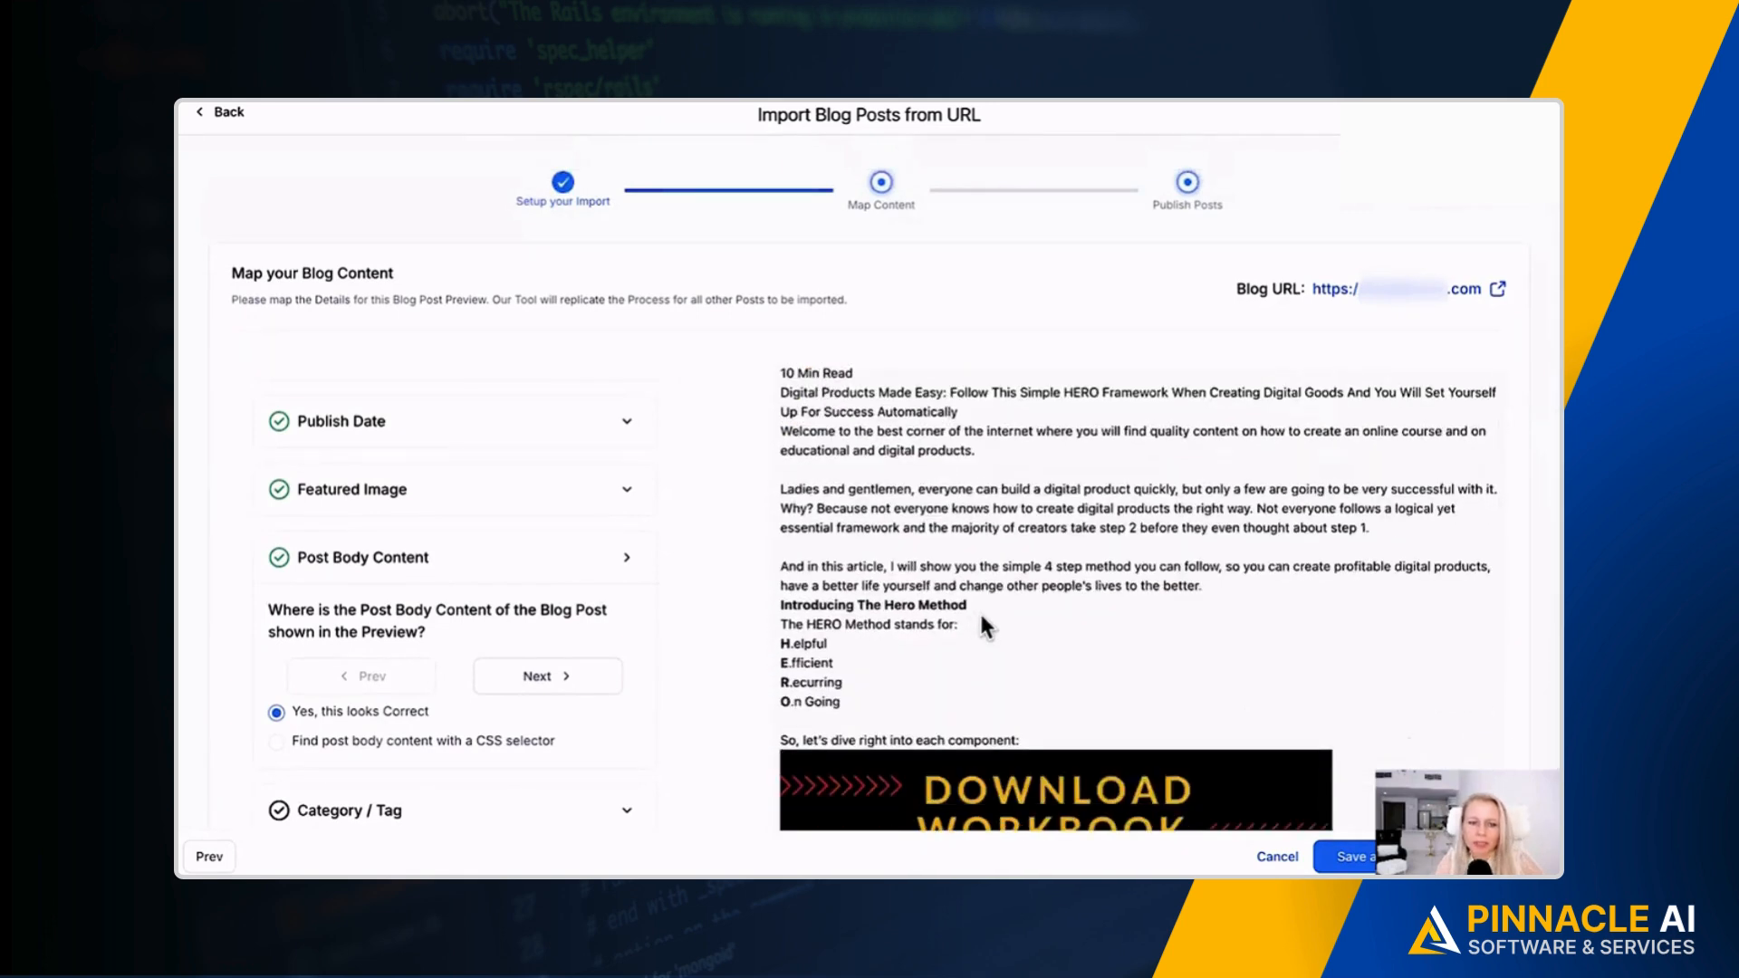
pyautogui.scroll(-3)
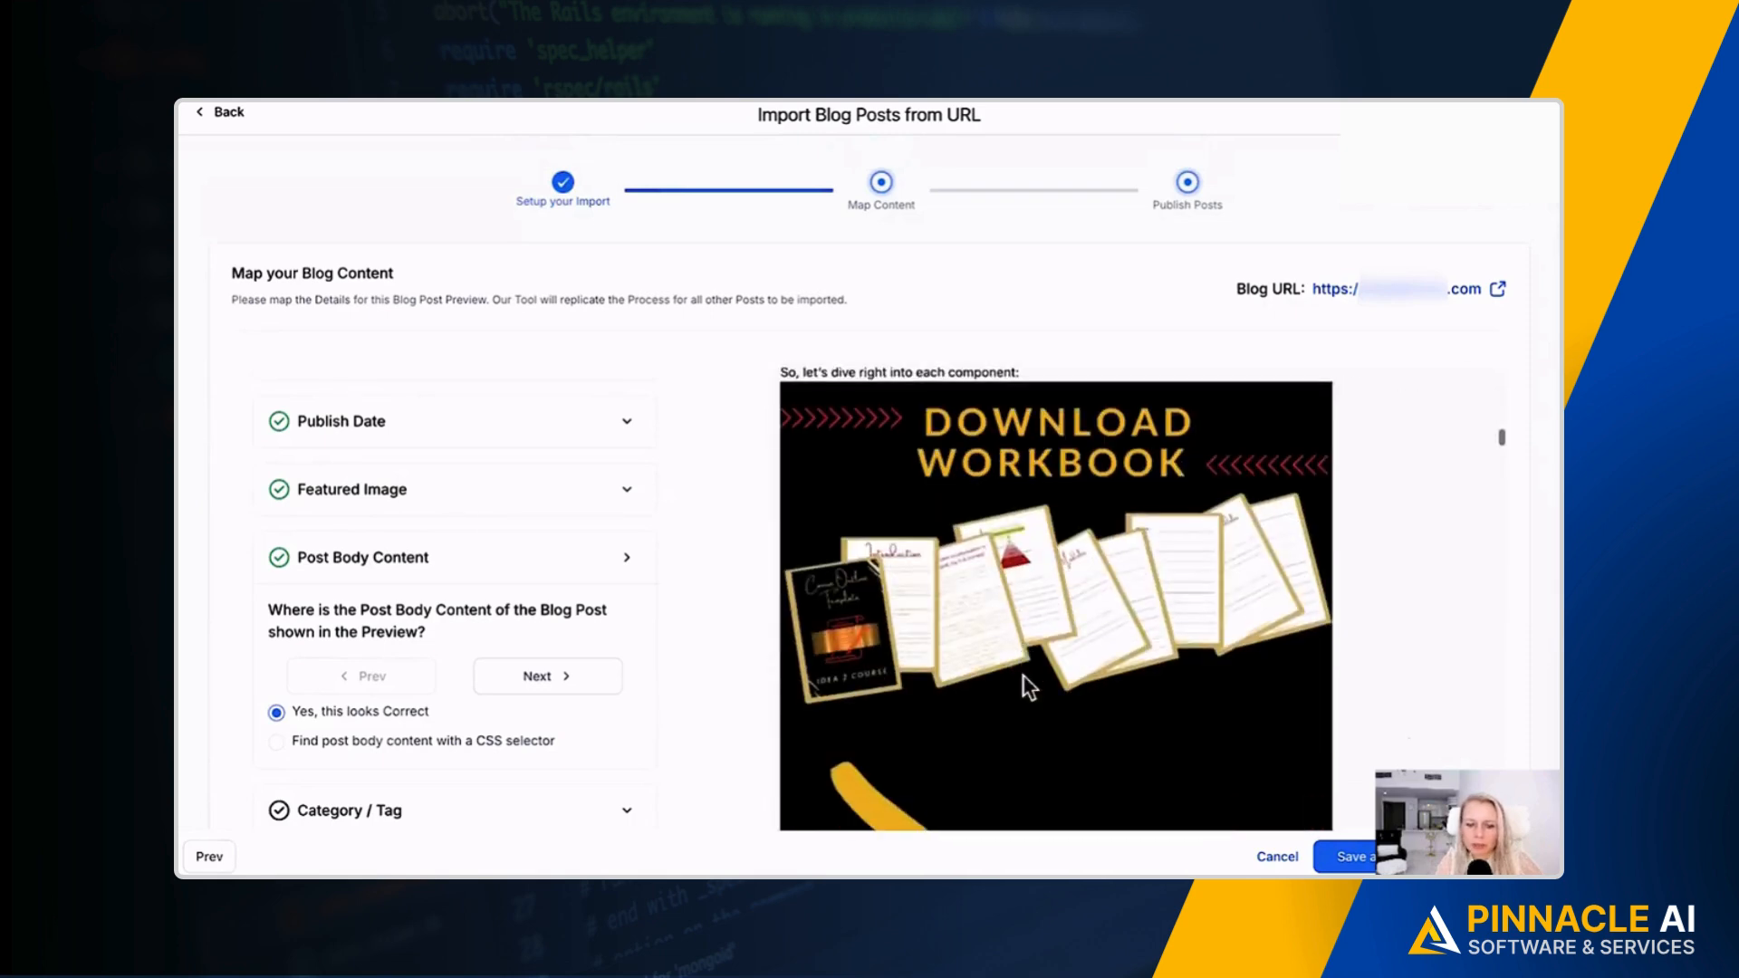
pyautogui.scroll(-3)
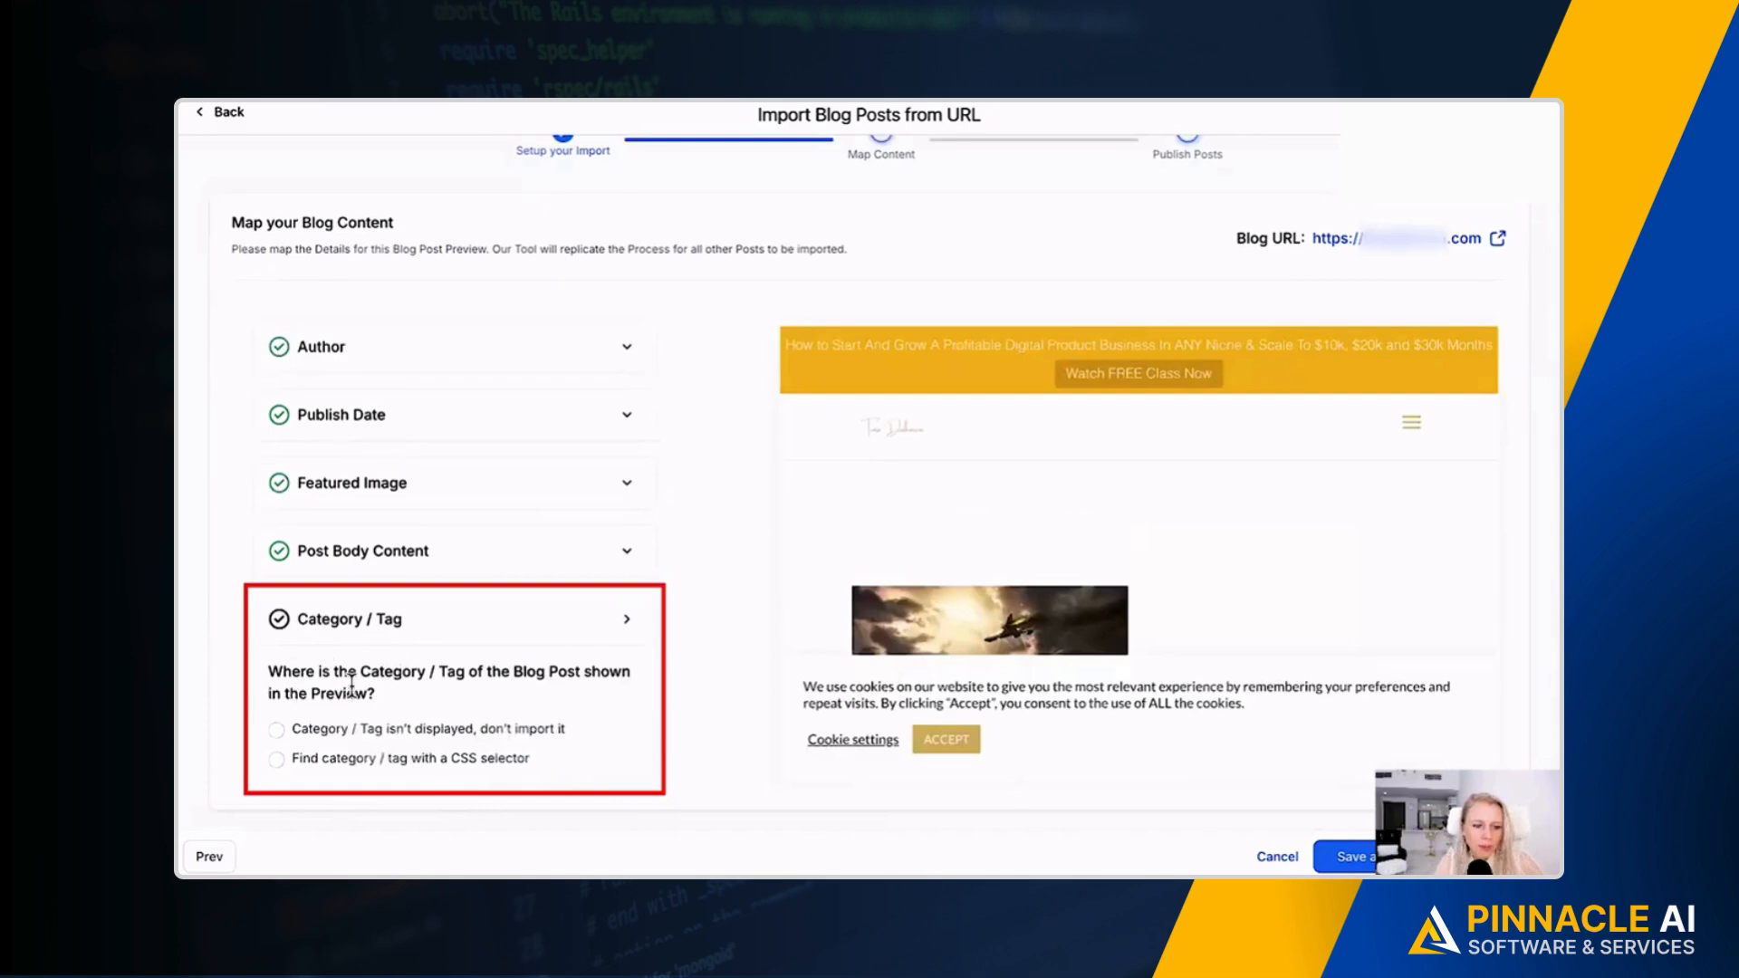
pyautogui.moveTo(276, 721)
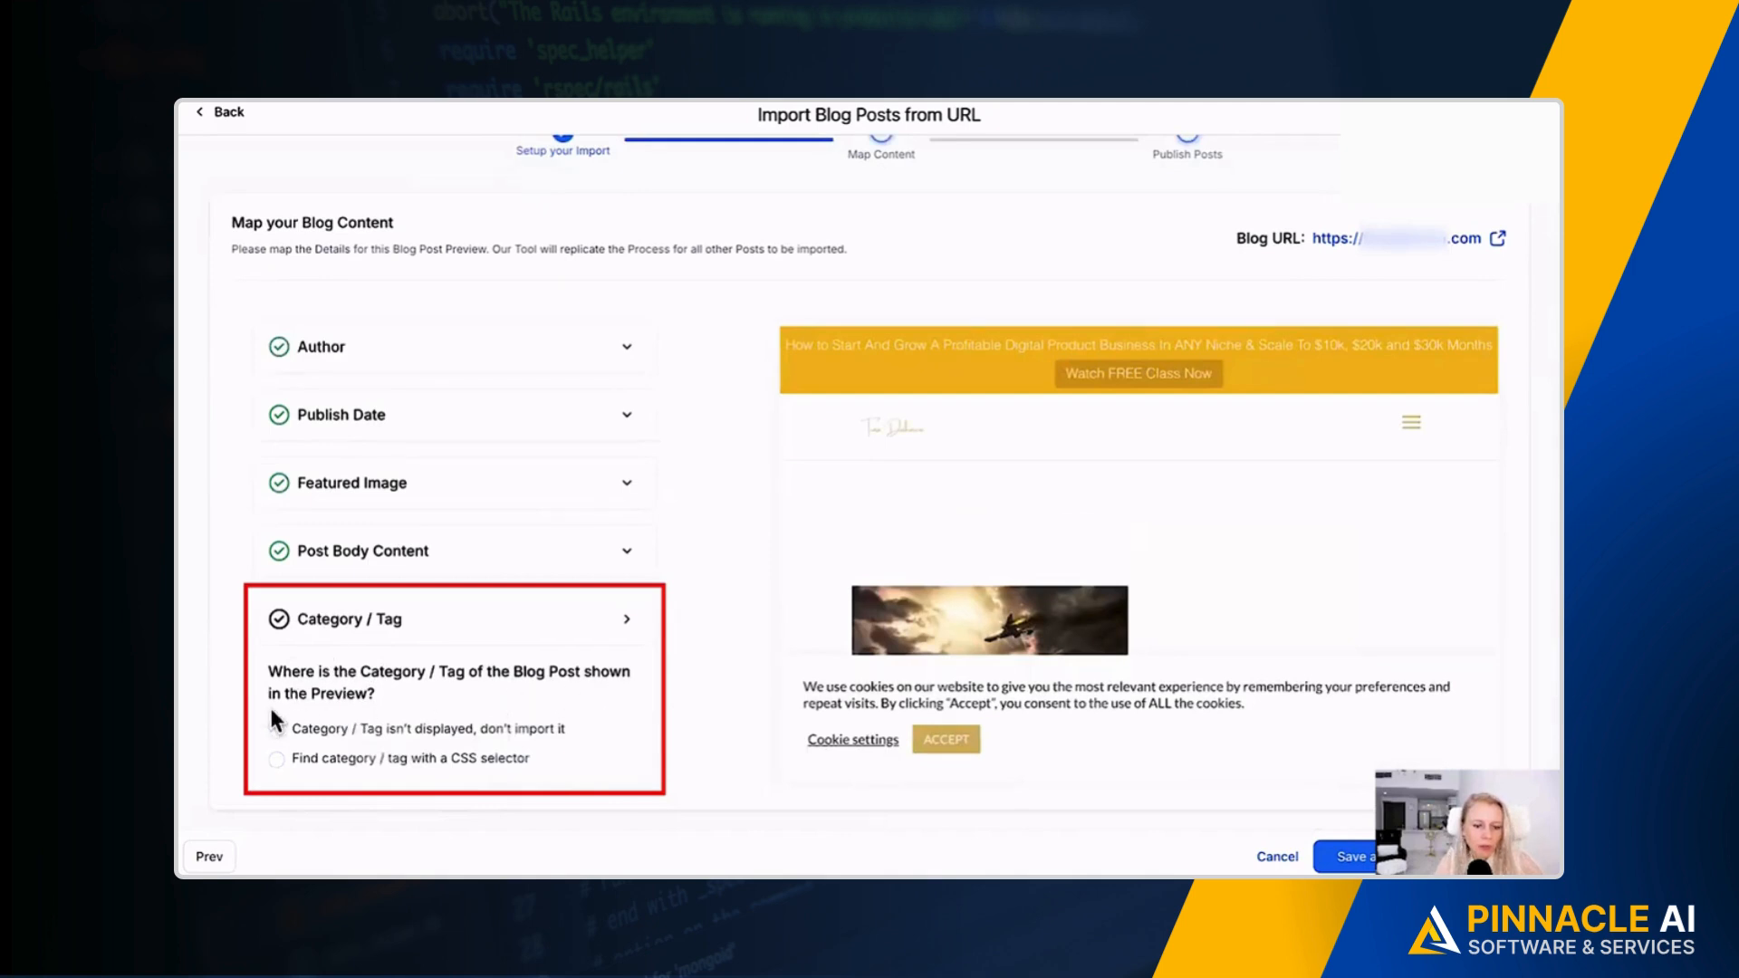
# - Choose not to import categories or tags, since none are displayed
pyautogui.click(277, 728)
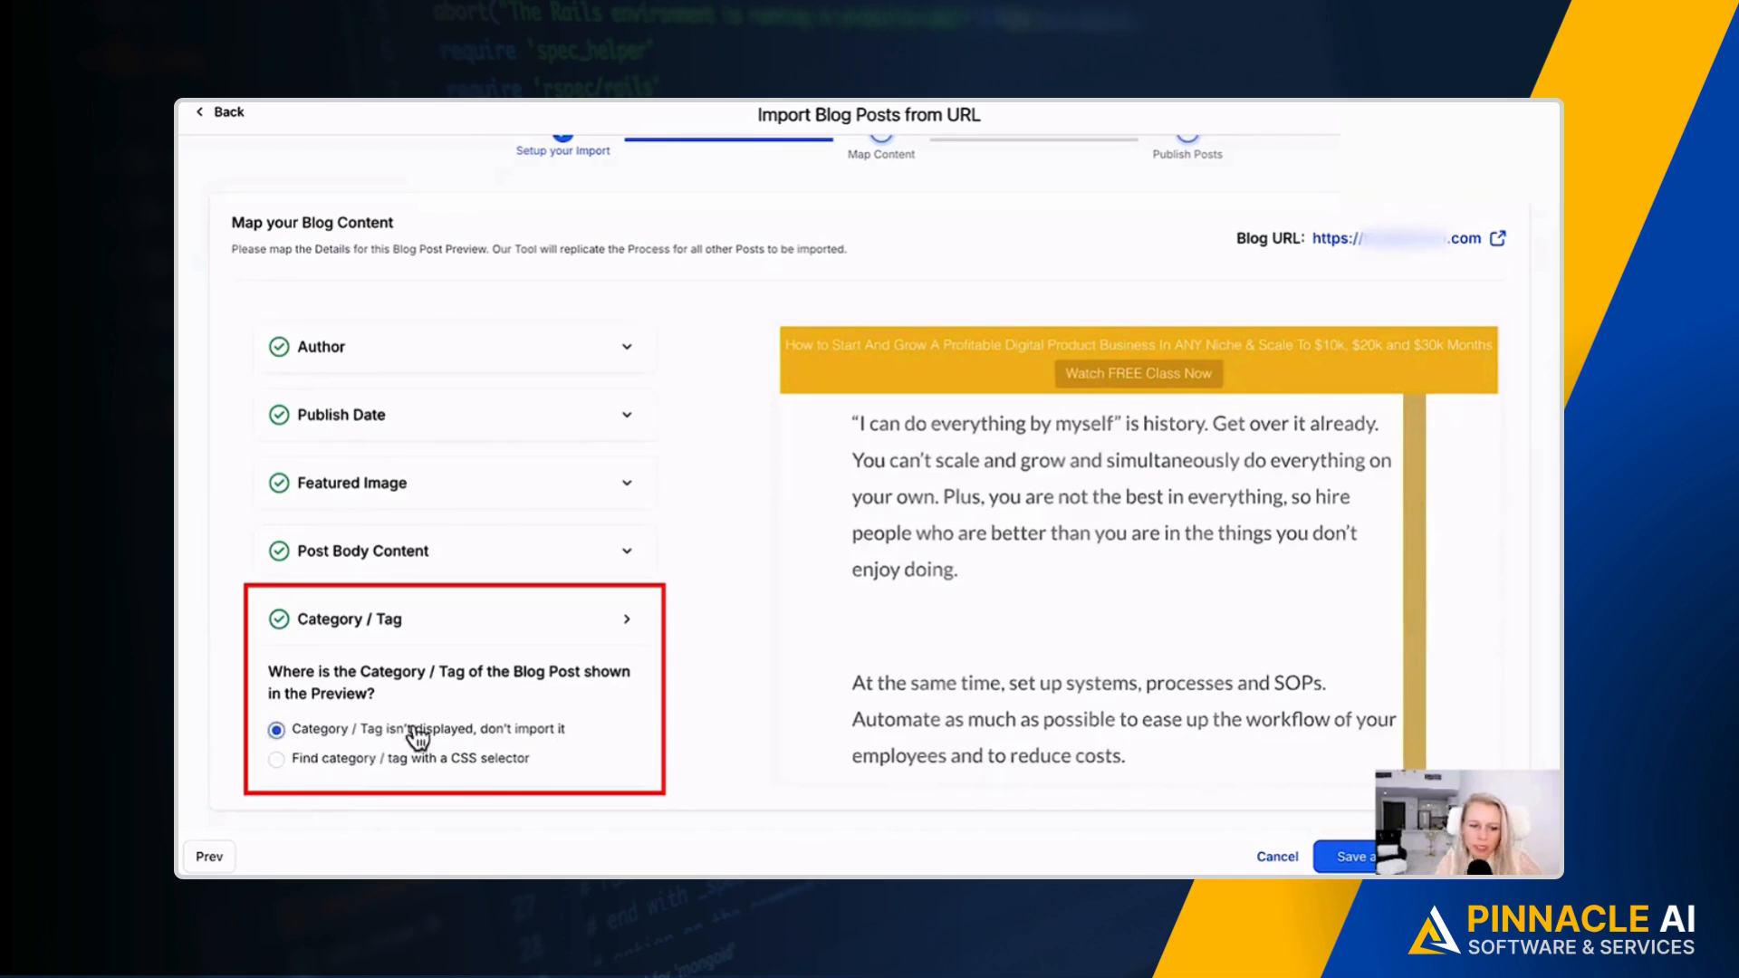
pyautogui.moveTo(449, 776)
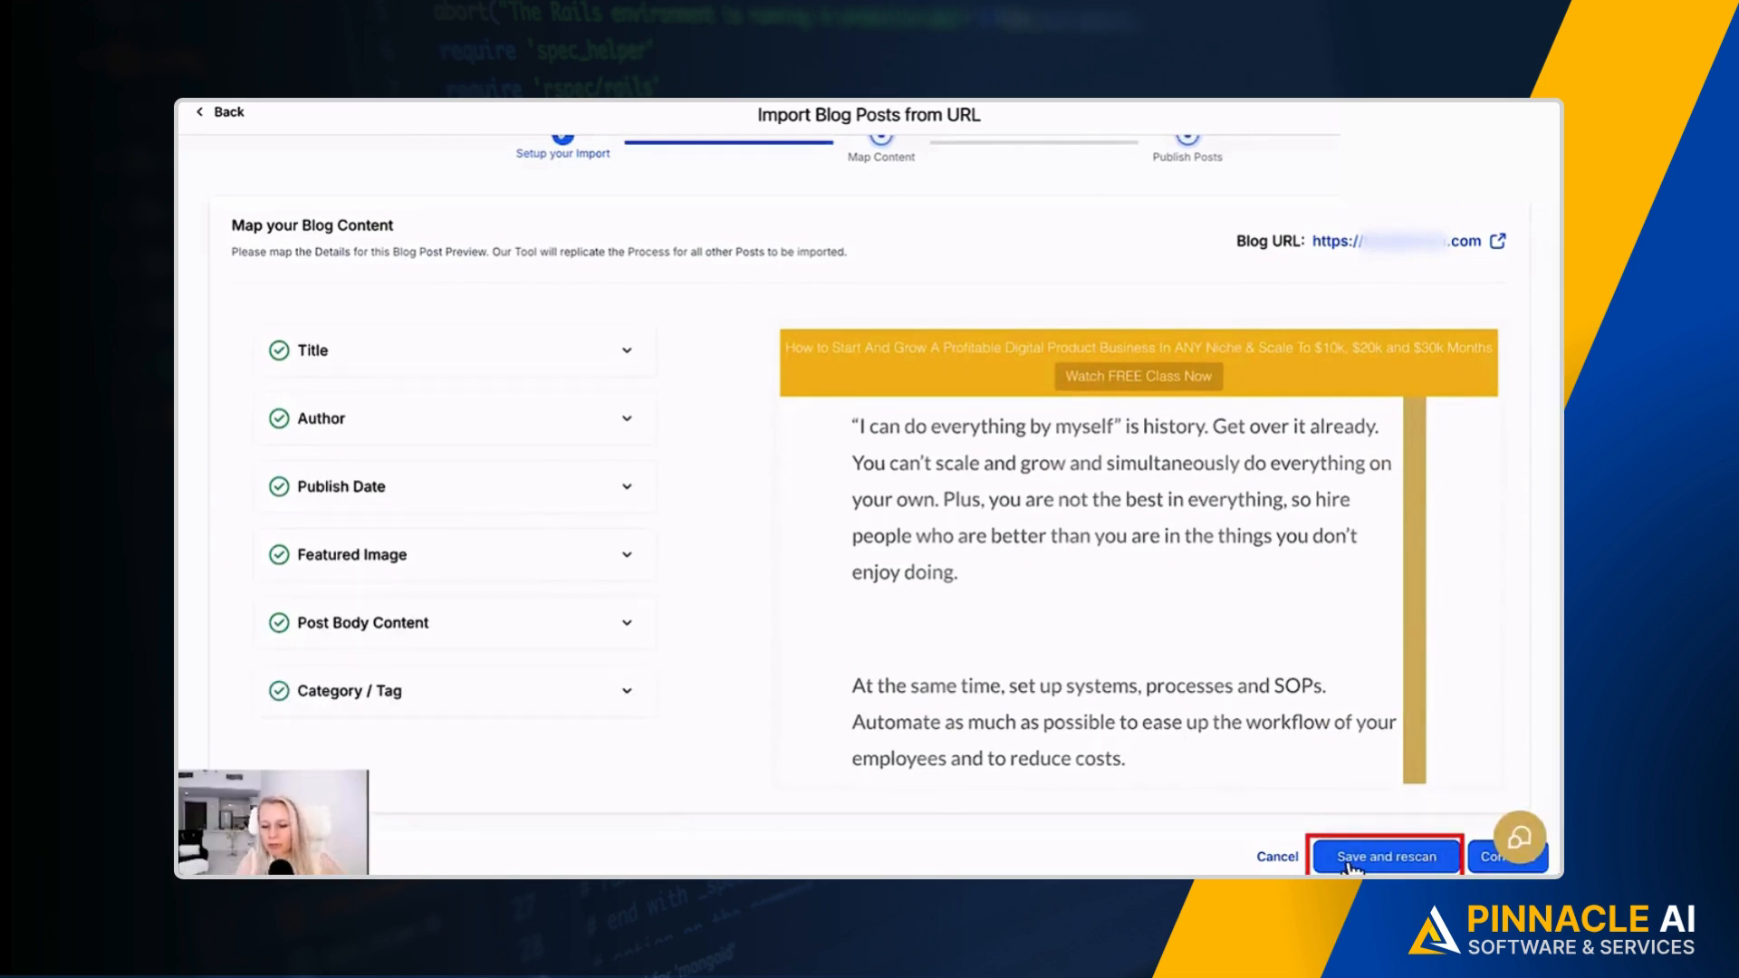
pyautogui.moveTo(1508, 856)
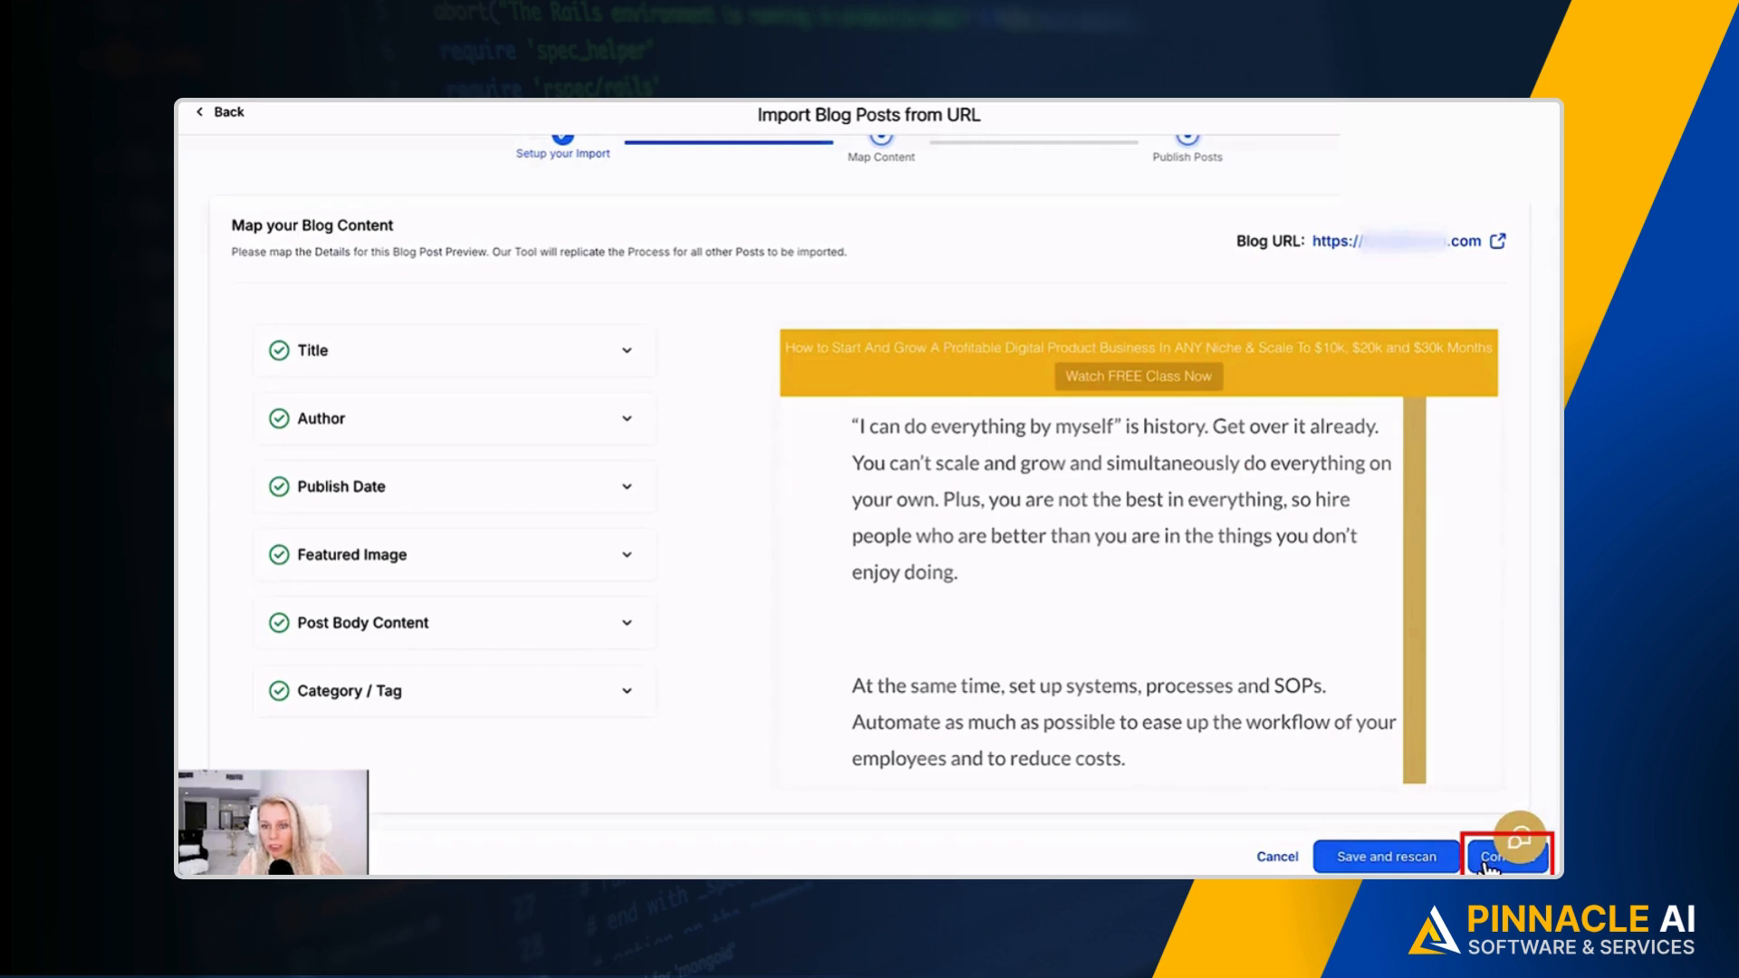
# - Finish mapping, reopen the import's results, and select all 26 posts across pages
pyautogui.click(1506, 856)
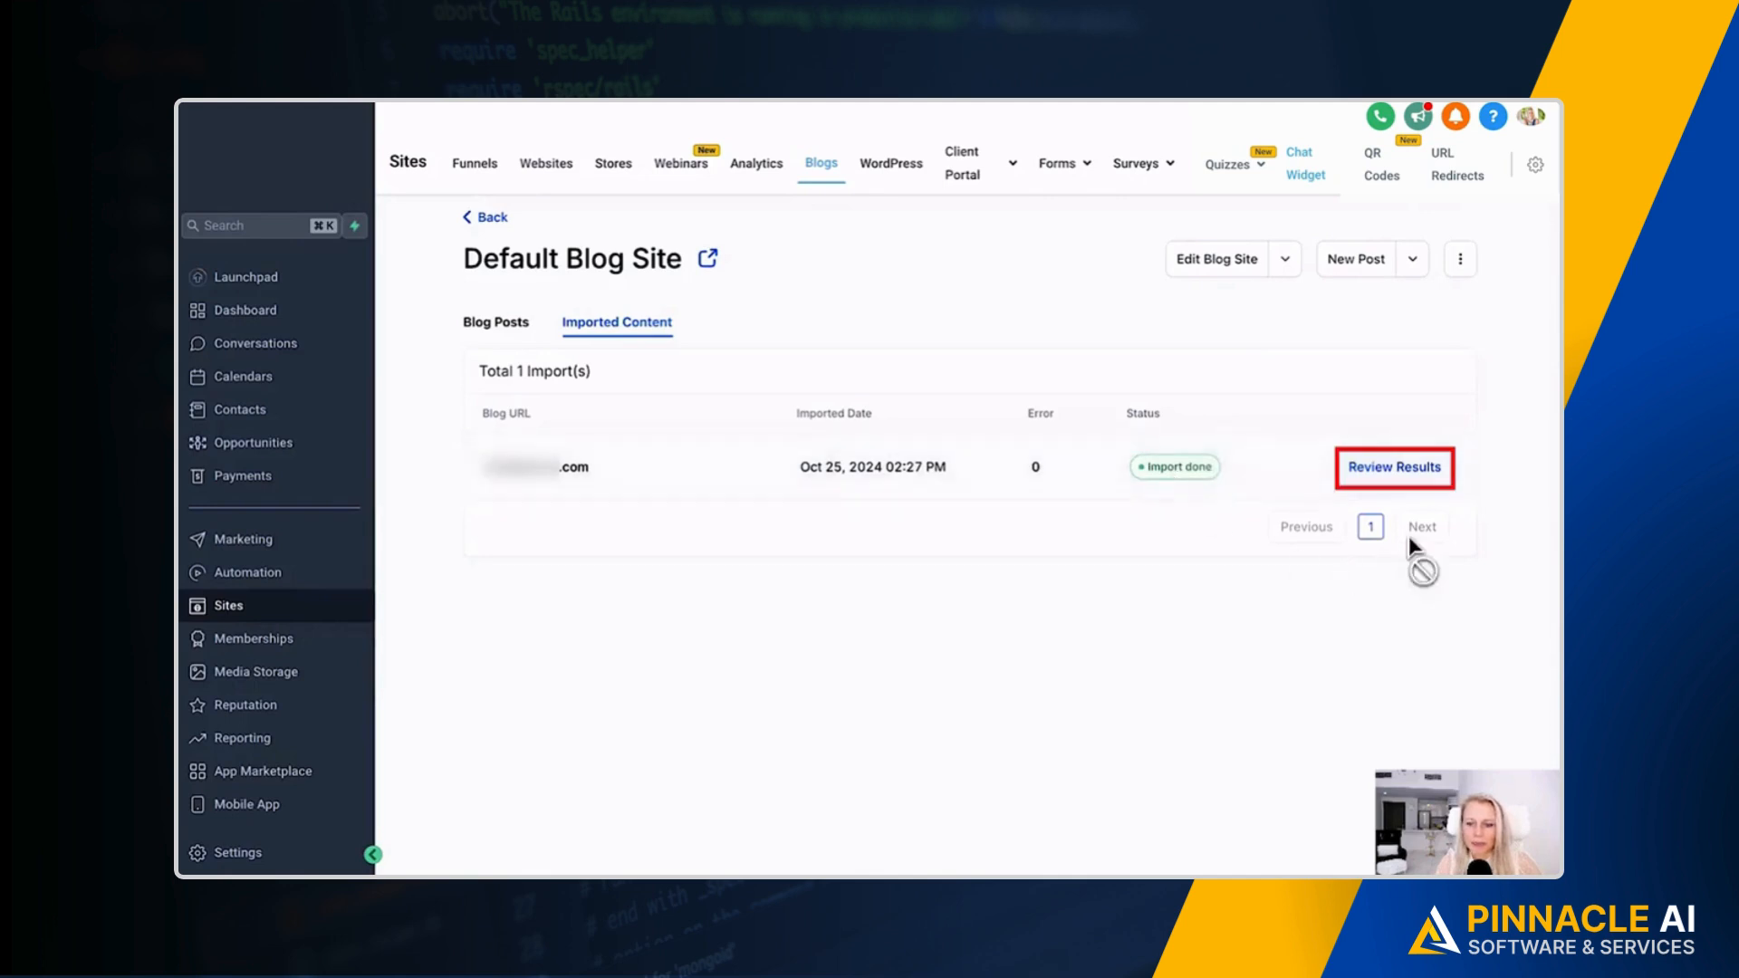
pyautogui.click(1393, 466)
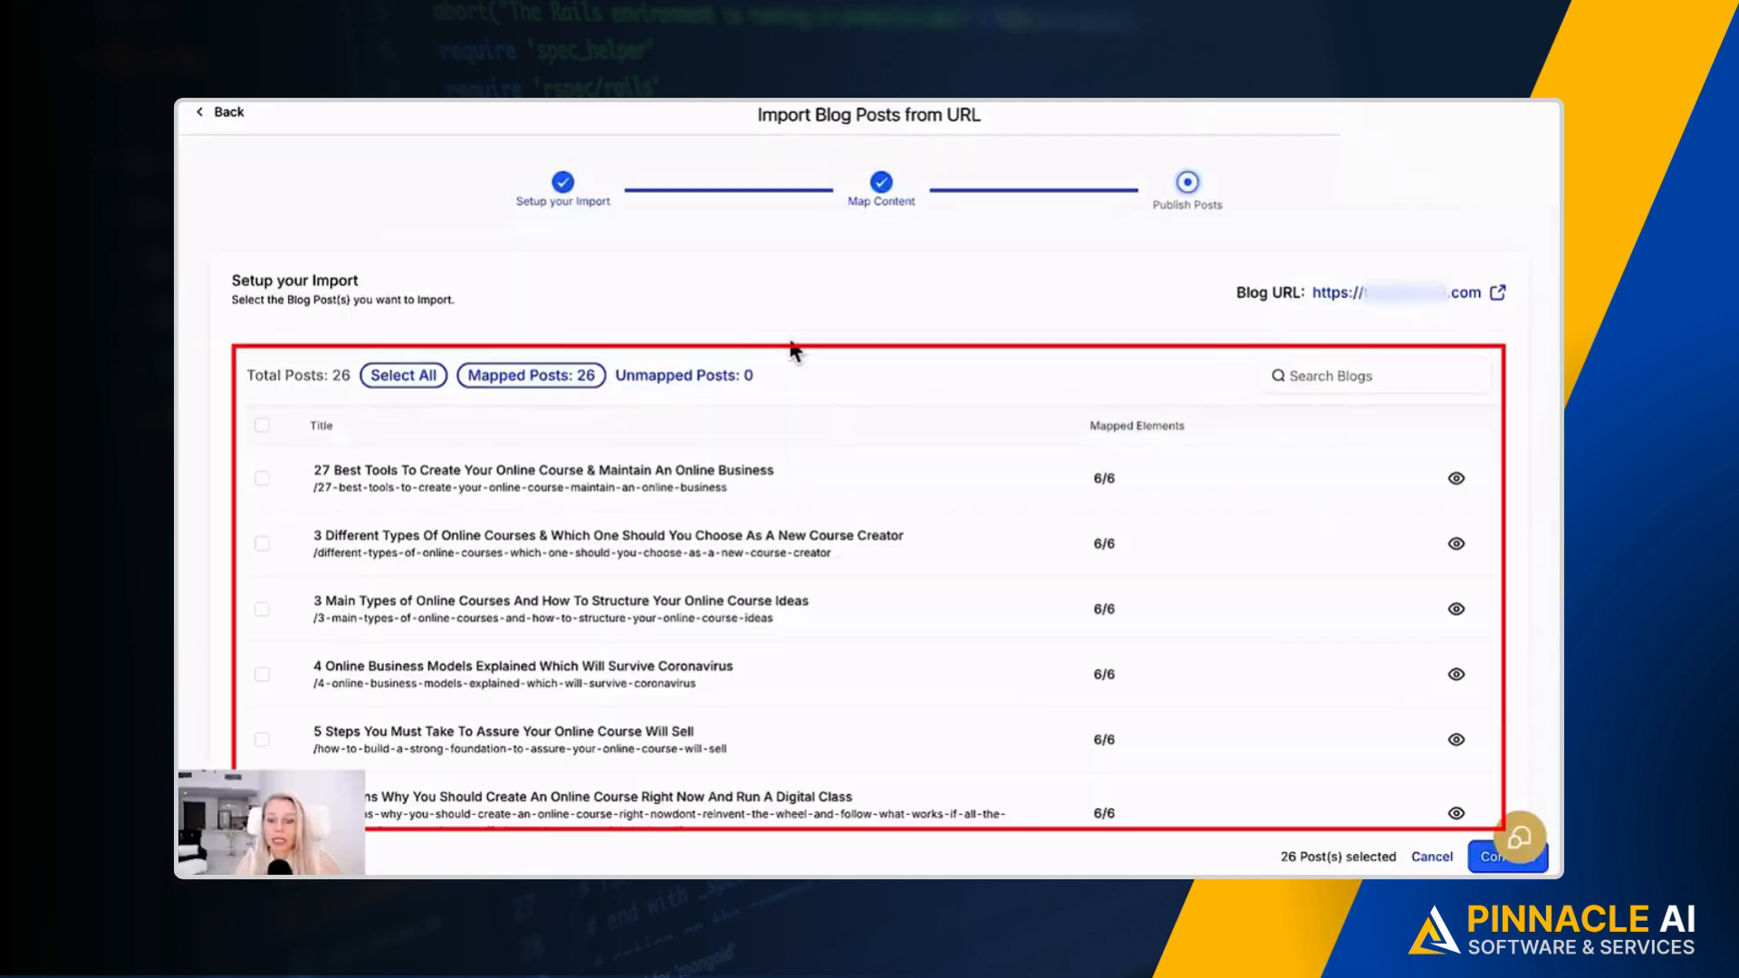
pyautogui.moveTo(610, 579)
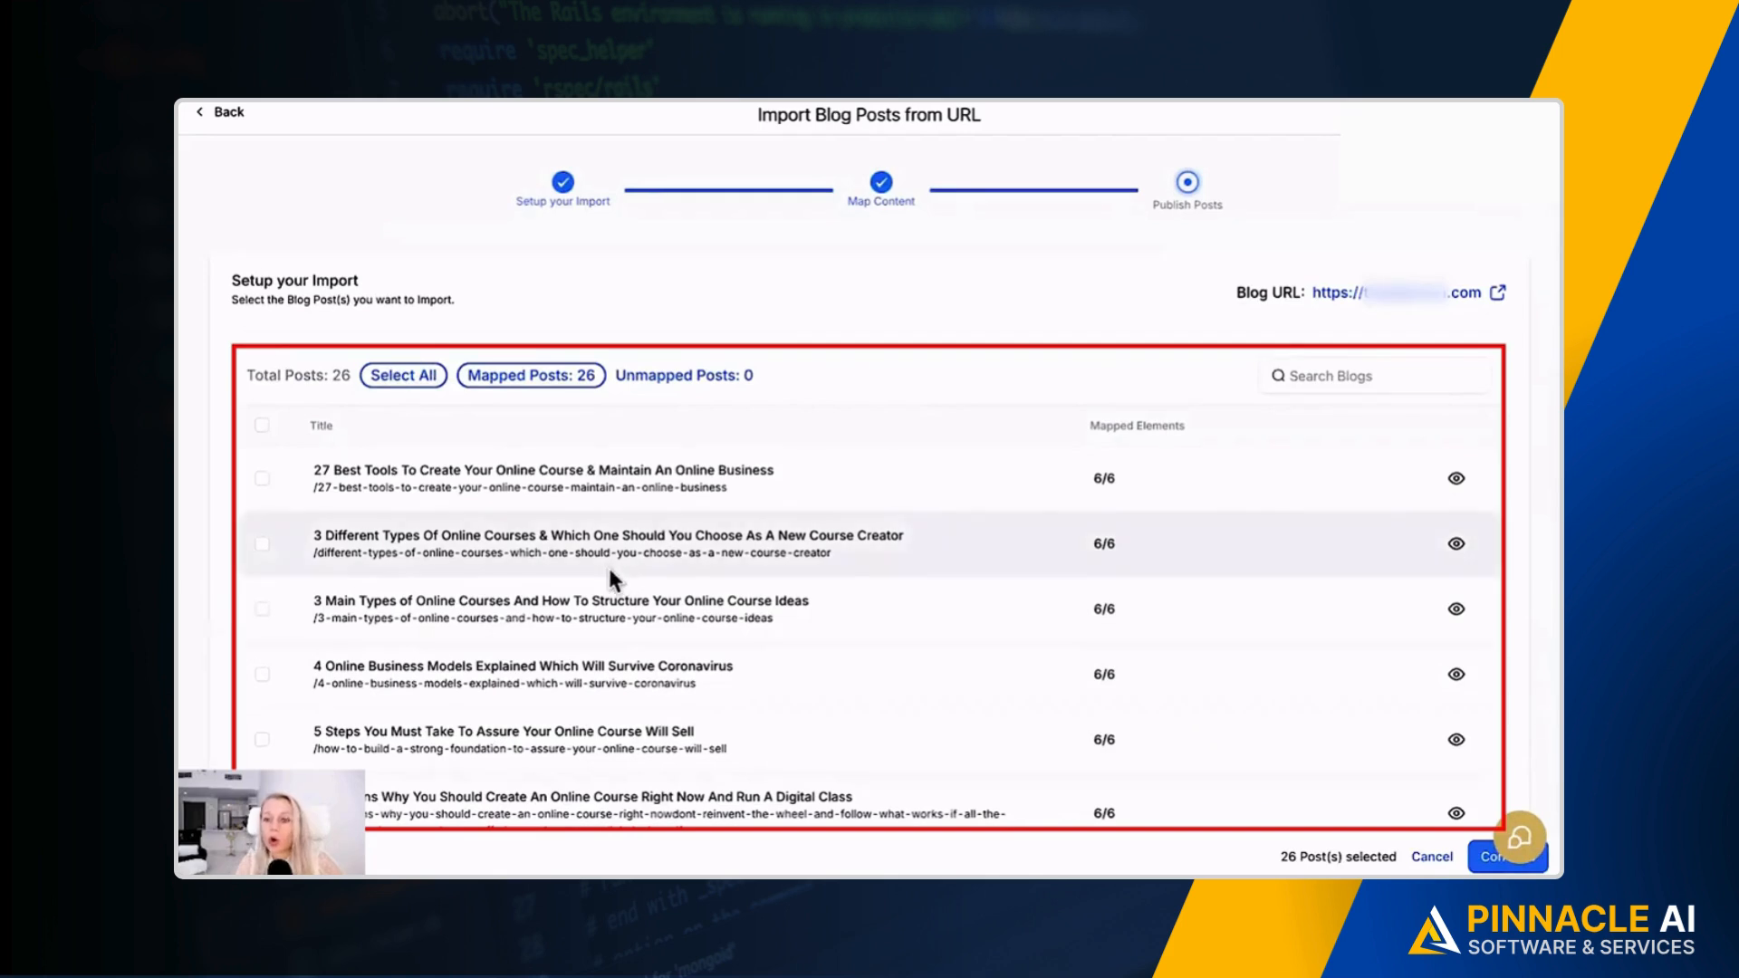
pyautogui.moveTo(793, 382)
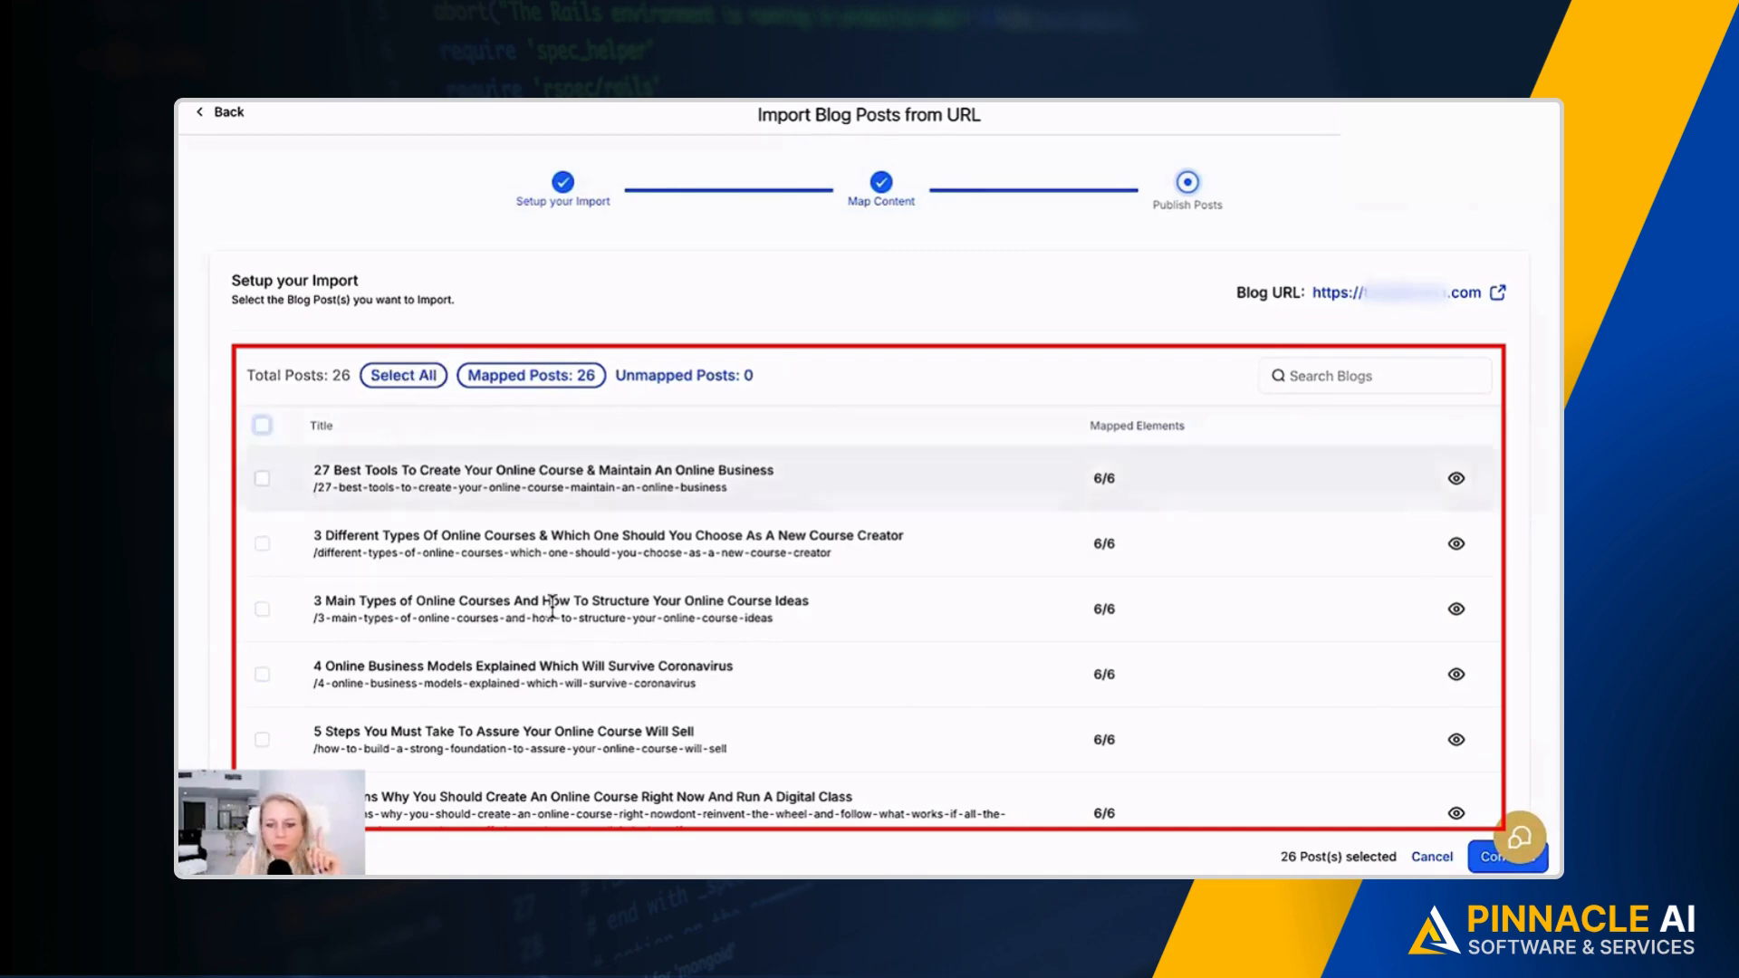
pyautogui.moveTo(752, 722)
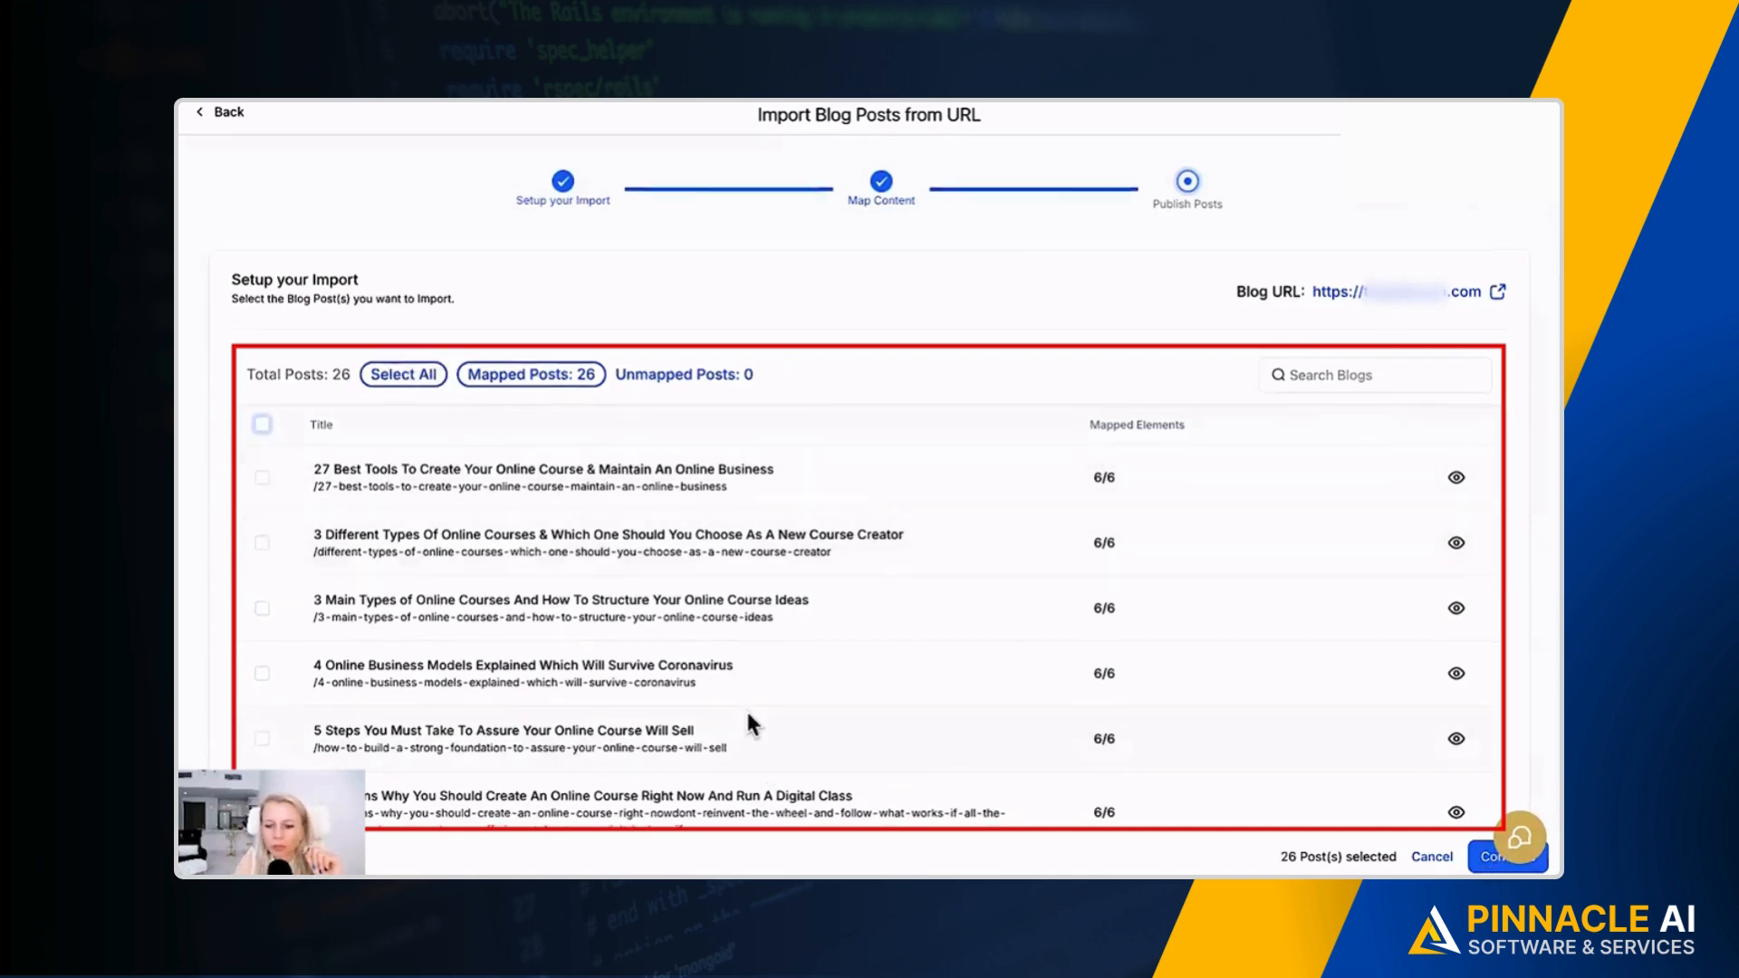
pyautogui.click(262, 425)
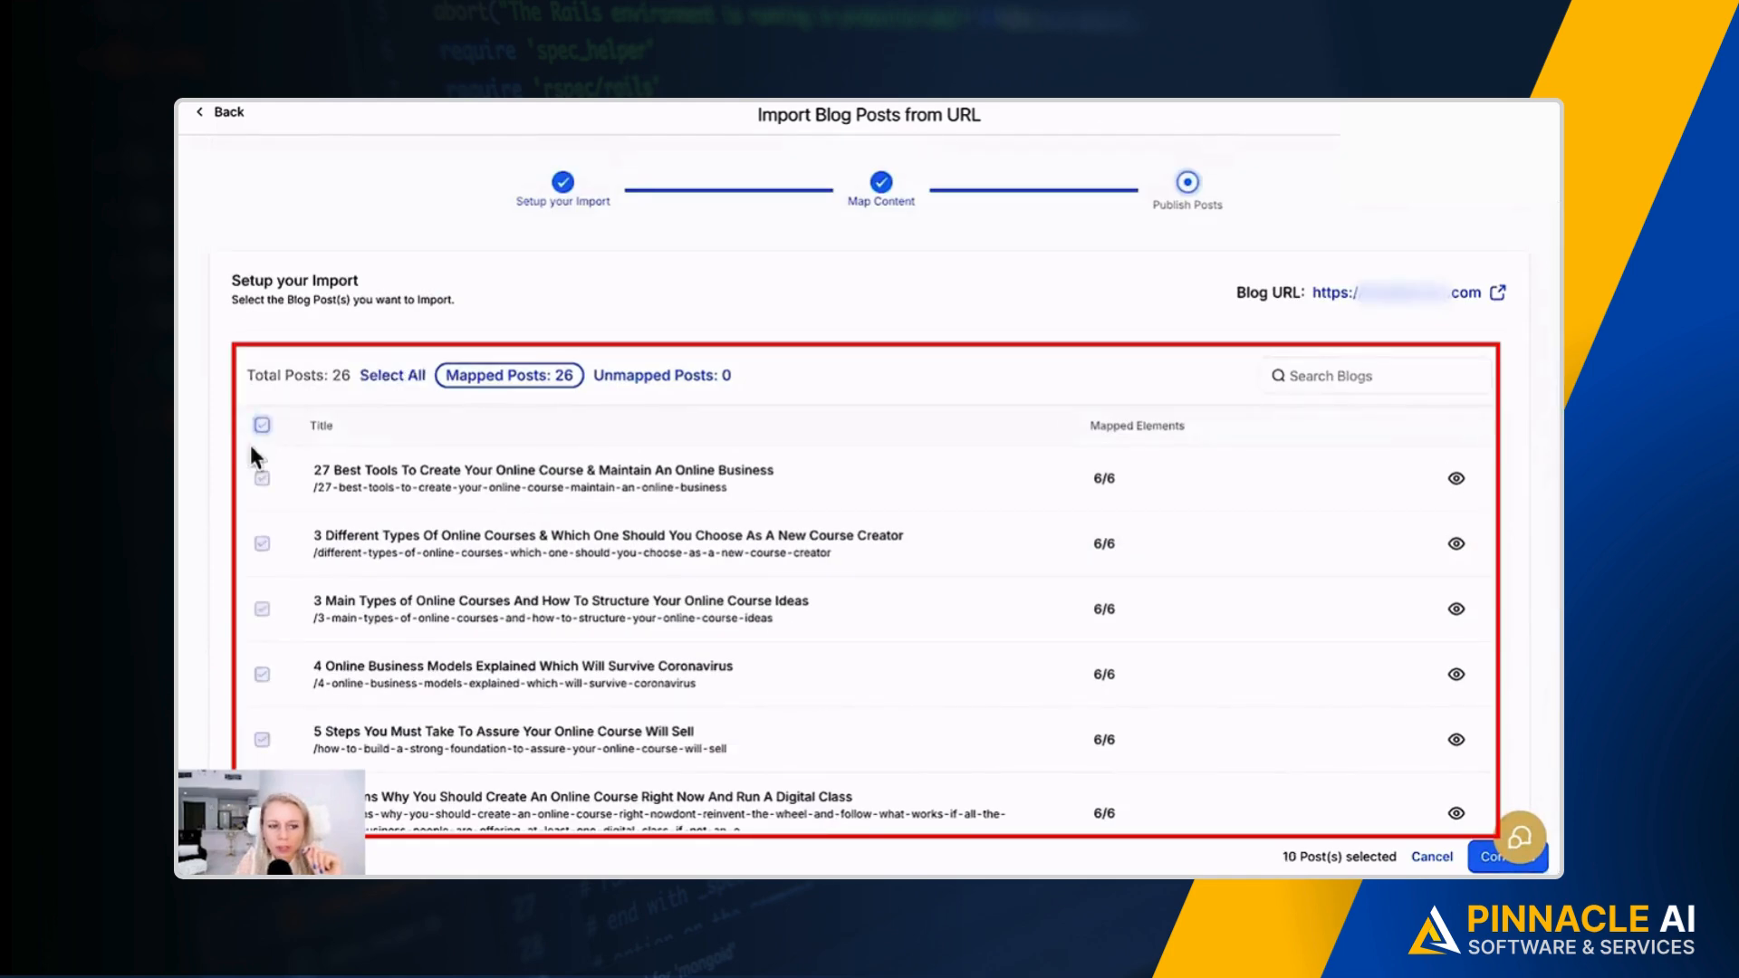
pyautogui.click(262, 425)
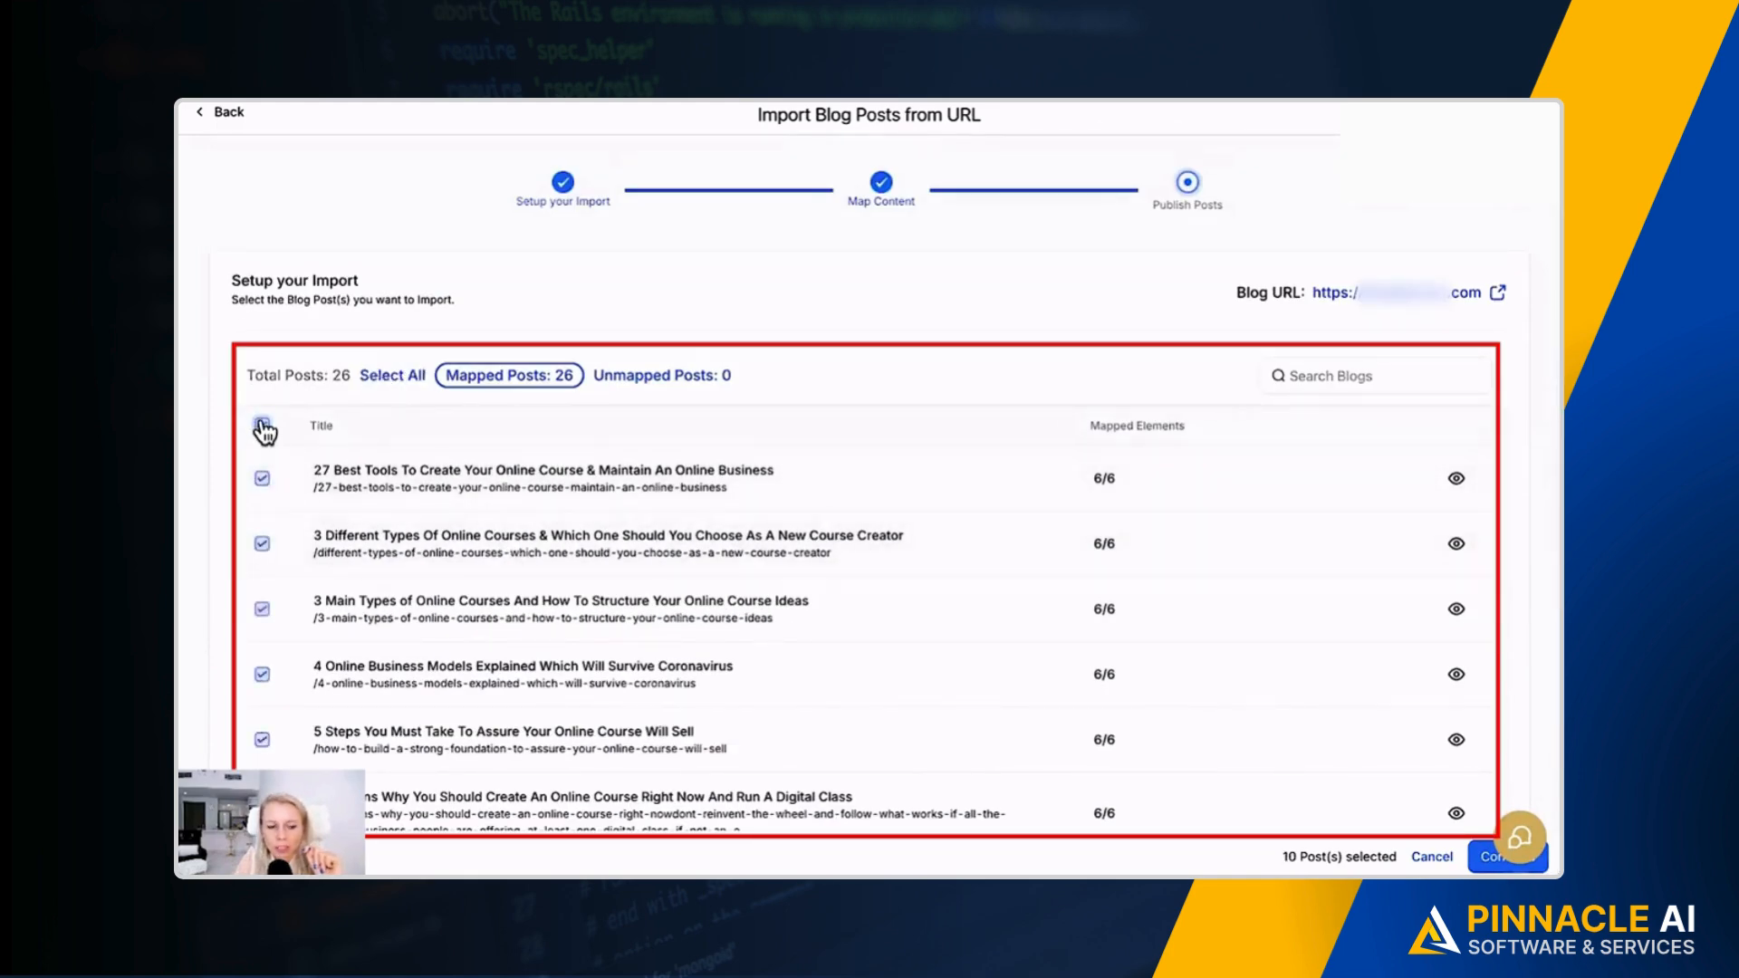
pyautogui.click(393, 375)
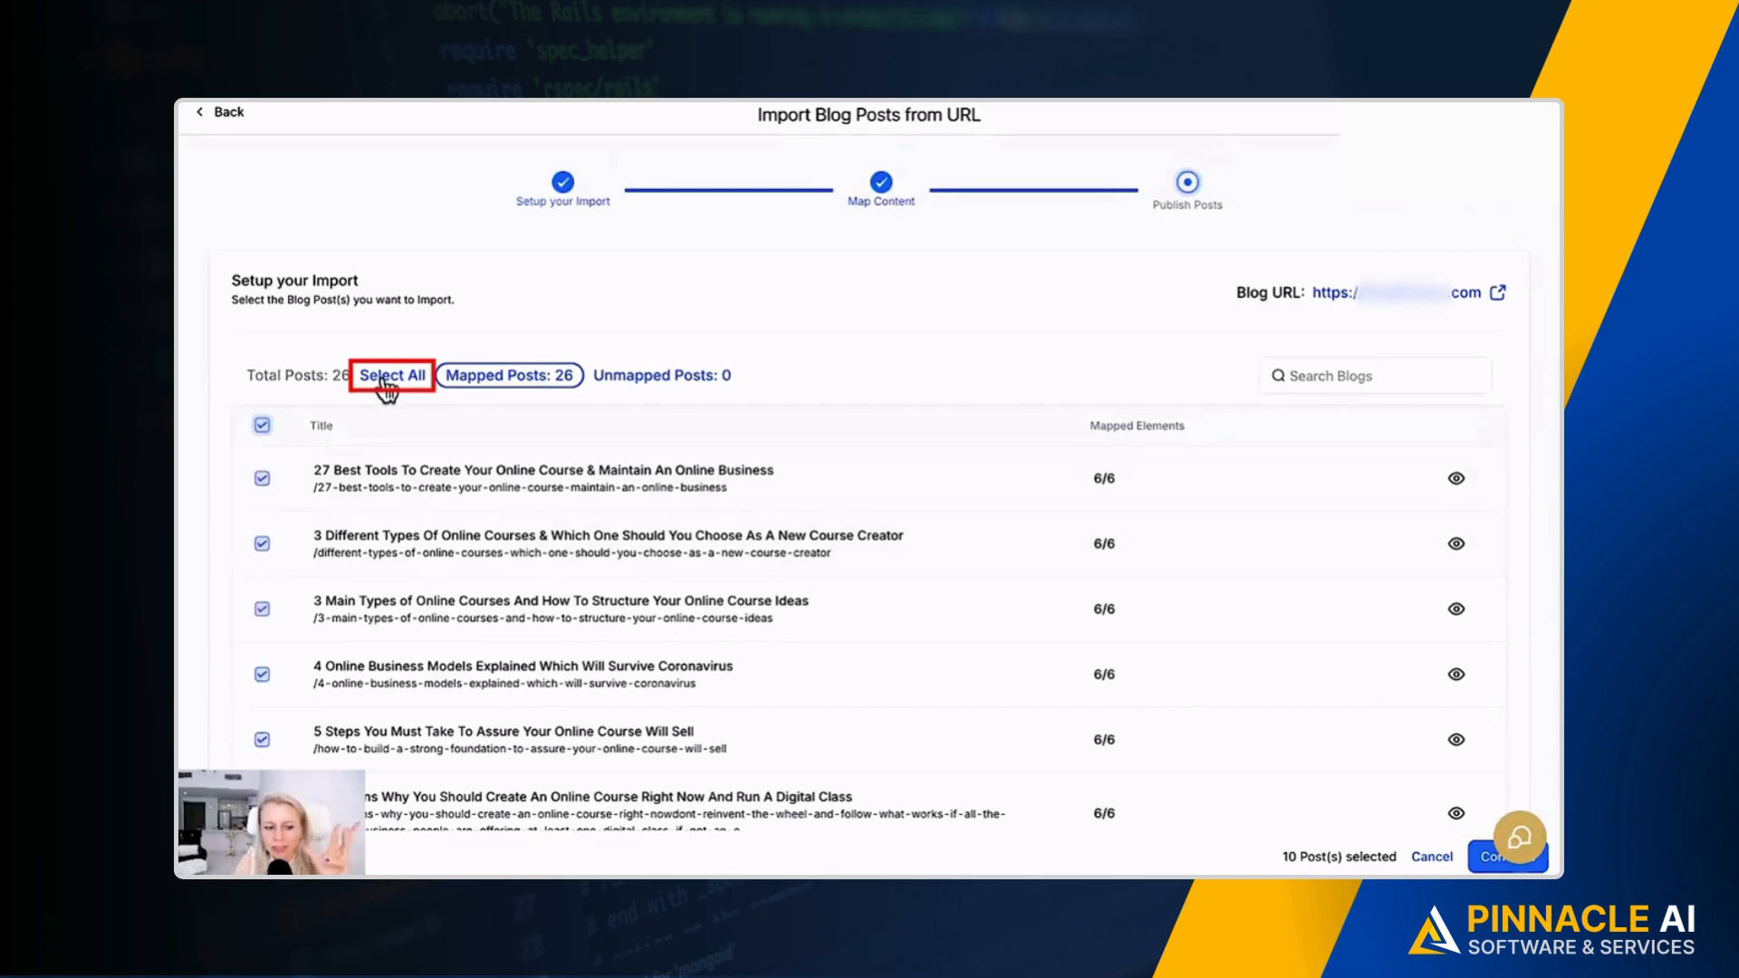
pyautogui.scroll(-3)
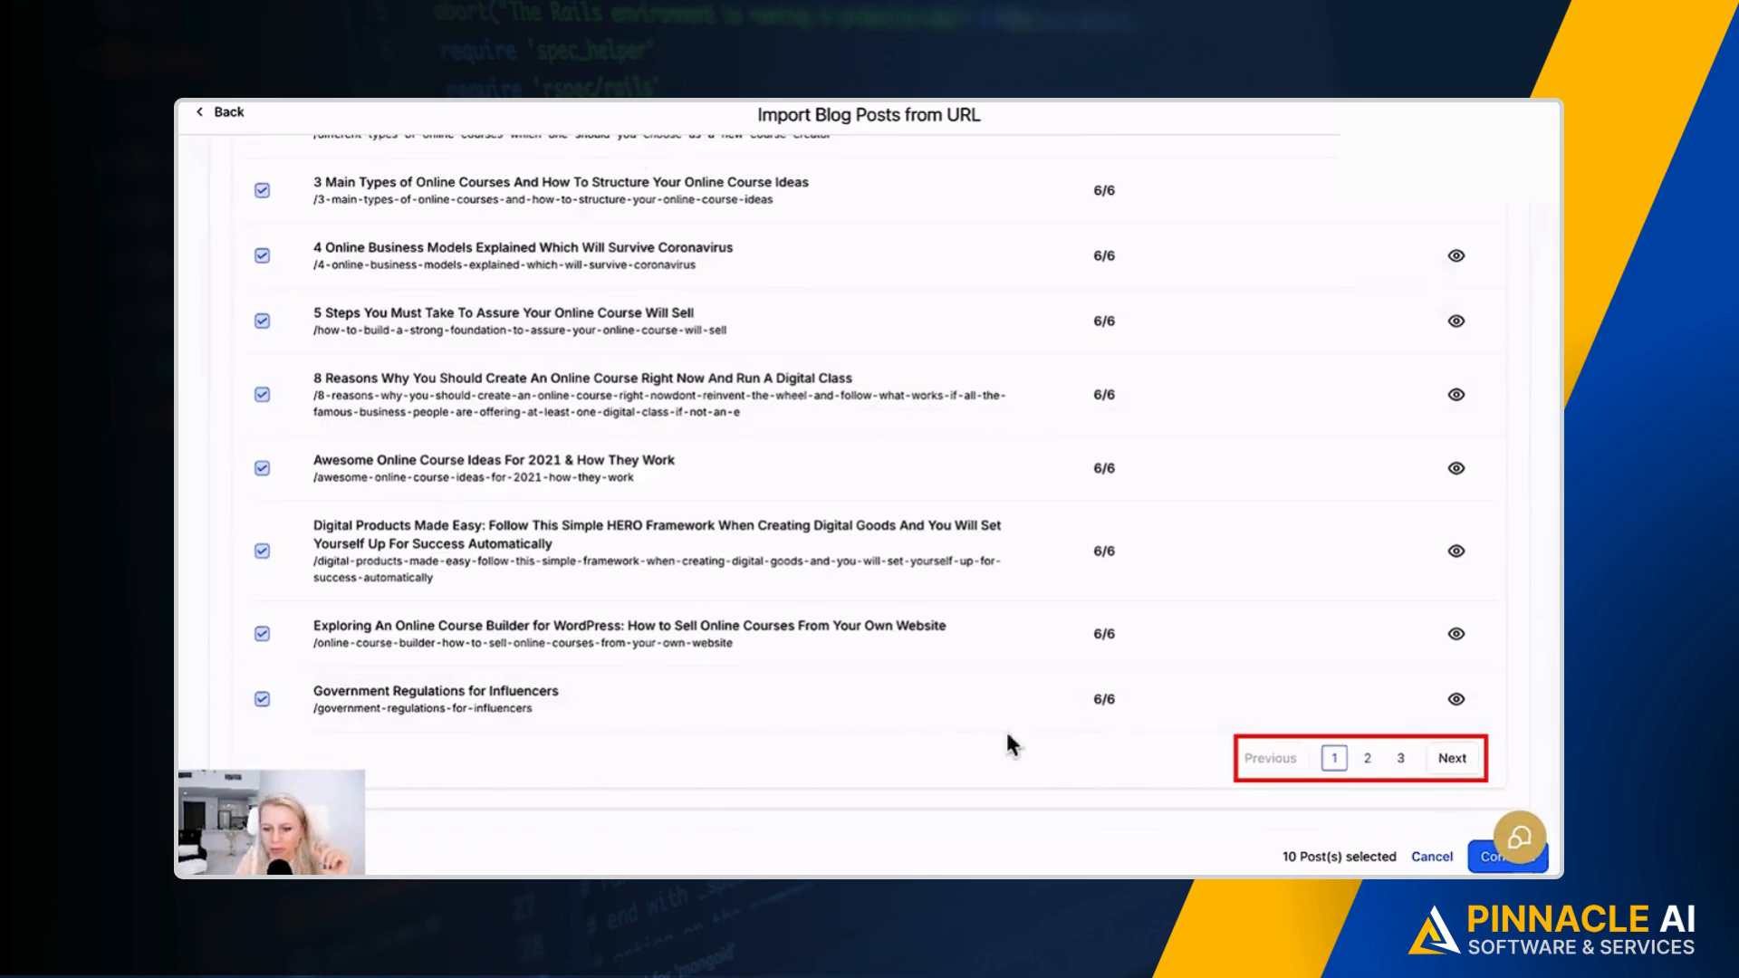
pyautogui.click(402, 375)
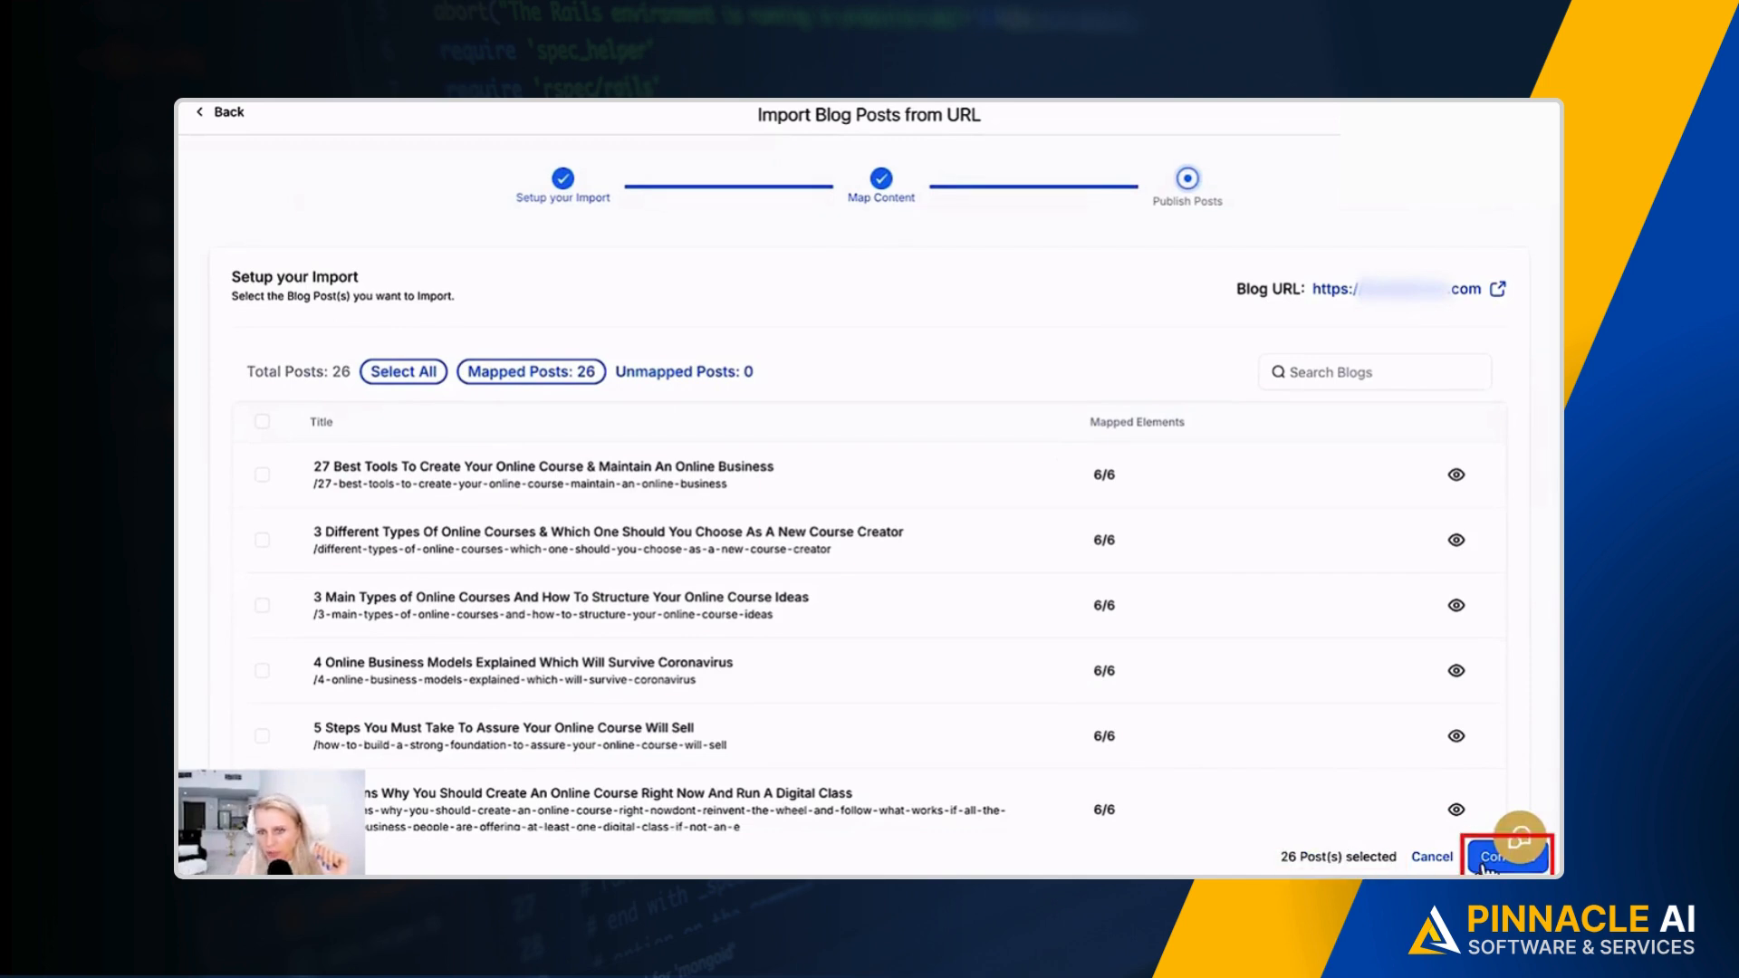
# - Import the selected posts, check Imported Content, then review the Draft posts list
pyautogui.click(1502, 856)
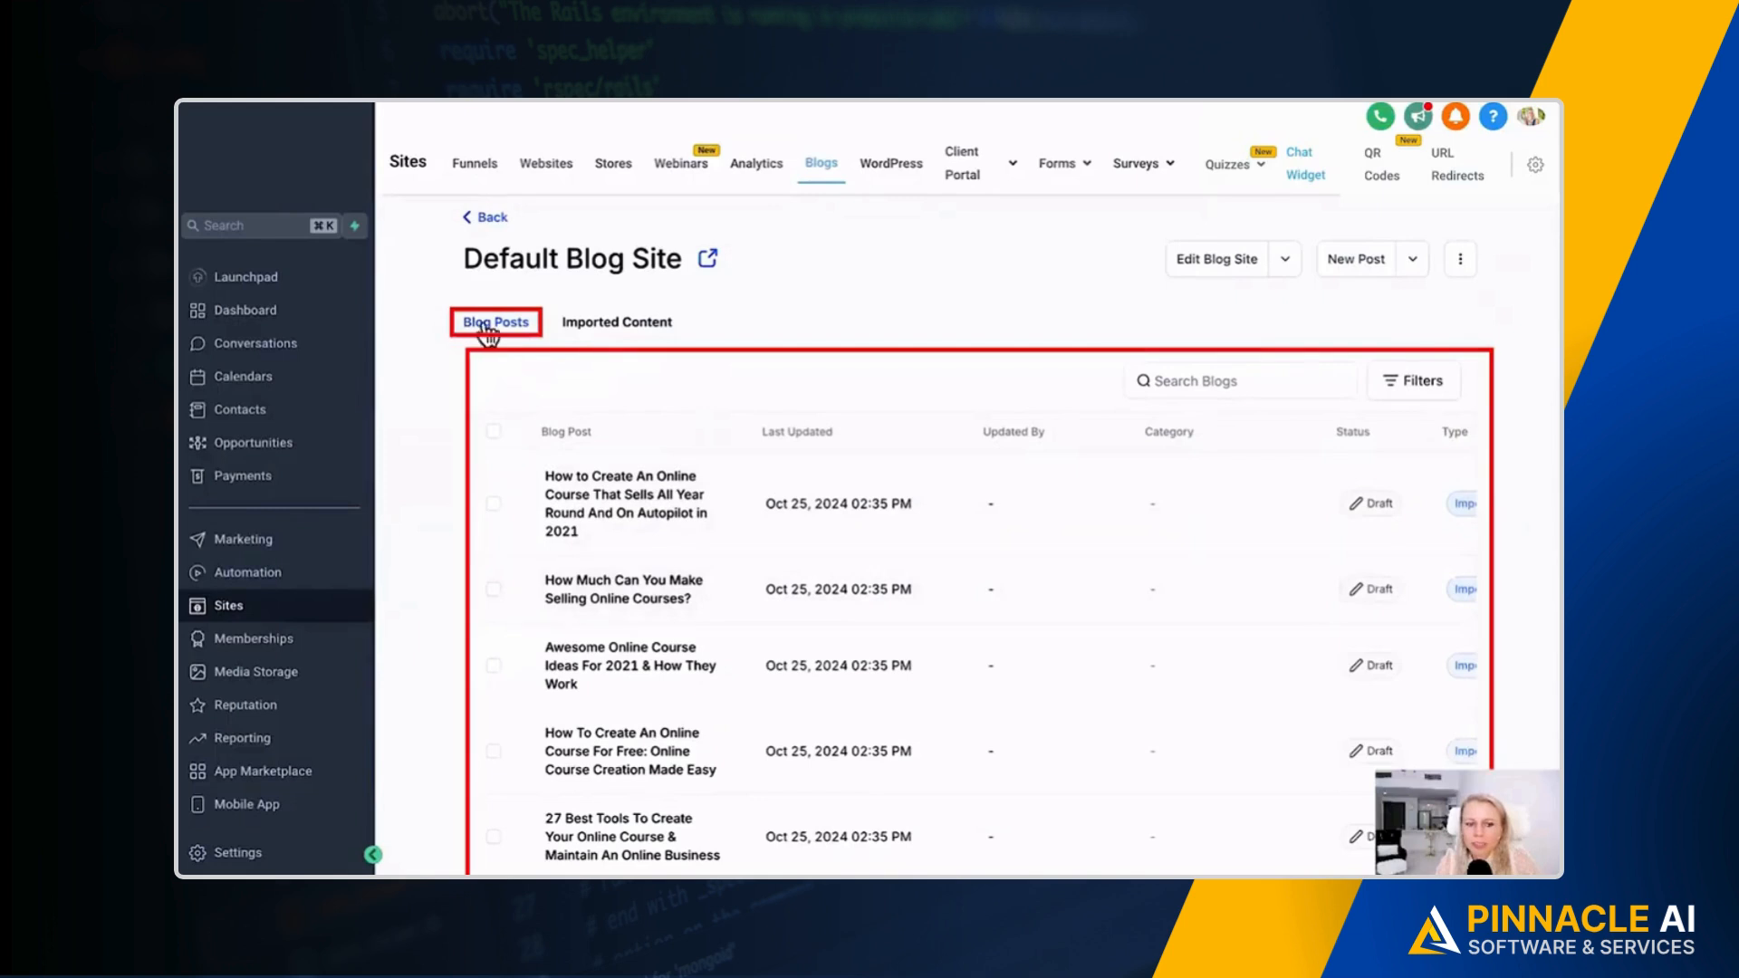
pyautogui.moveTo(805, 657)
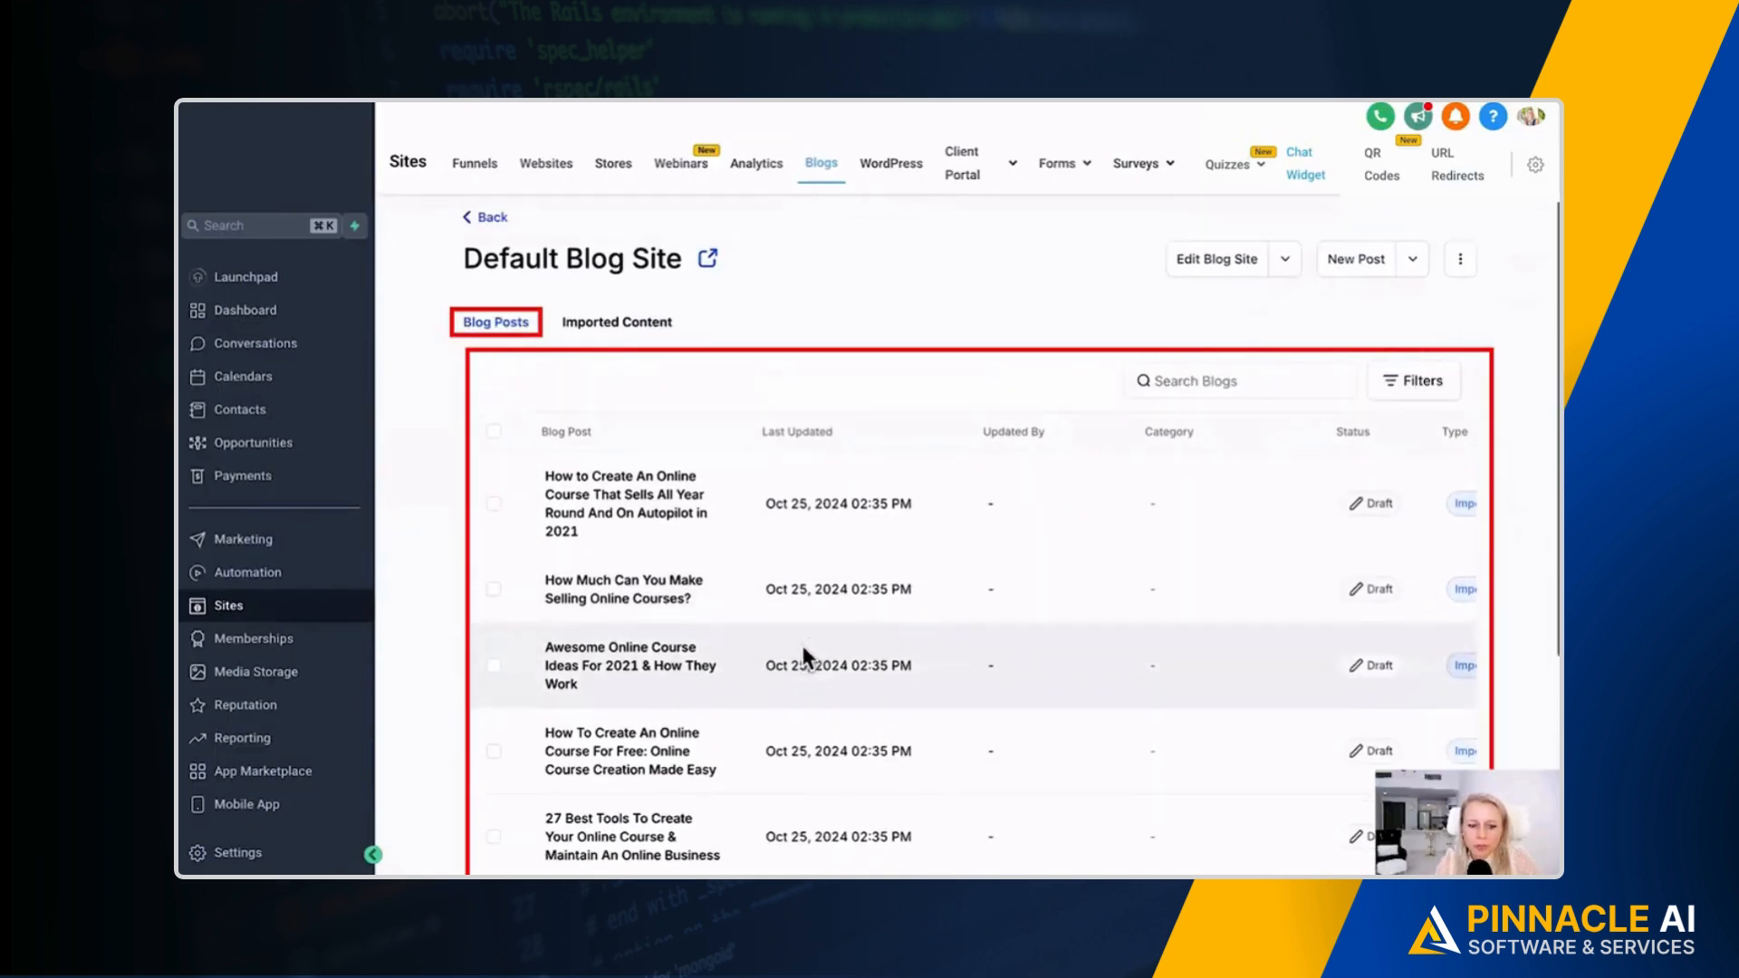
pyautogui.moveTo(617, 327)
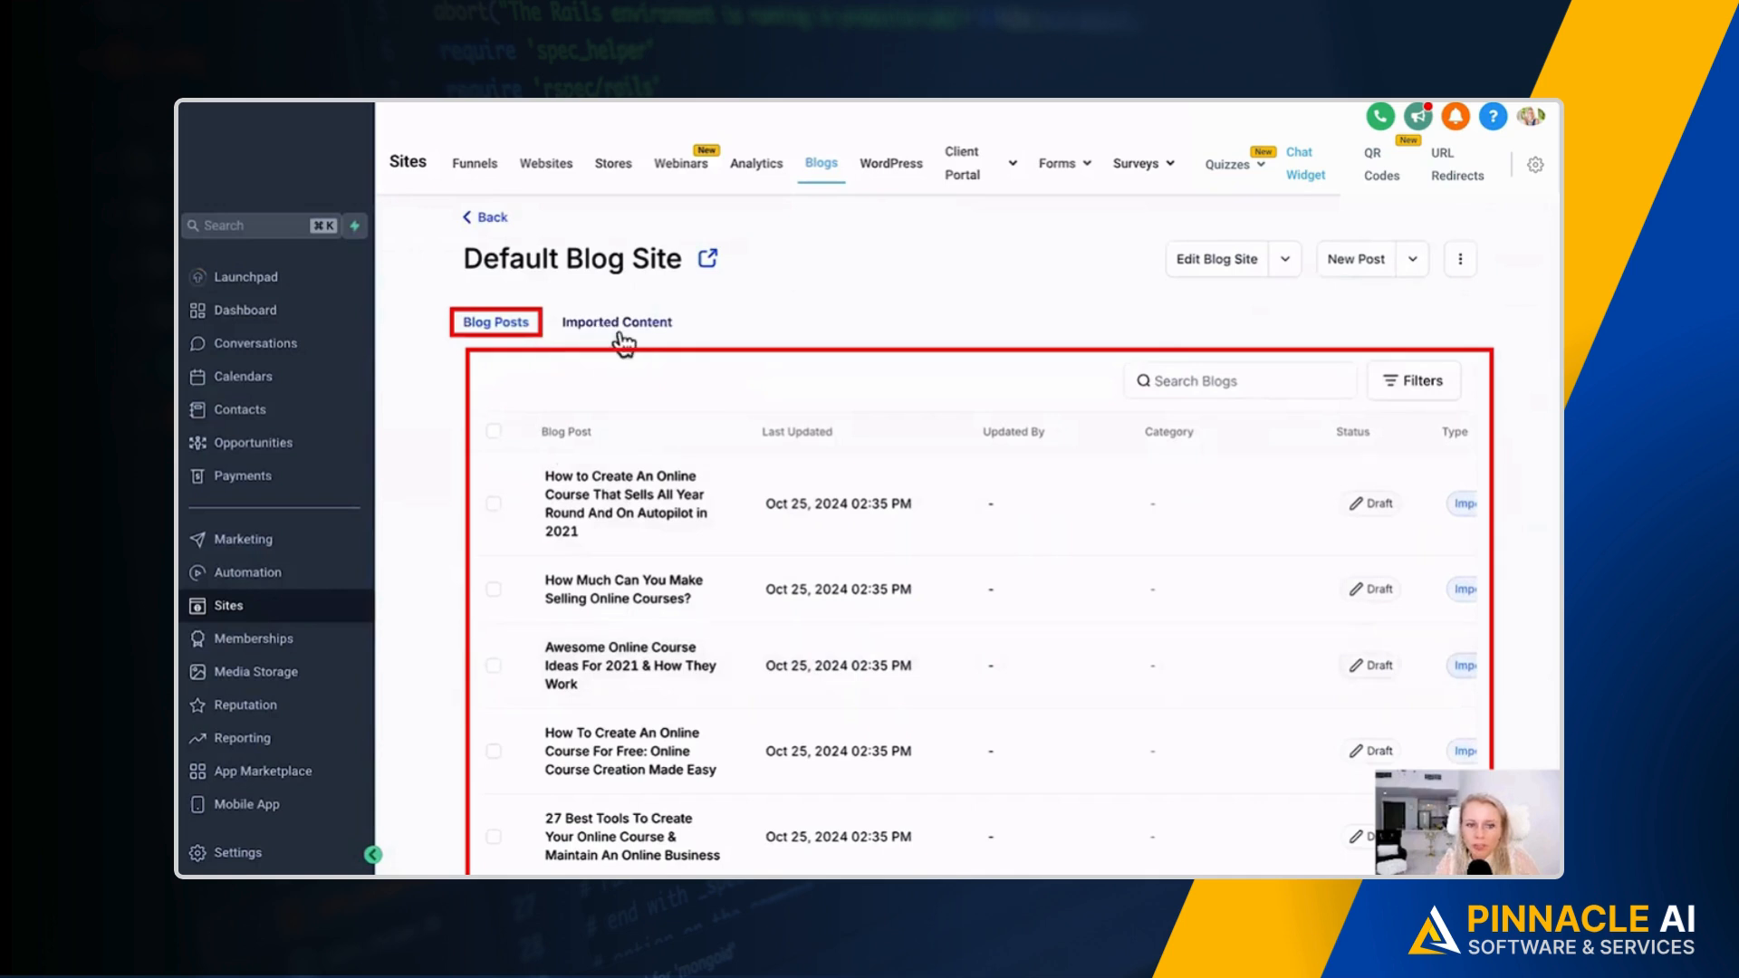
pyautogui.click(617, 322)
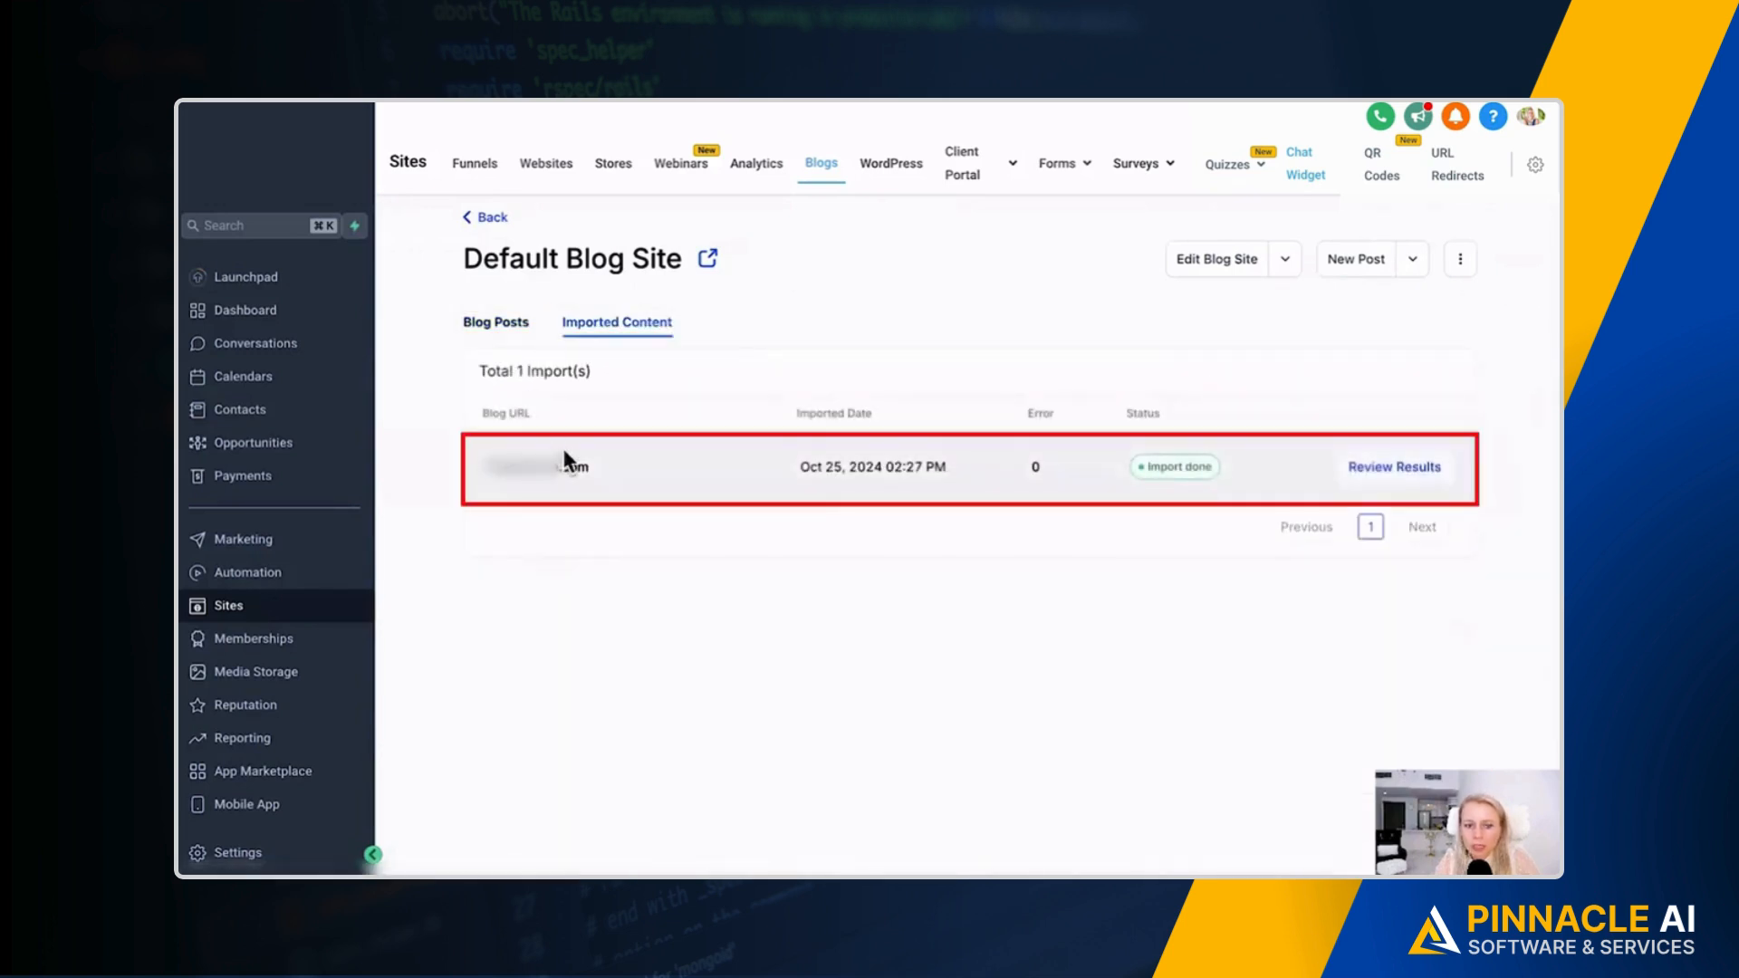
pyautogui.click(495, 321)
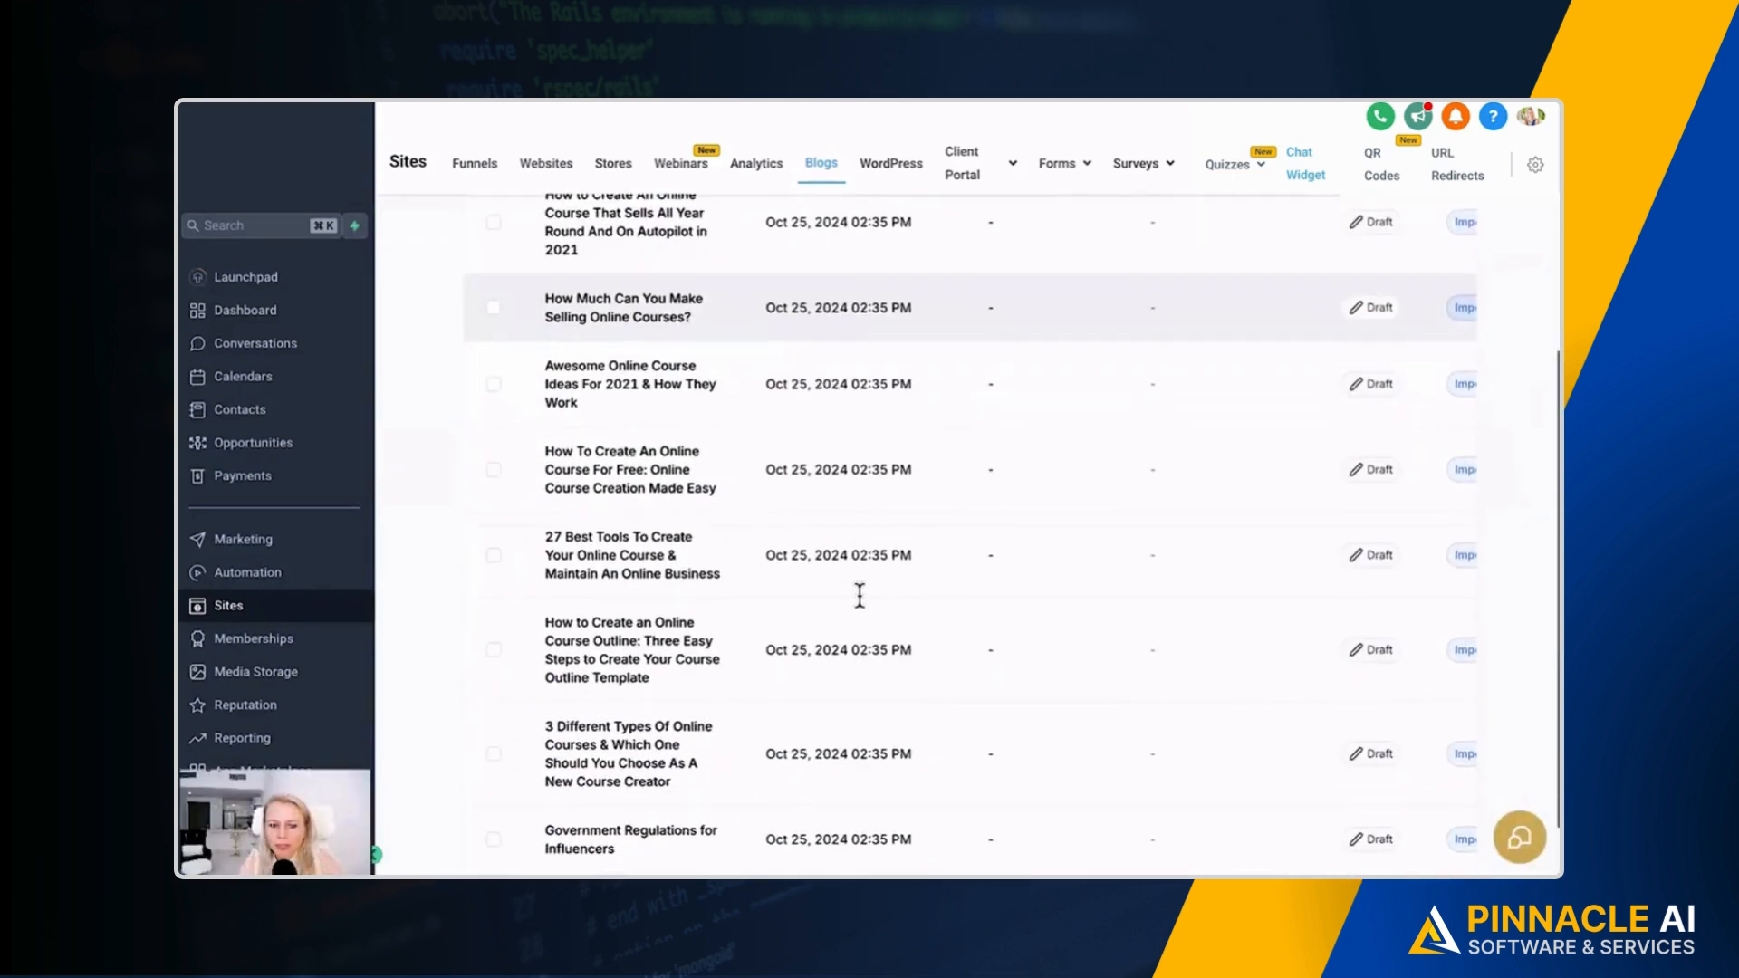
pyautogui.scroll(-3)
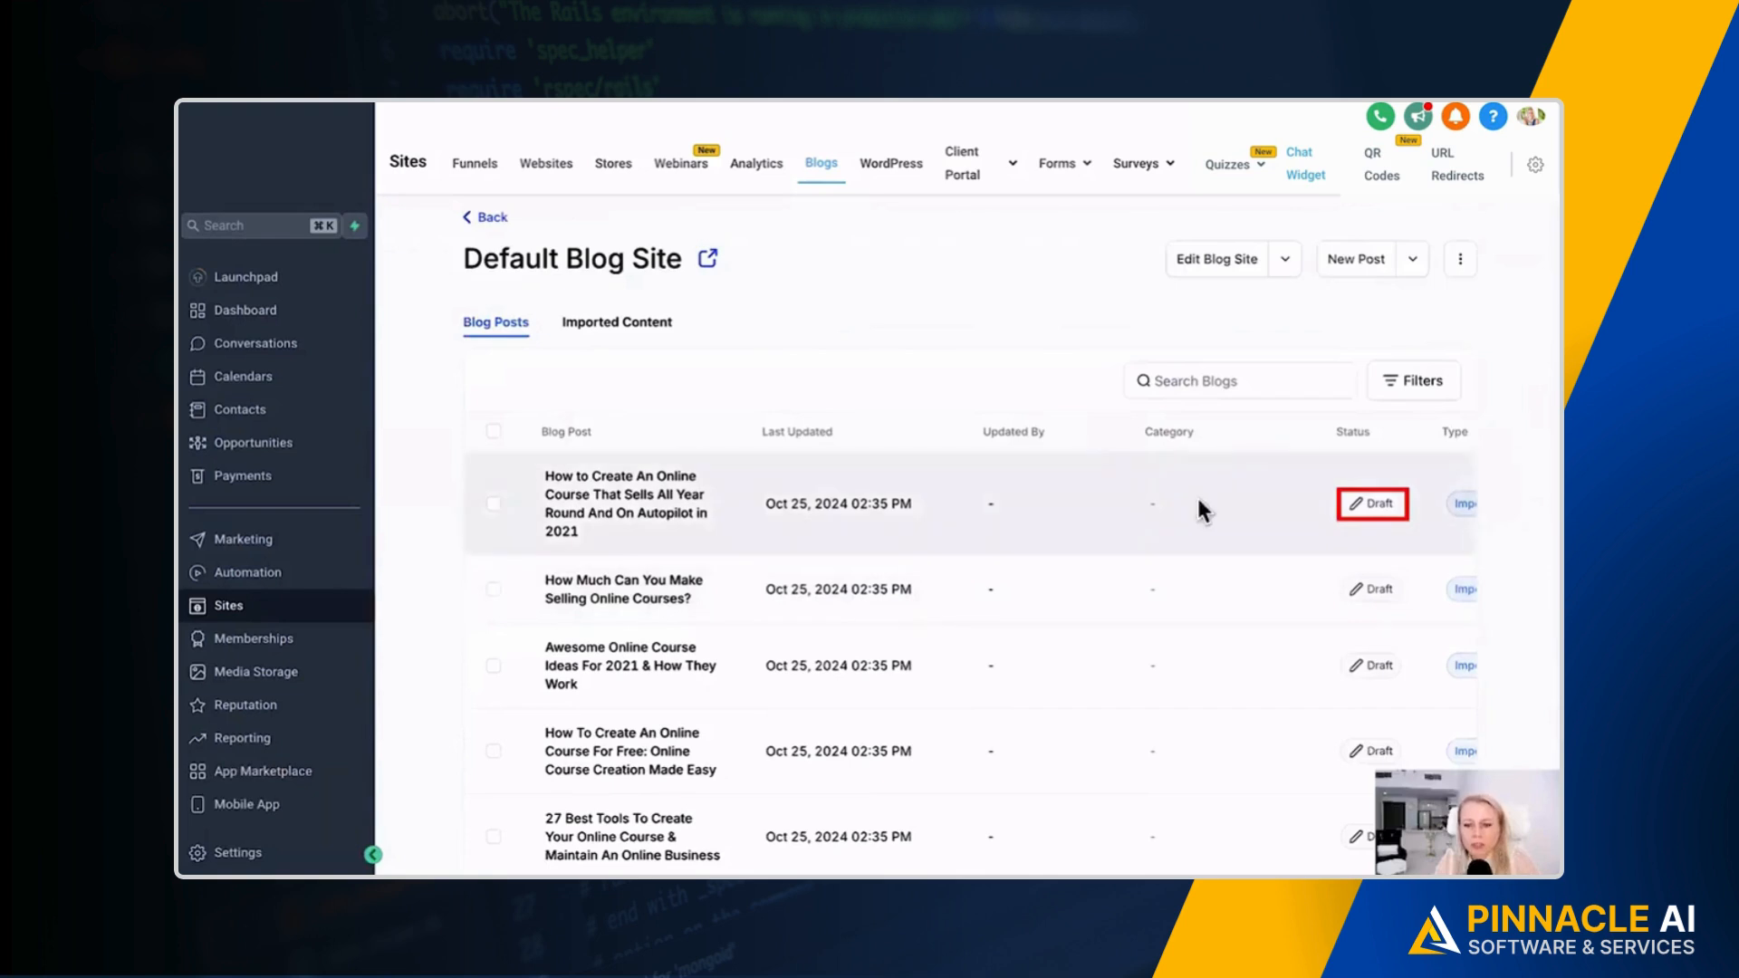
pyautogui.moveTo(1372, 504)
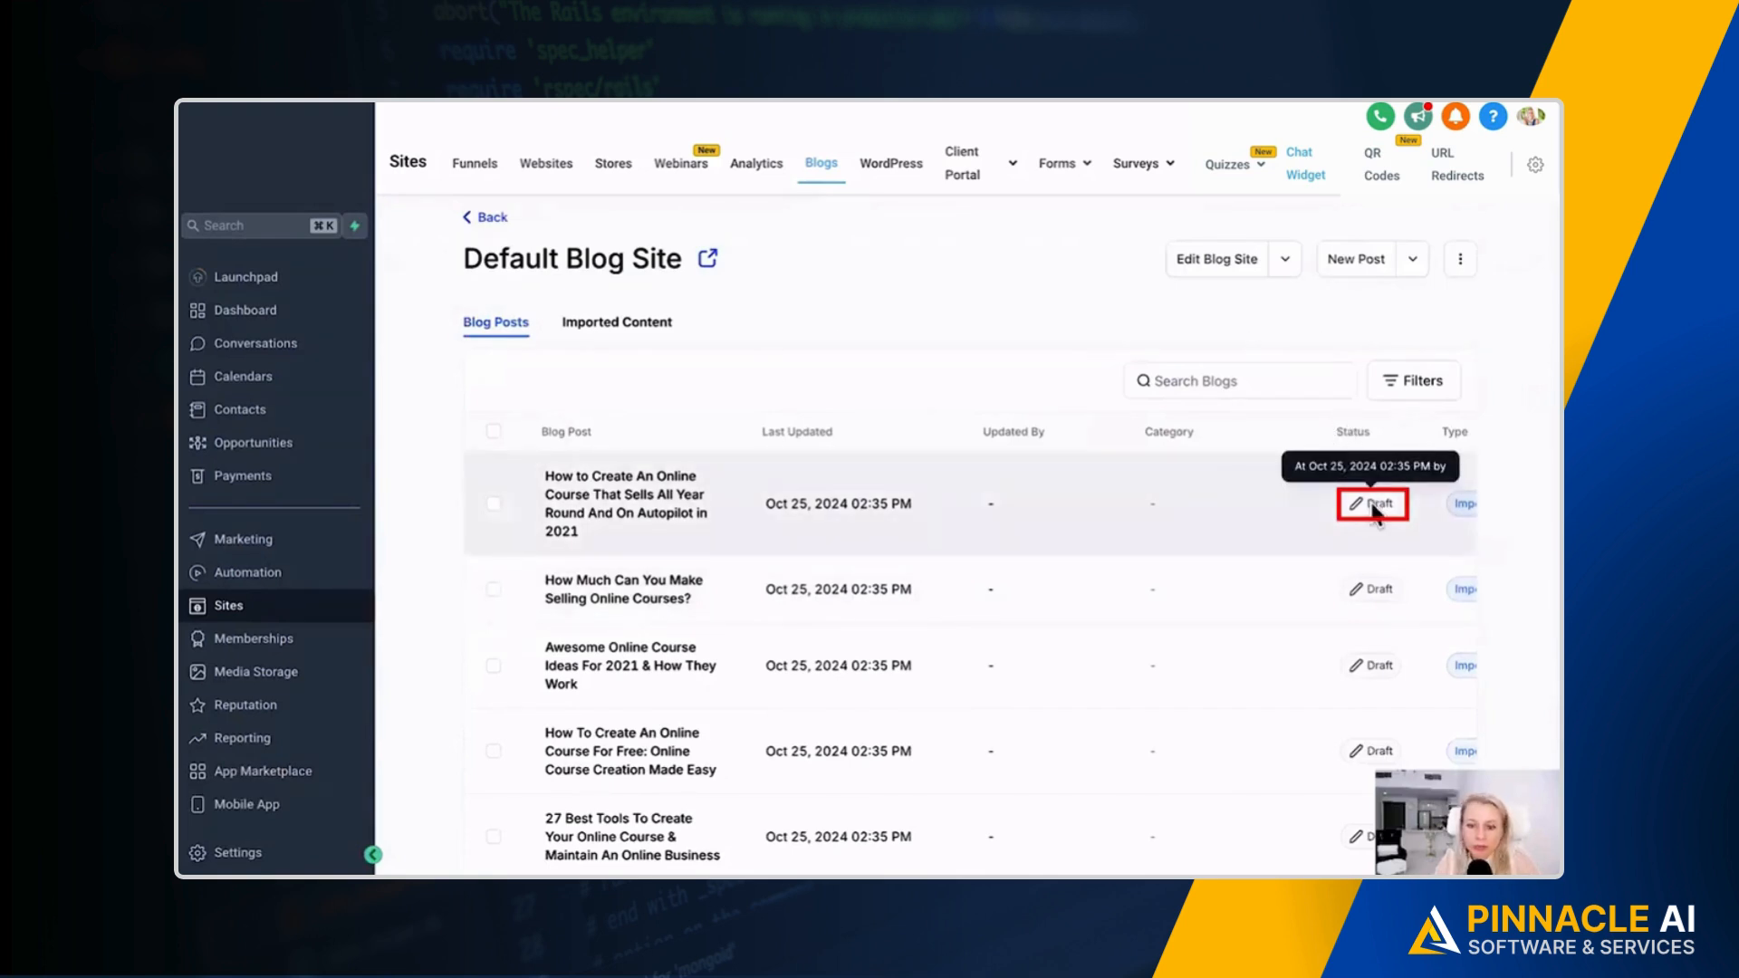
pyautogui.hscroll(3)
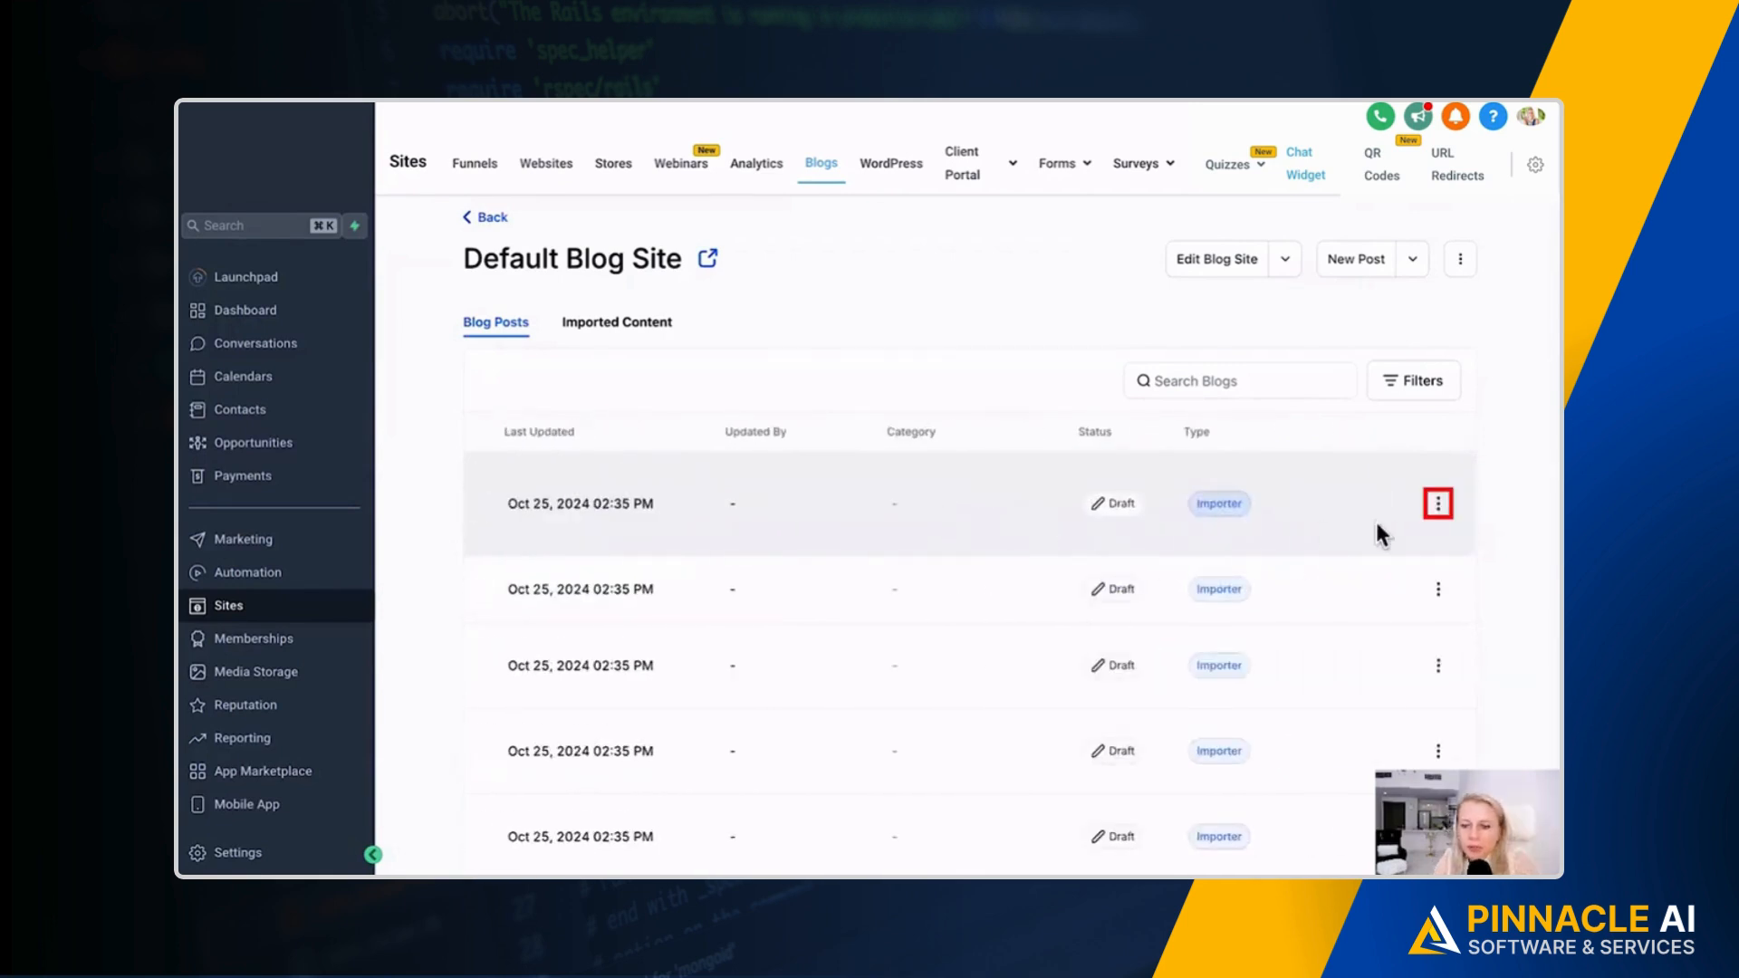
# - Edit the first imported post about creating an online course and scroll through its content
pyautogui.click(1438, 503)
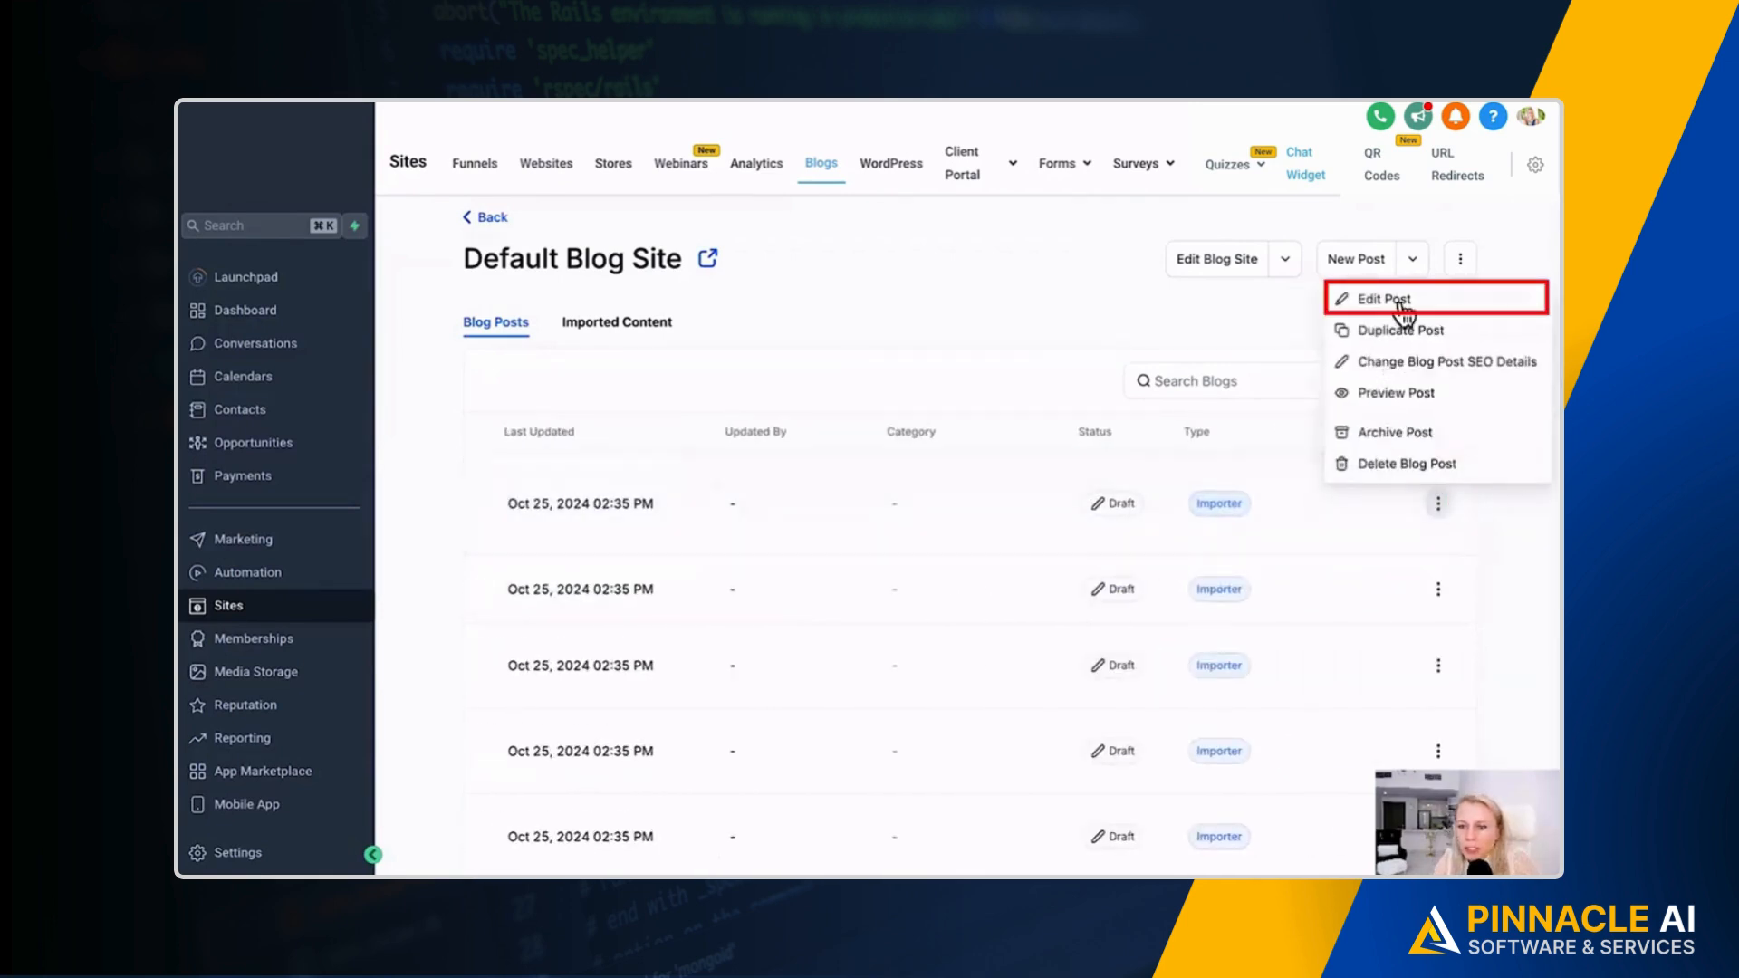
pyautogui.click(1383, 298)
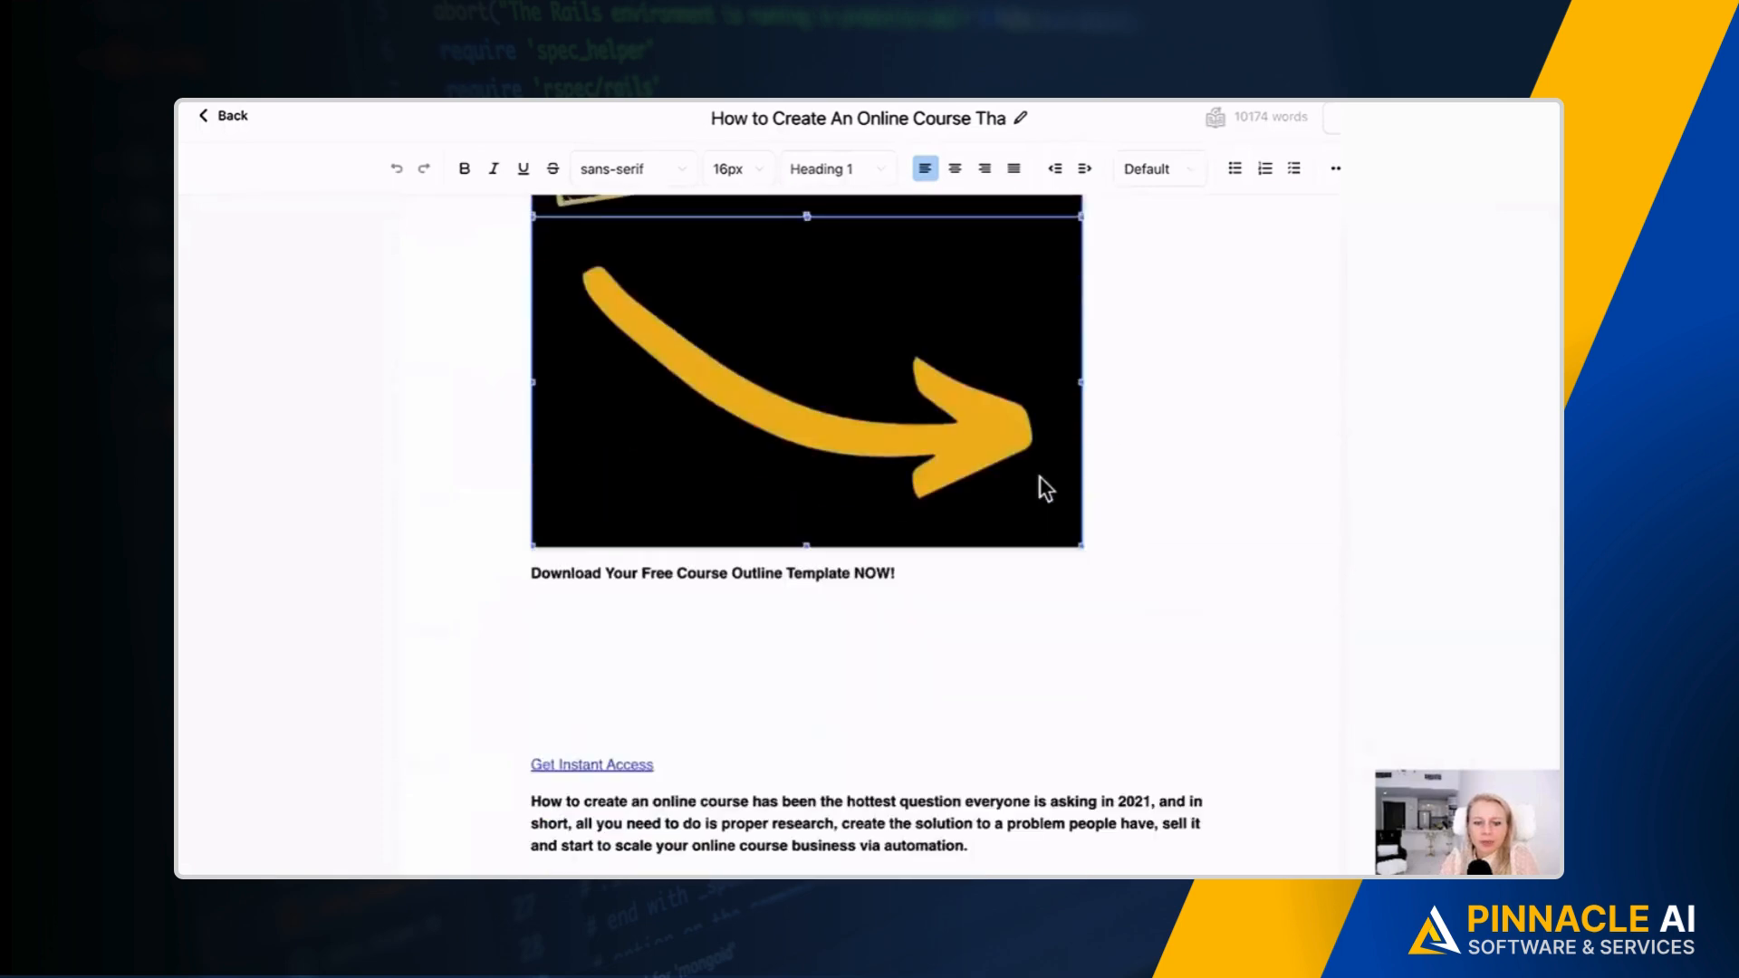
pyautogui.scroll(-3)
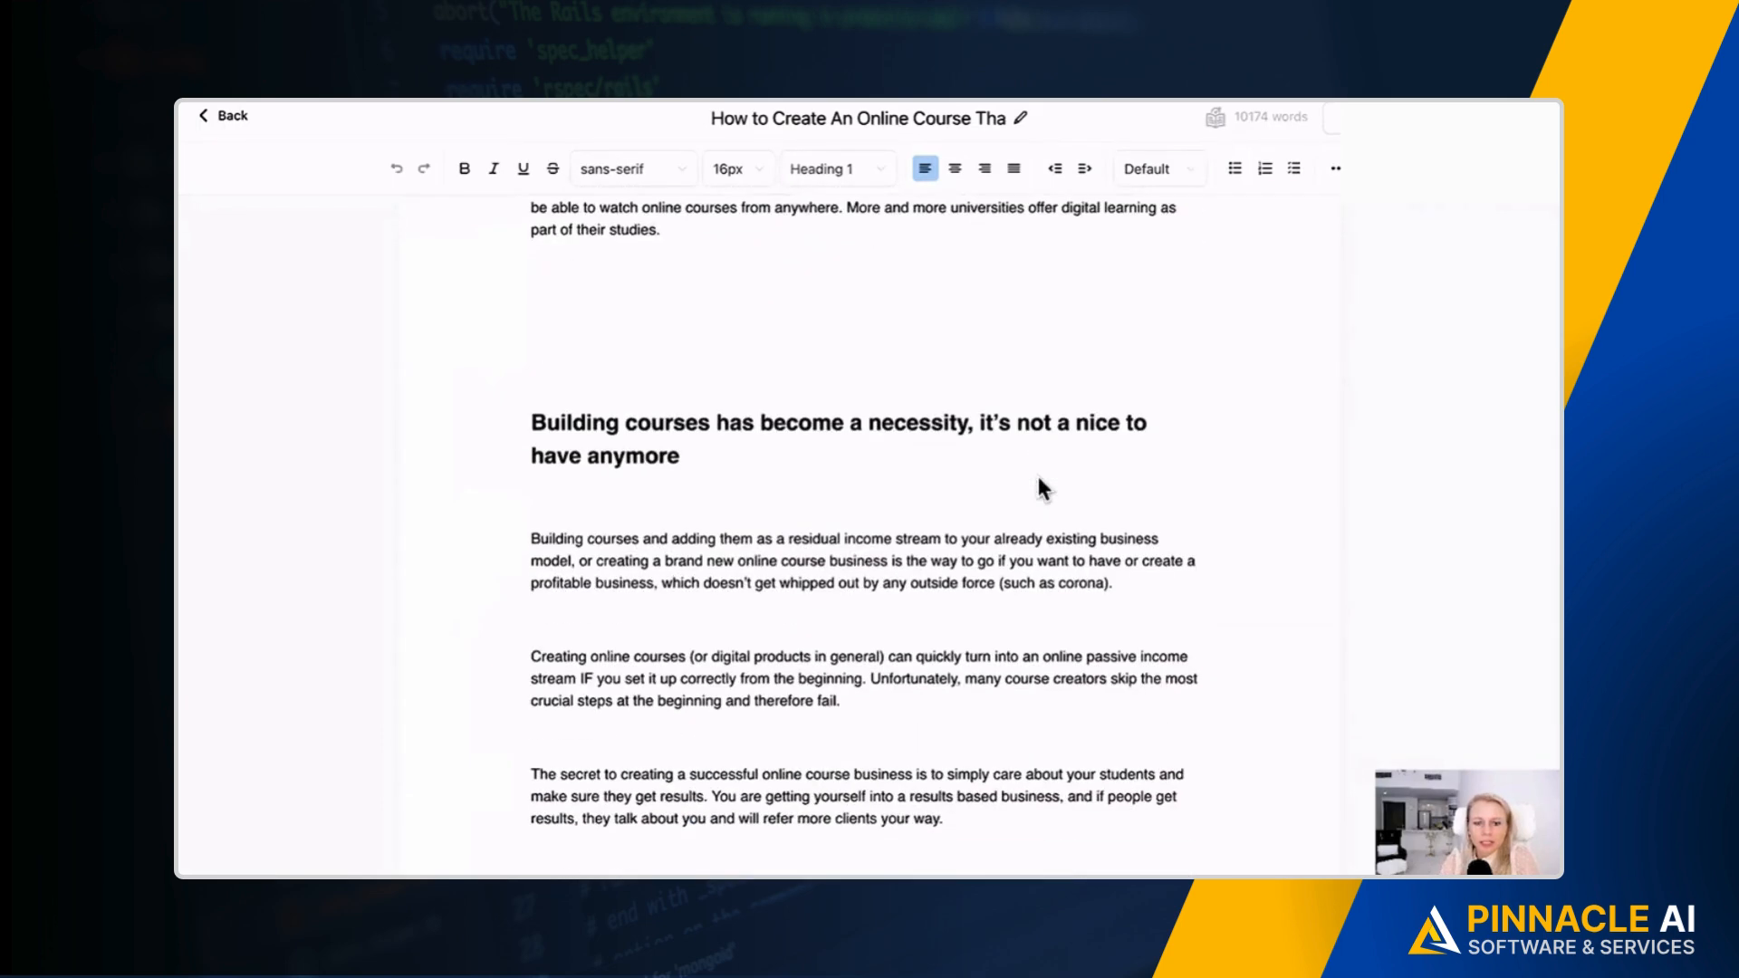
pyautogui.scroll(3)
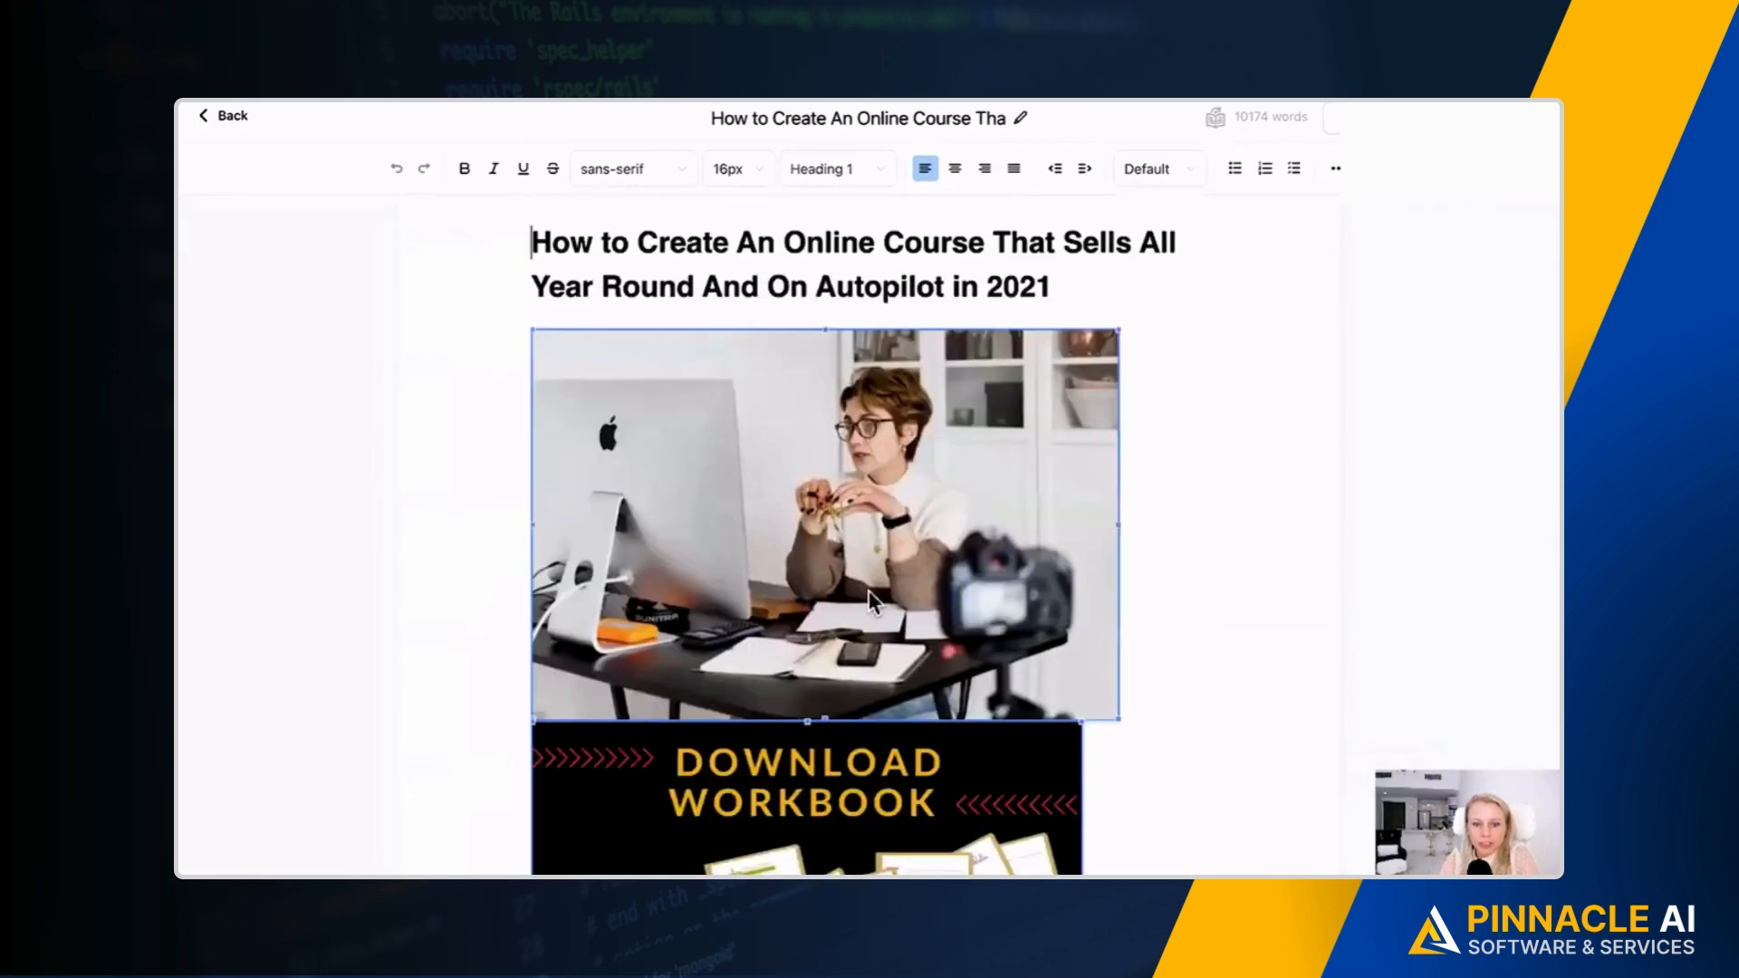
pyautogui.scroll(-3)
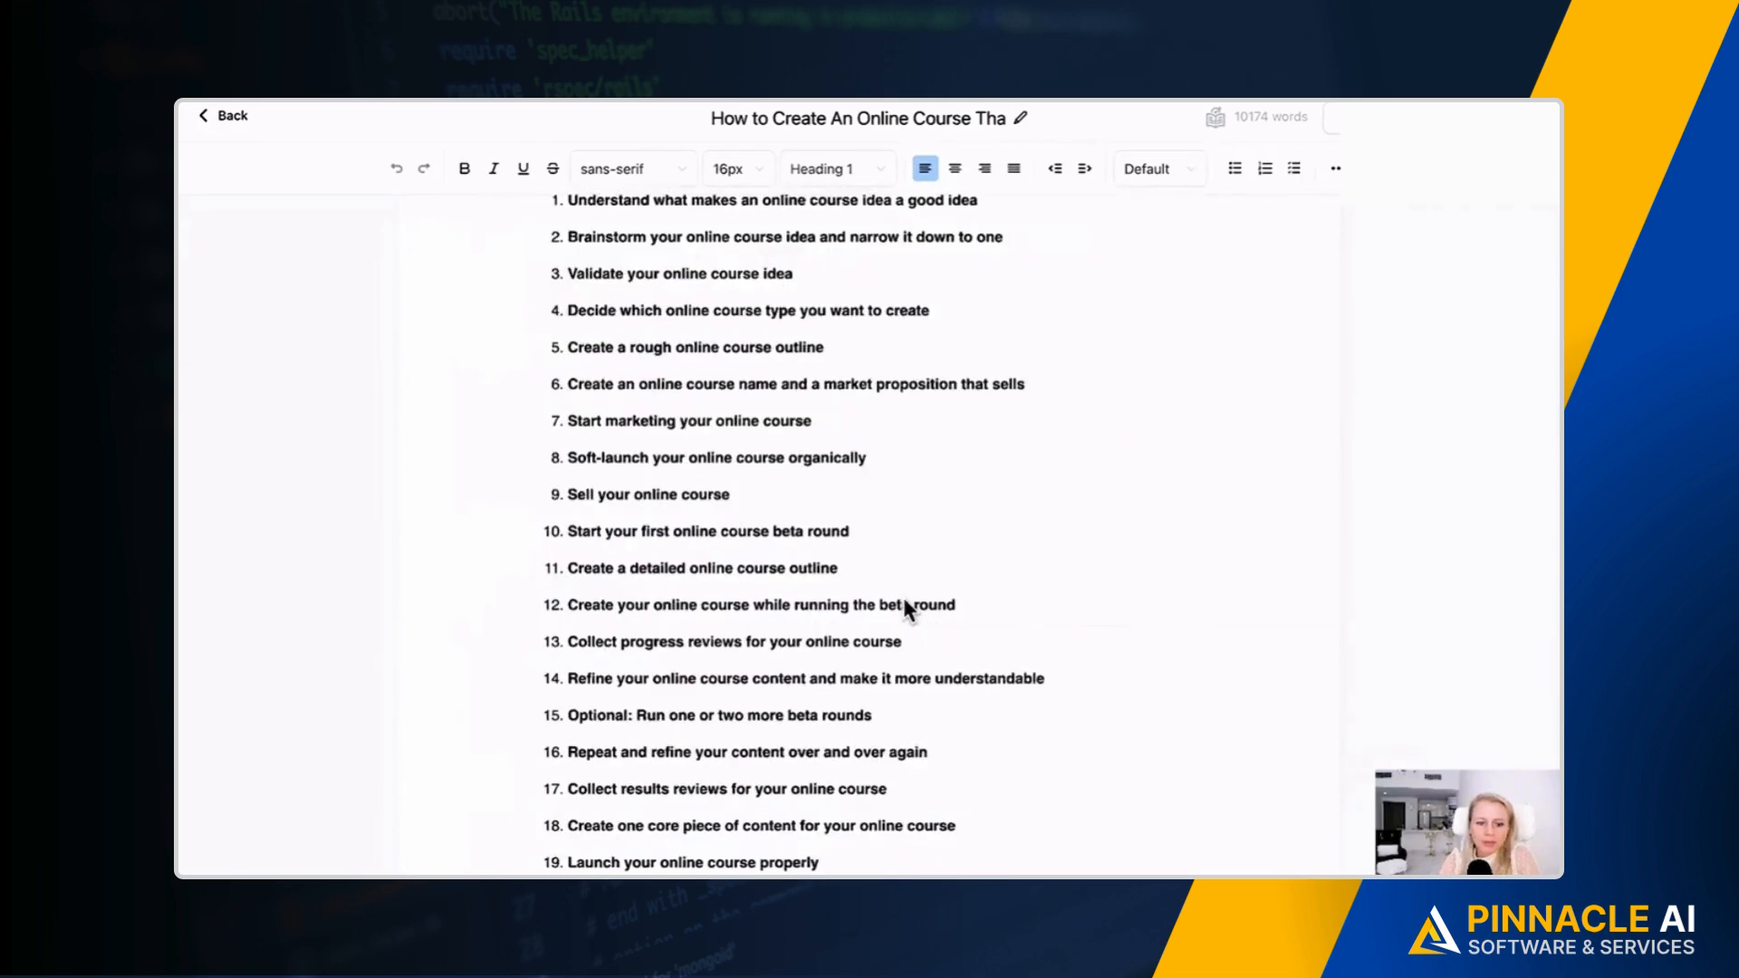
pyautogui.scroll(-3)
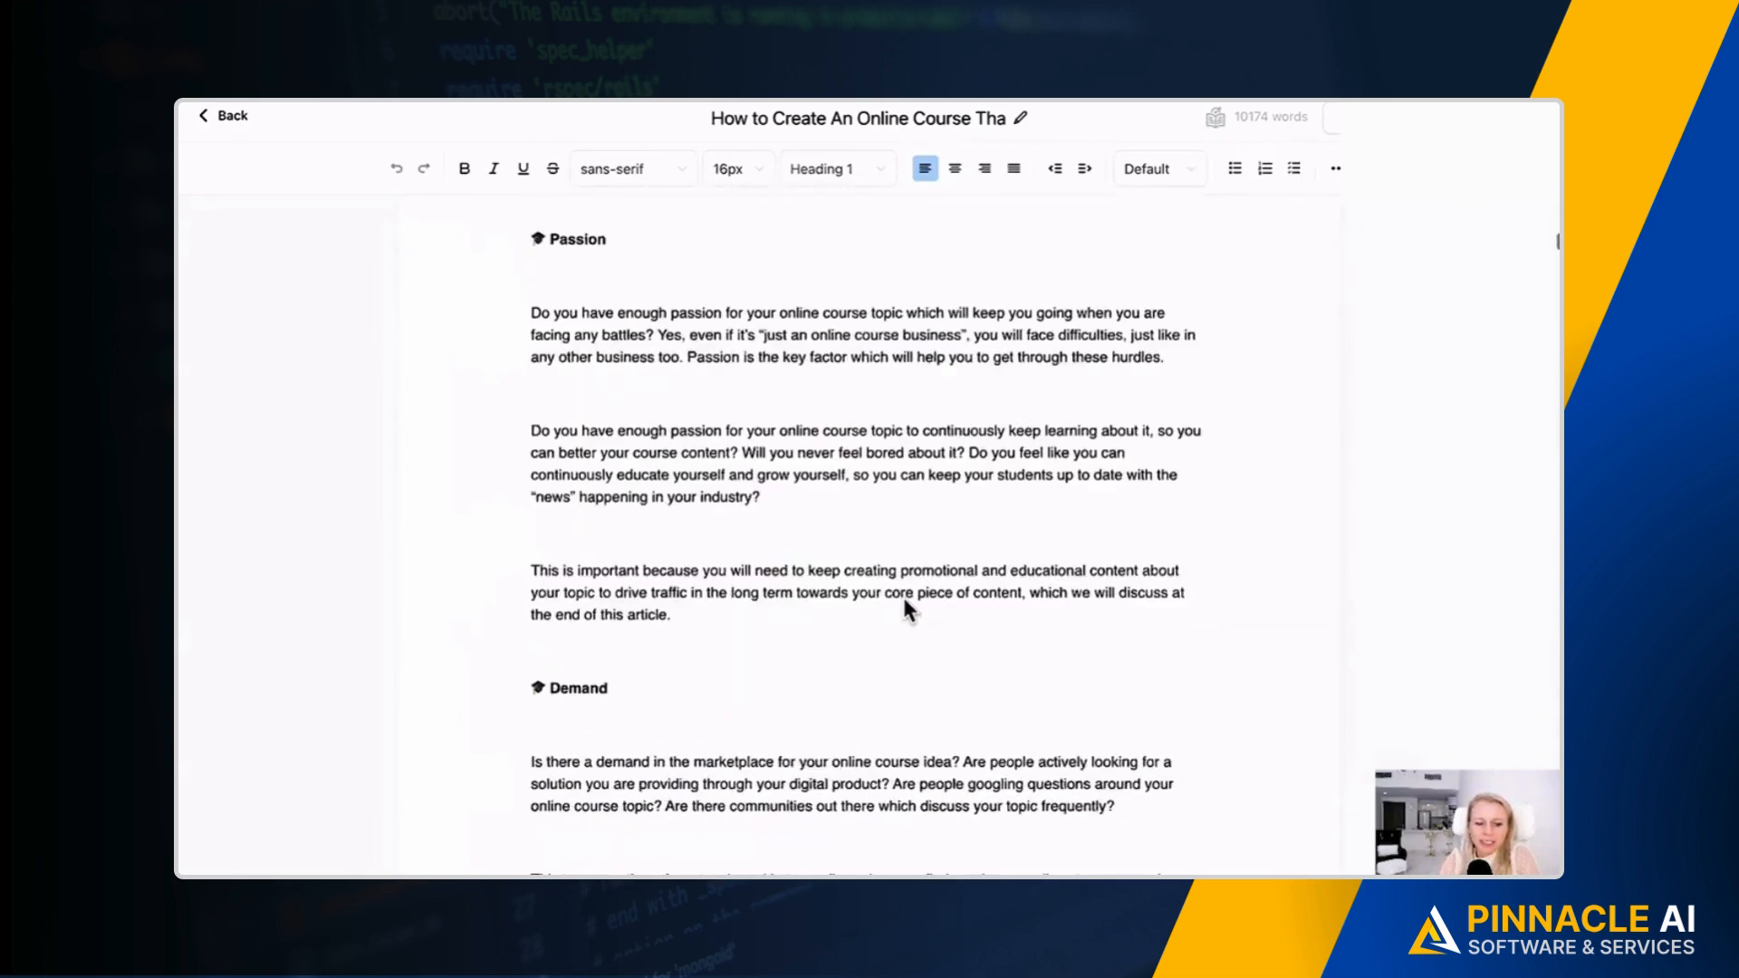